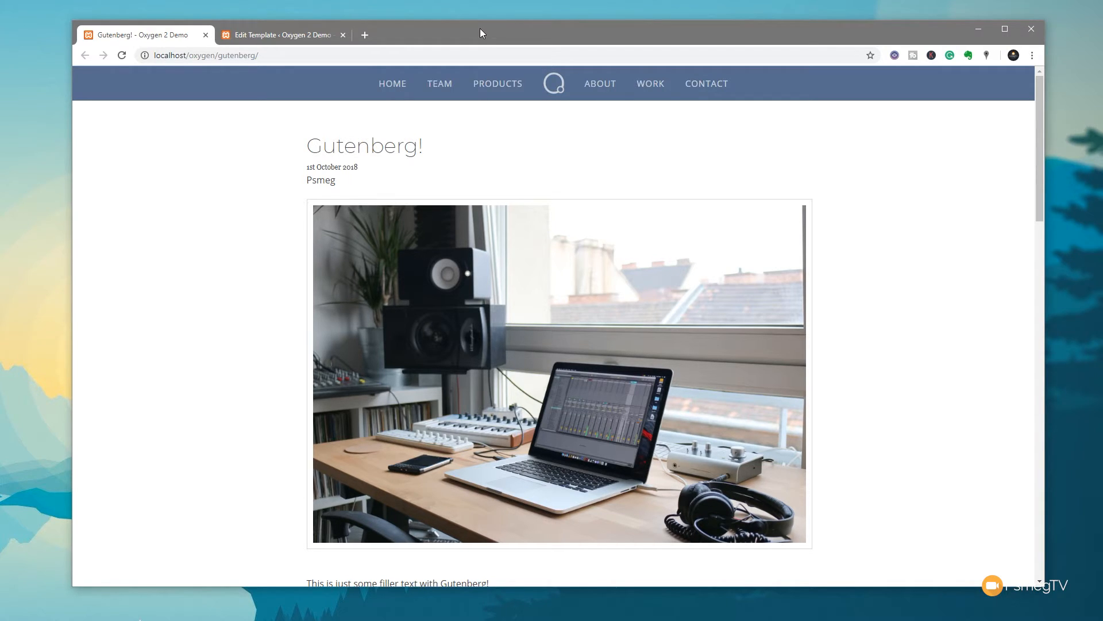
{"action": "mouse_move", "coordinate": [491, 35]}
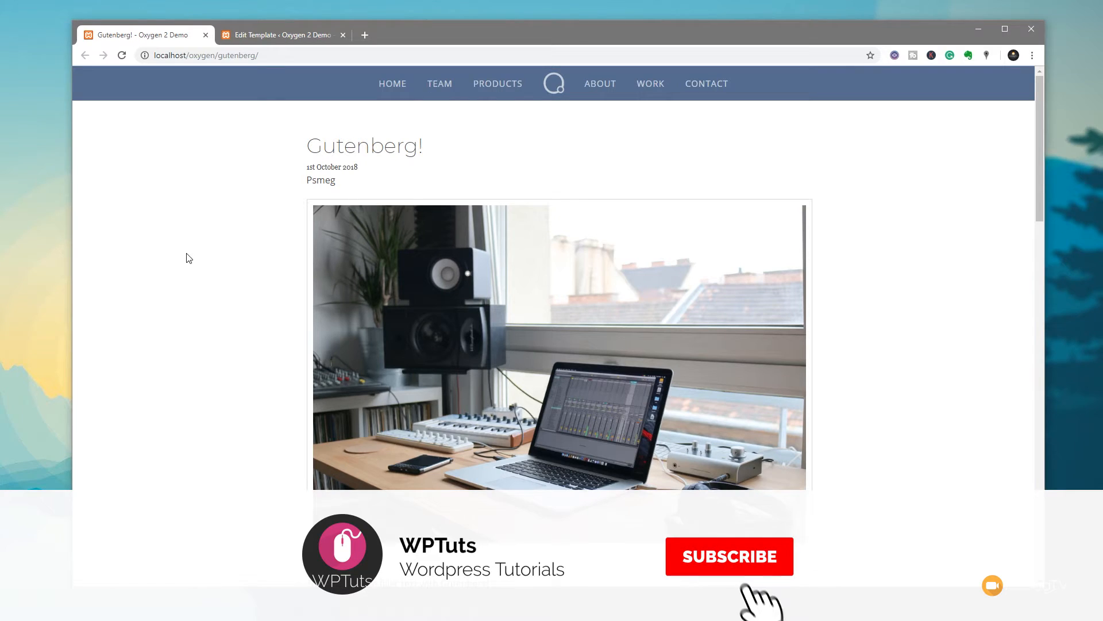
Switch to the admin tab and scroll through the page
{"action": "left_click", "coordinate": [729, 556]}
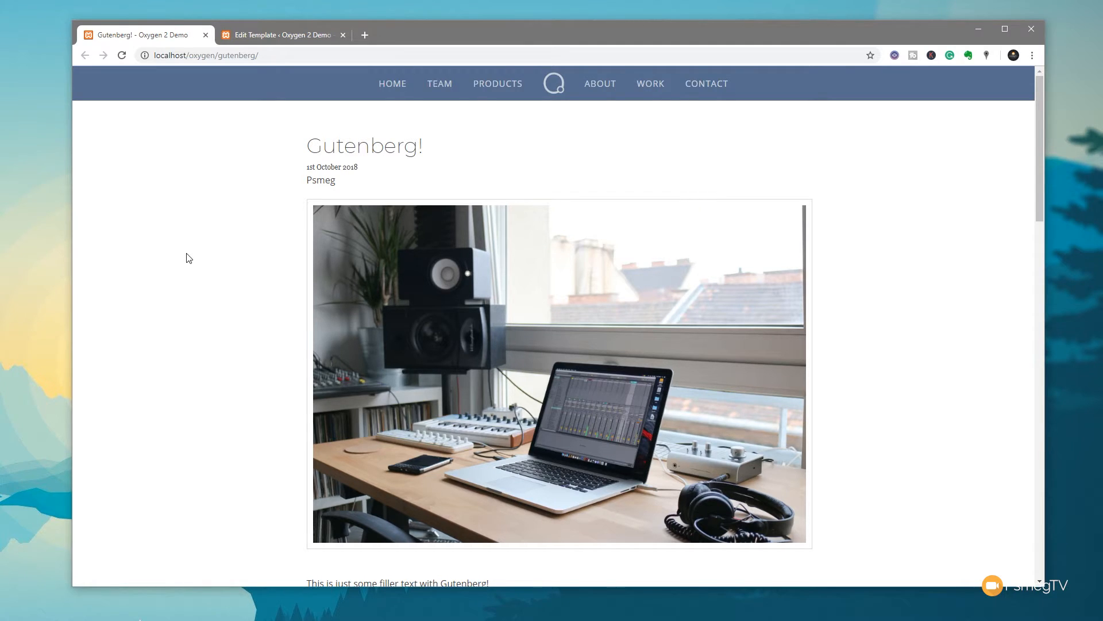
{"action": "left_click", "coordinate": [281, 35]}
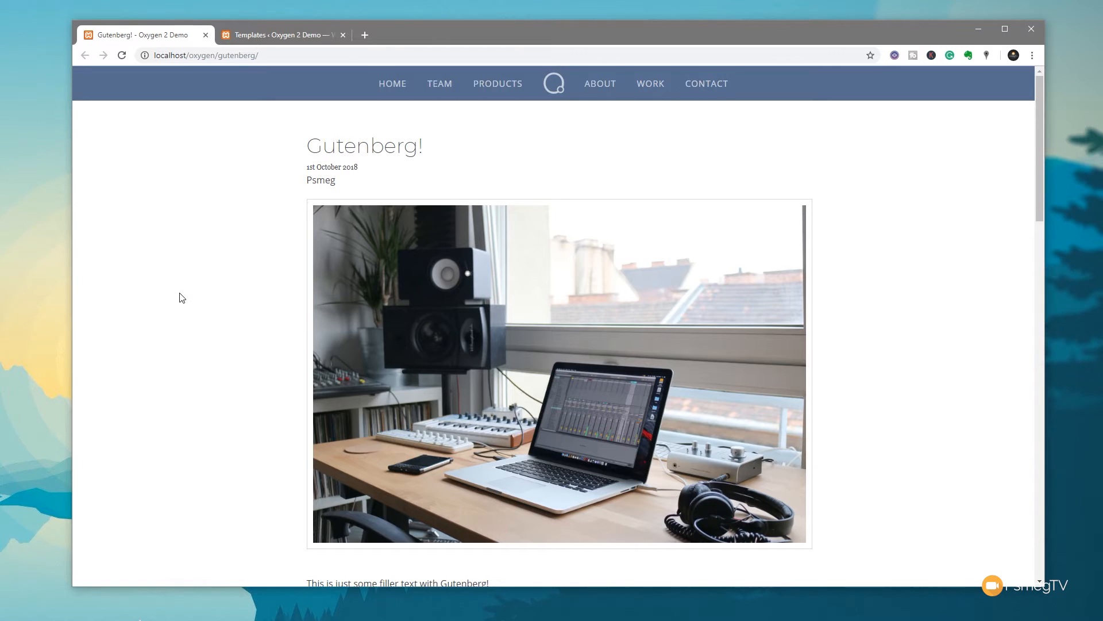
{"action": "scroll", "scroll_direction": "down", "scroll_amount": 3}
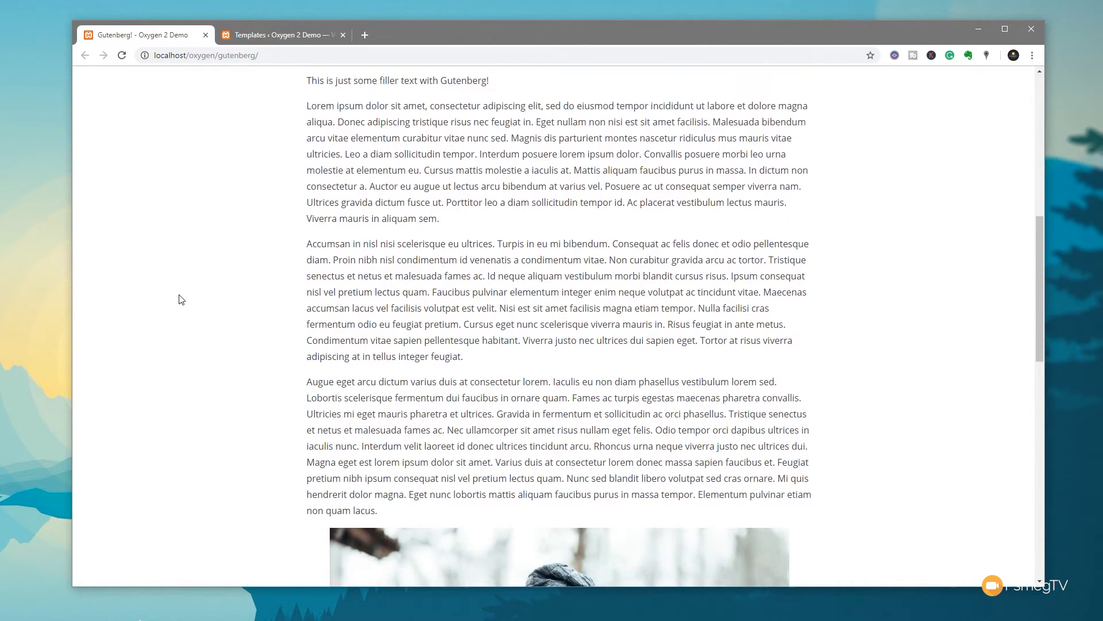
{"action": "scroll", "scroll_direction": "down", "scroll_amount": 3}
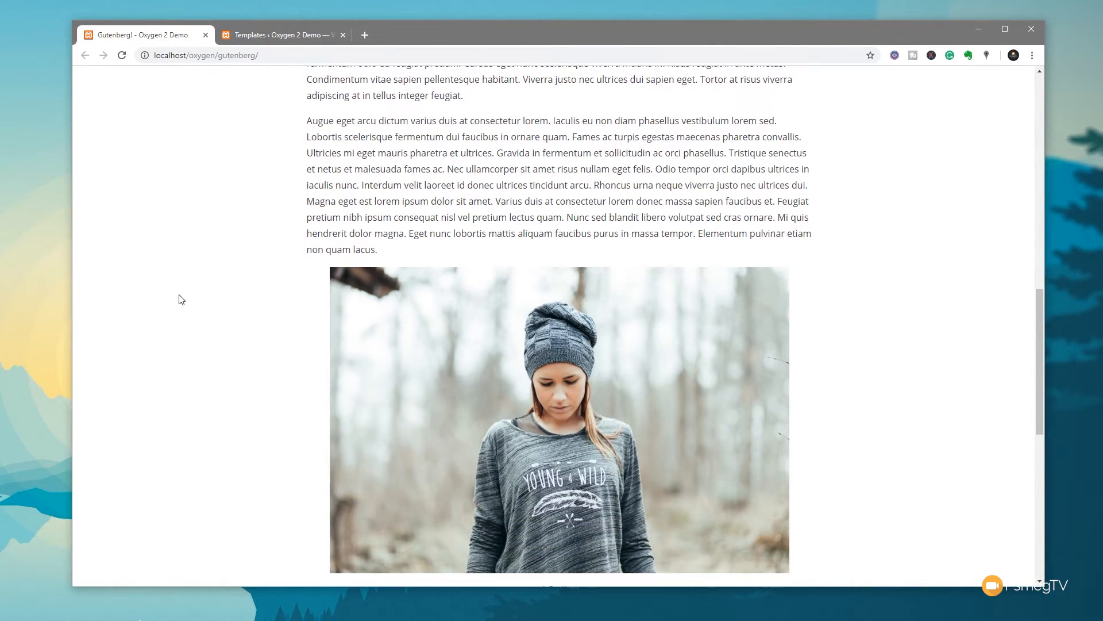
{"action": "scroll", "scroll_direction": "down", "scroll_amount": 3}
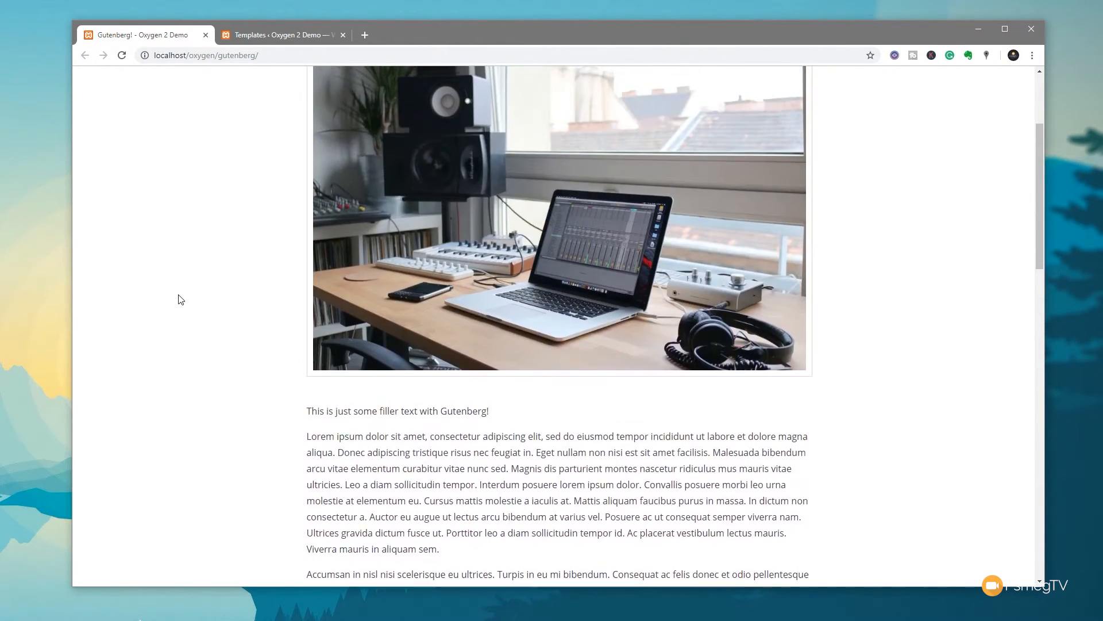
{"action": "scroll", "scroll_direction": "up", "scroll_amount": 3}
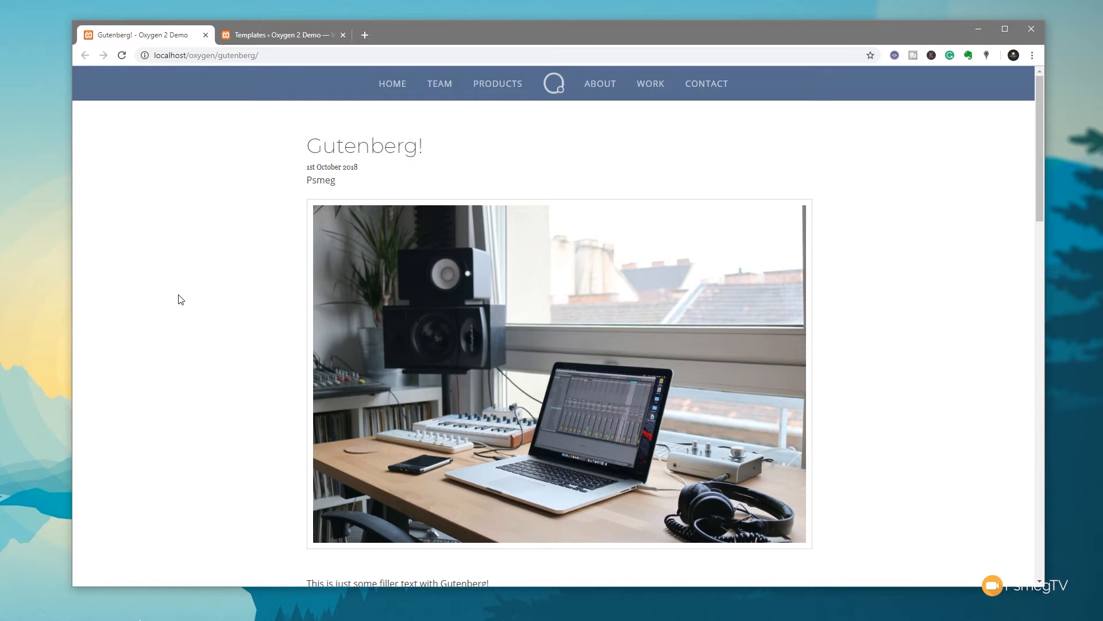
Open the Gutenberg! post in the editor and check its featured image
{"action": "left_click", "coordinate": [282, 34]}
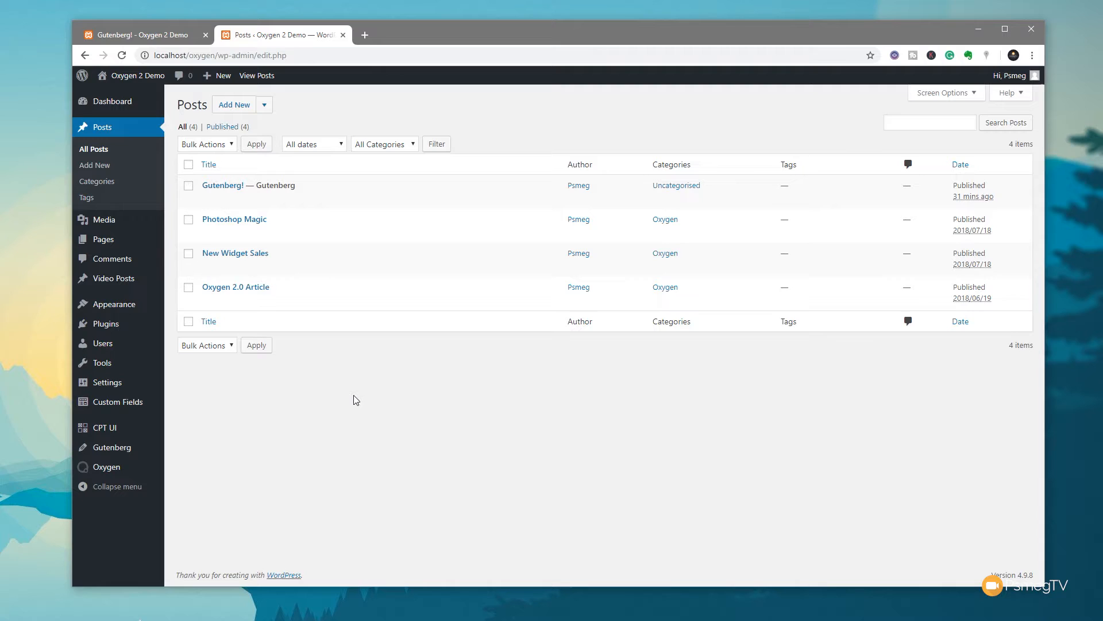
{"action": "mouse_move", "coordinate": [228, 191]}
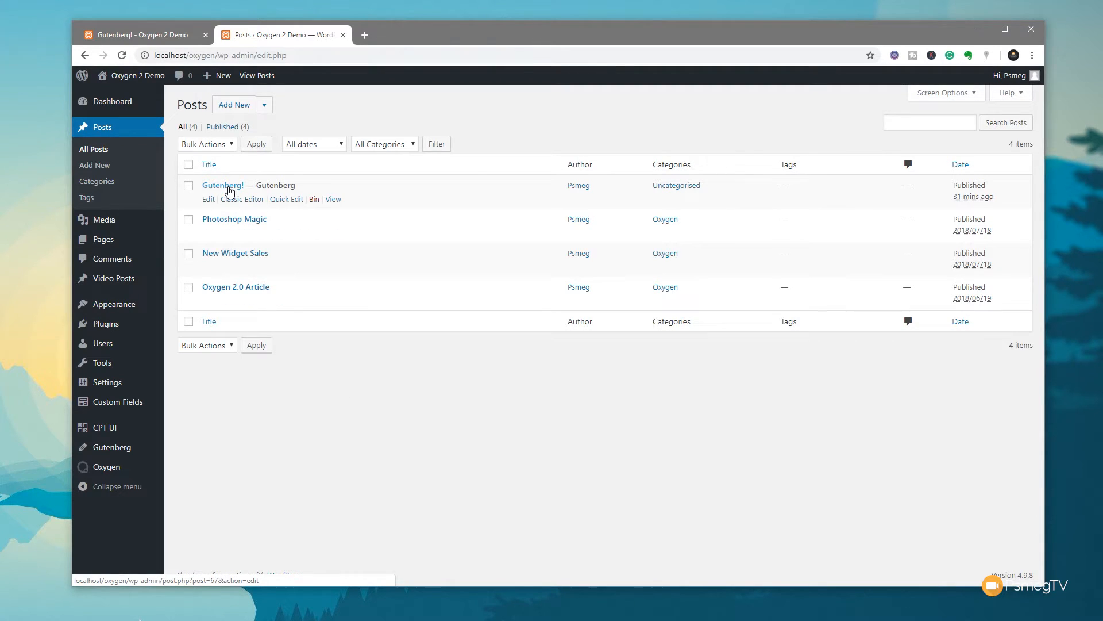
{"action": "left_click", "coordinate": [221, 185]}
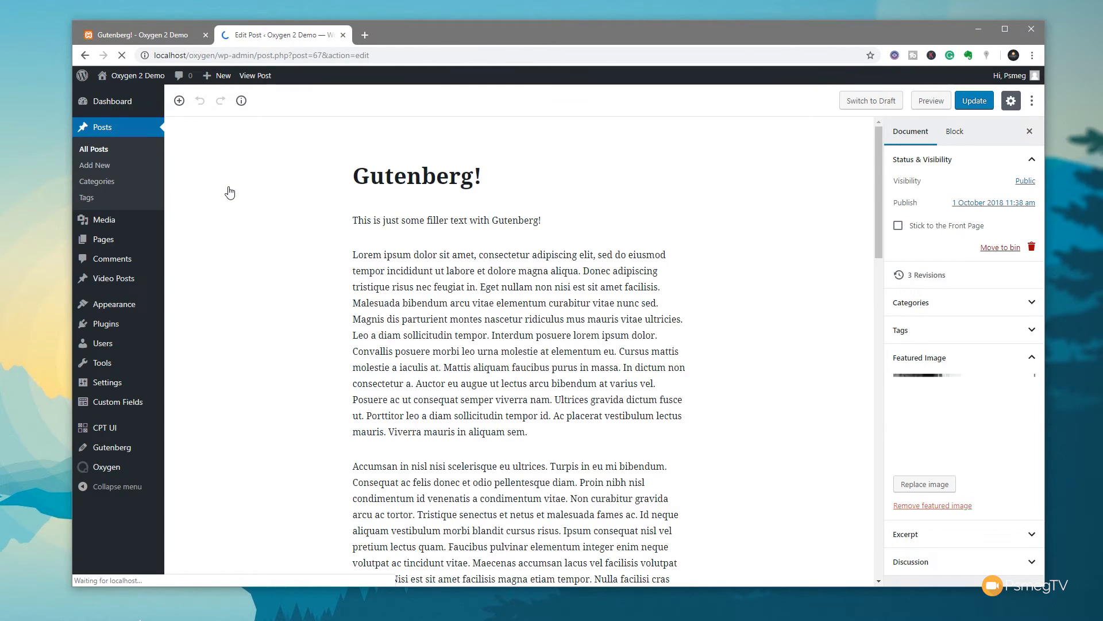
{"action": "scroll", "scroll_direction": "down", "scroll_amount": 3}
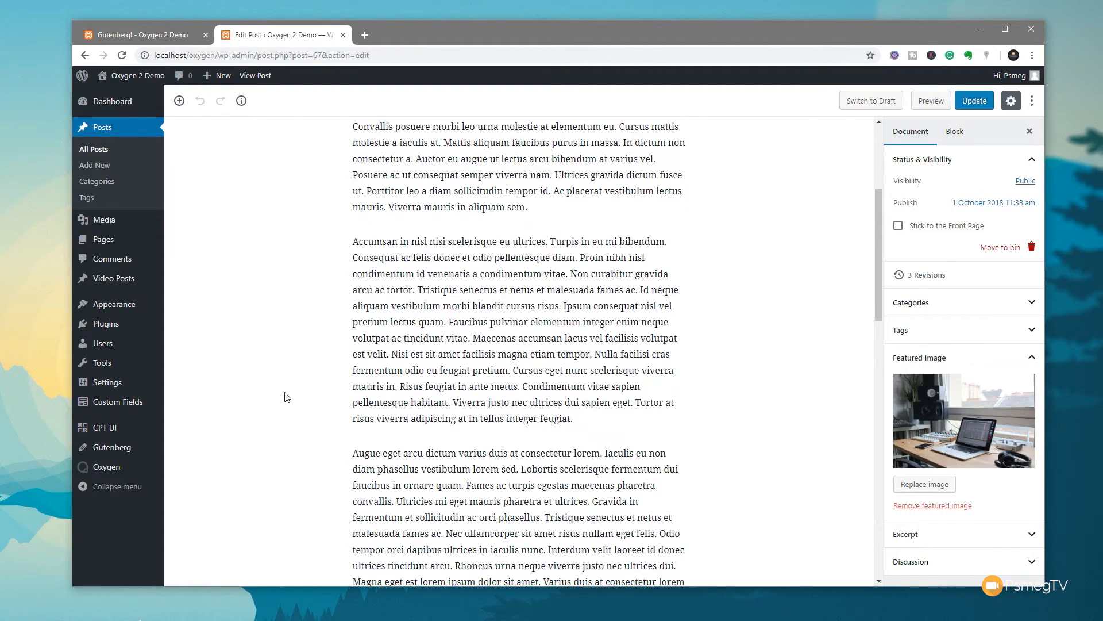
{"action": "scroll", "scroll_direction": "up", "scroll_amount": 3}
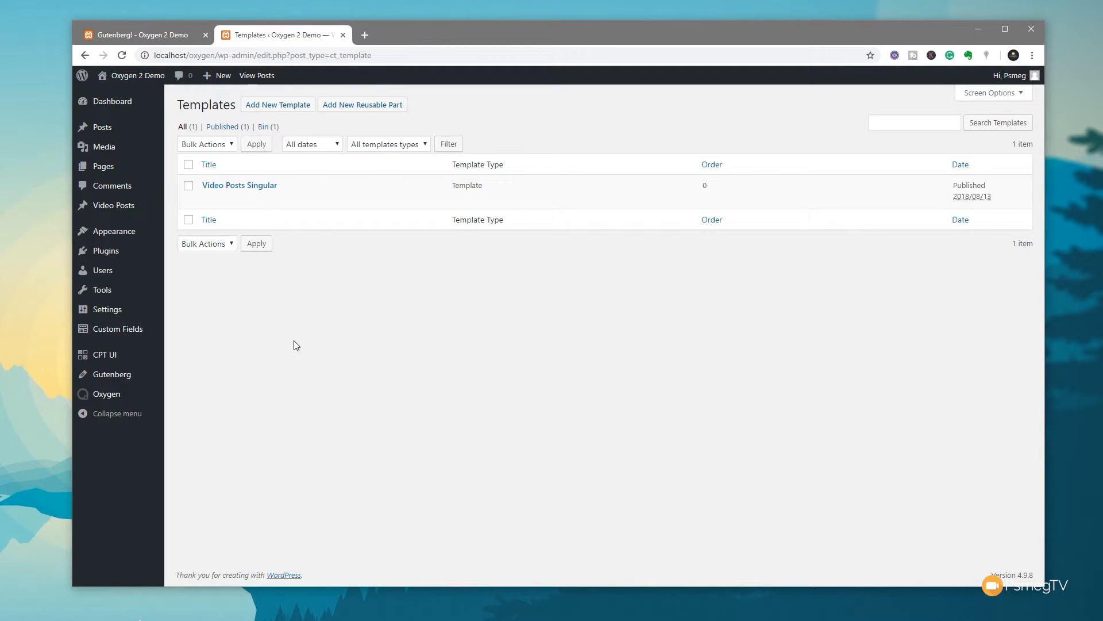
{"action": "mouse_move", "coordinate": [335, 147]}
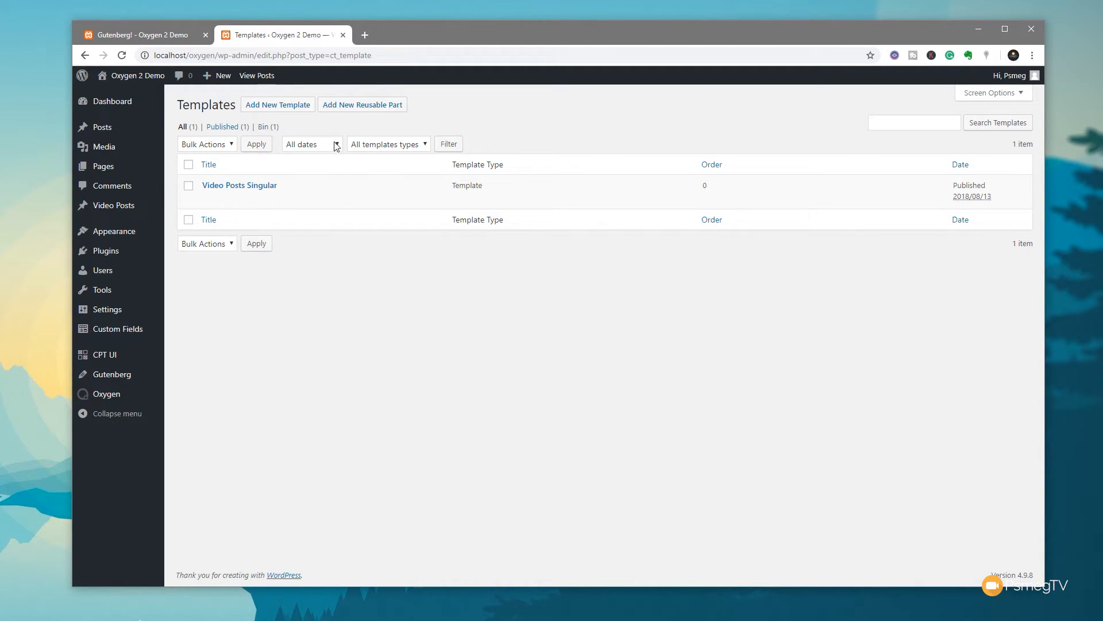
Publish a new template titled 'Gutenberg Test Template', fixing the title typo
{"action": "left_click", "coordinate": [277, 104]}
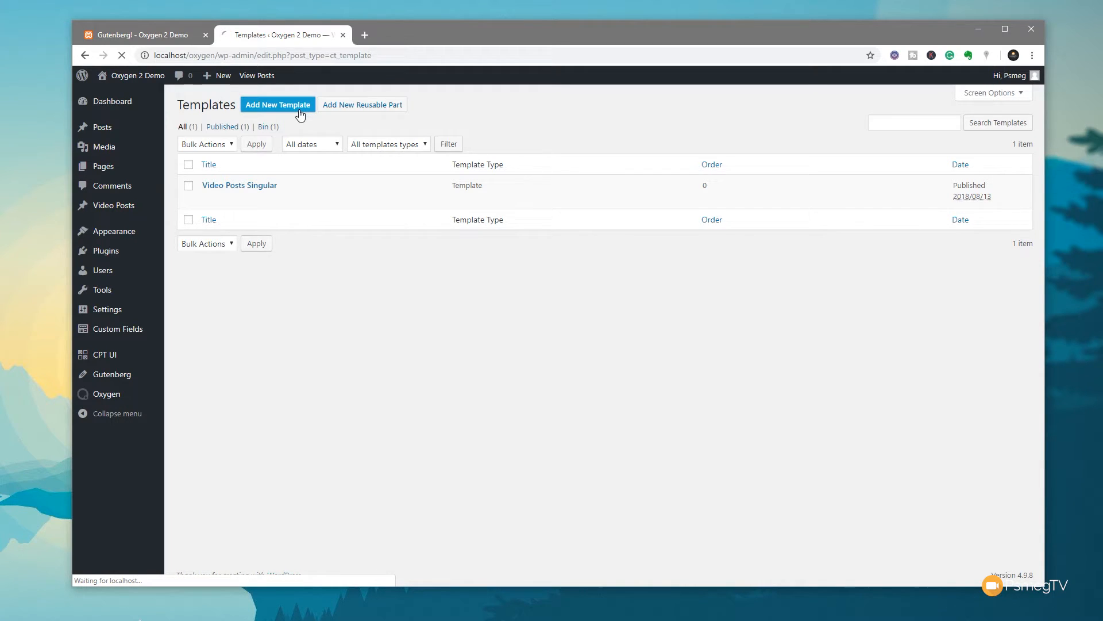
{"action": "left_click", "coordinate": [277, 104]}
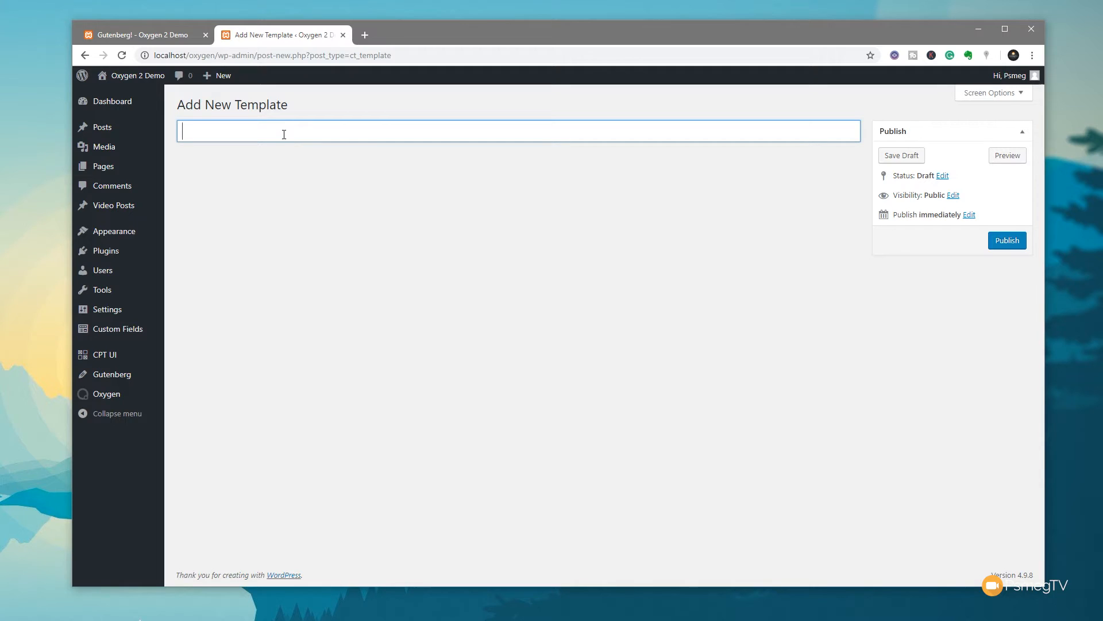
{"action": "type", "text": "Gutenberg Test"}
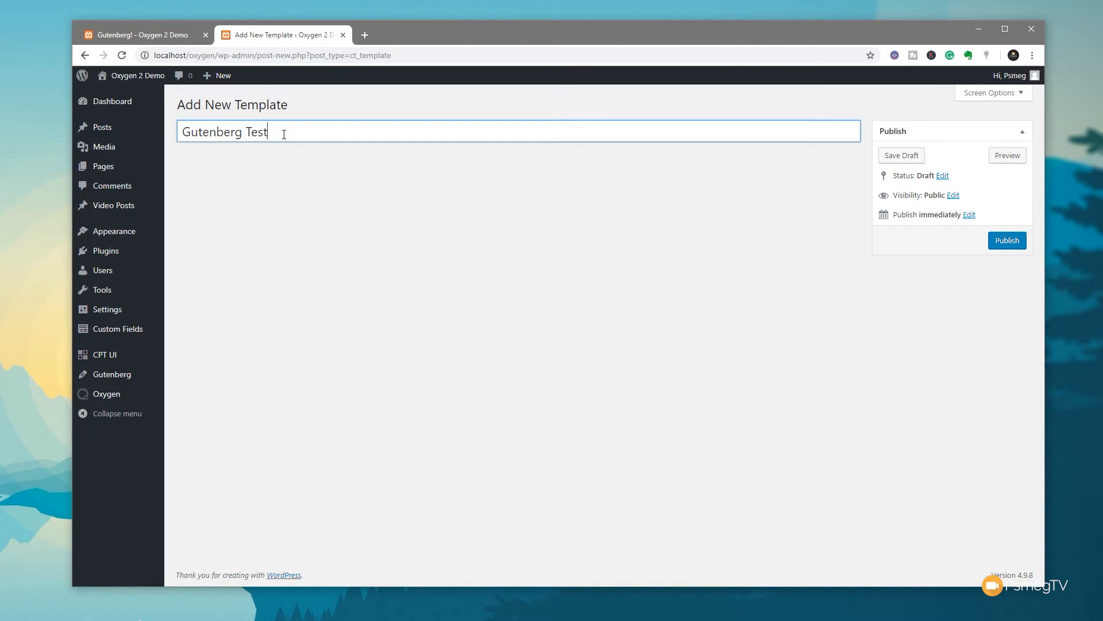
{"action": "type", "text": "Tempalte"}
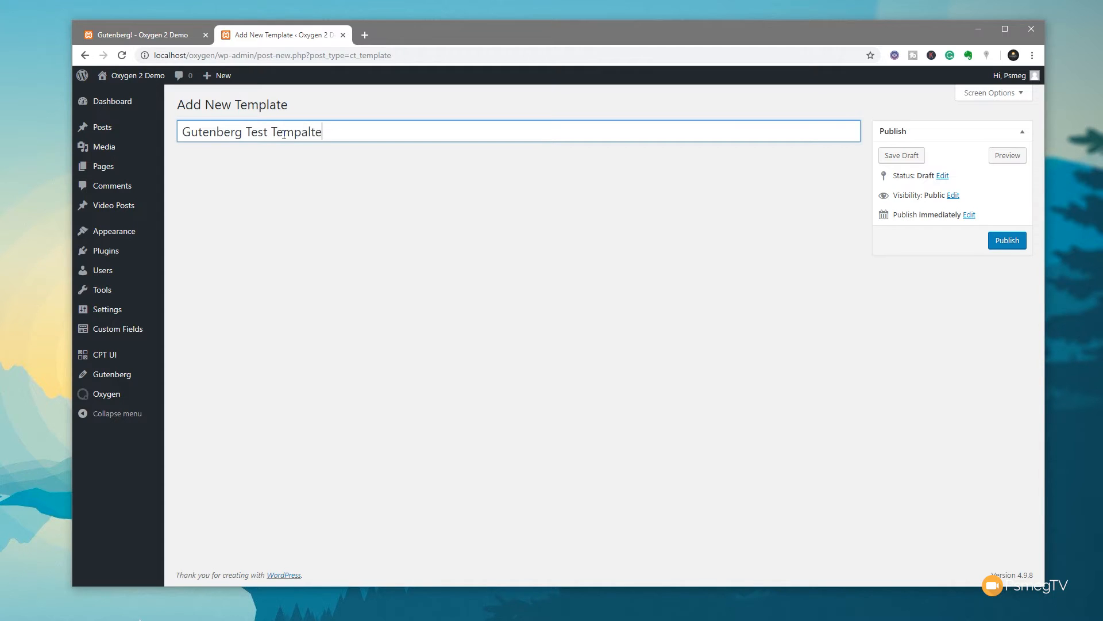
{"action": "key", "text": "Backspace"}
{"action": "type", "text": "l"}
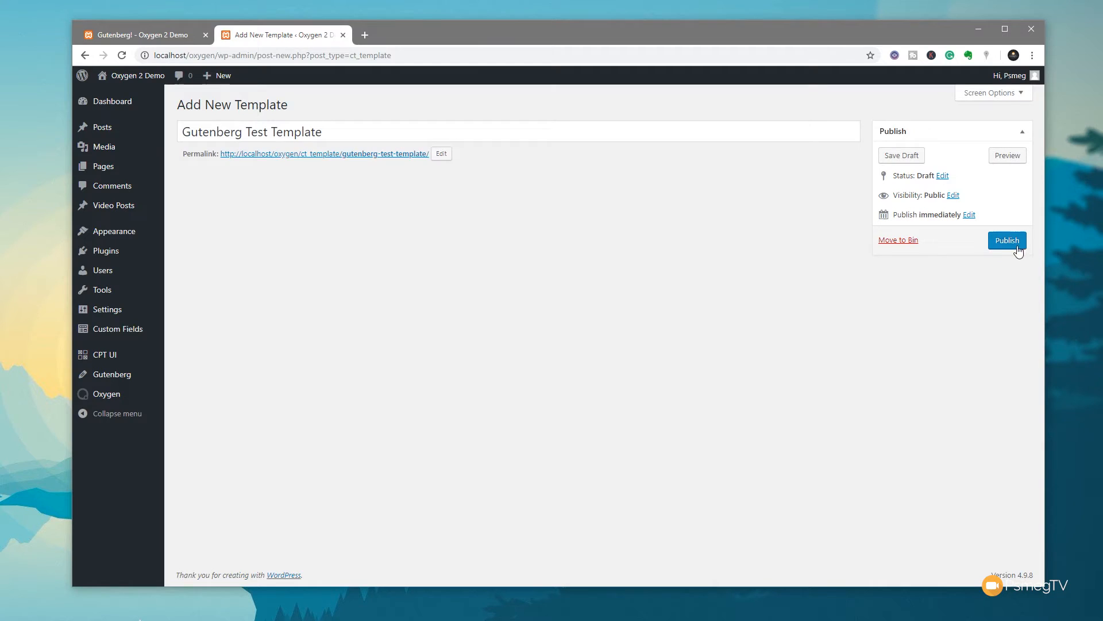
{"action": "left_click", "coordinate": [1007, 240]}
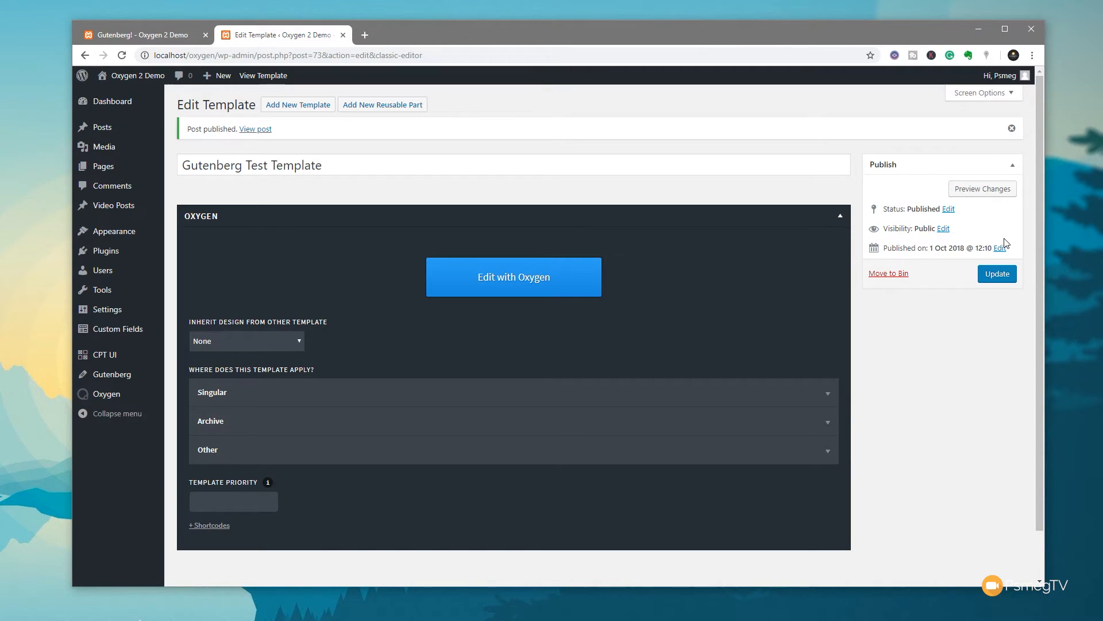
{"action": "mouse_move", "coordinate": [443, 345]}
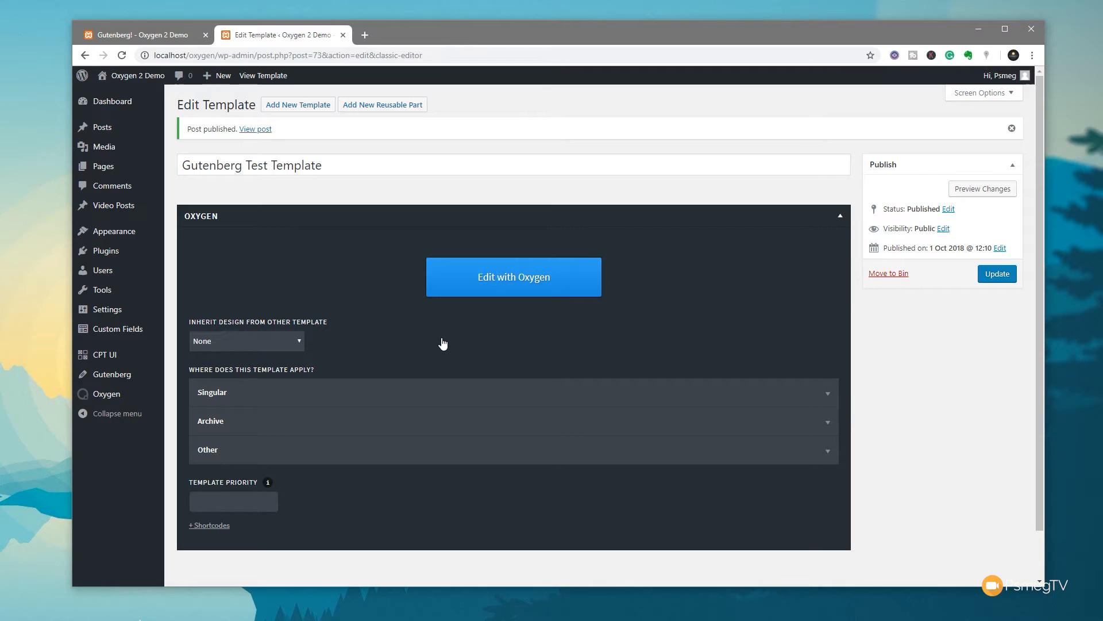
{"action": "mouse_move", "coordinate": [274, 392]}
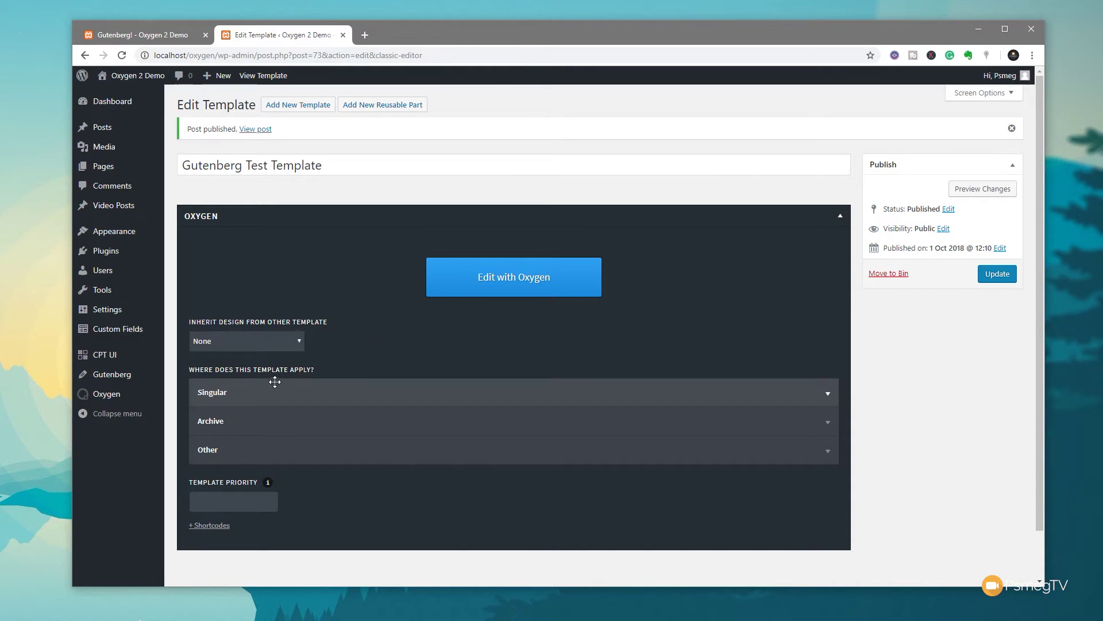
{"action": "mouse_move", "coordinate": [252, 395]}
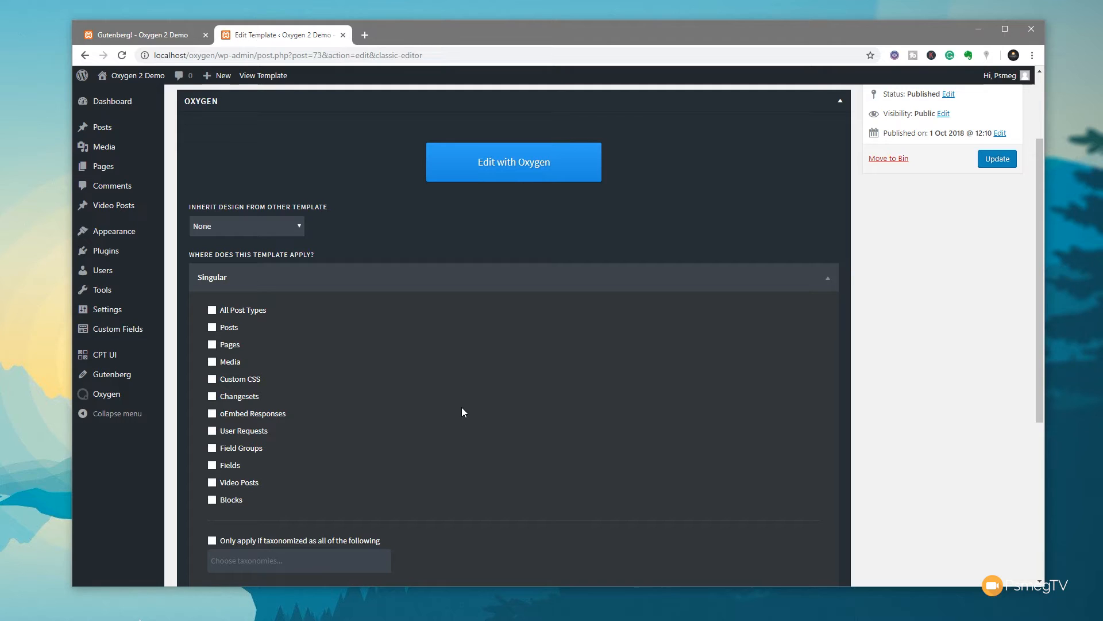
{"action": "mouse_move", "coordinate": [361, 435]}
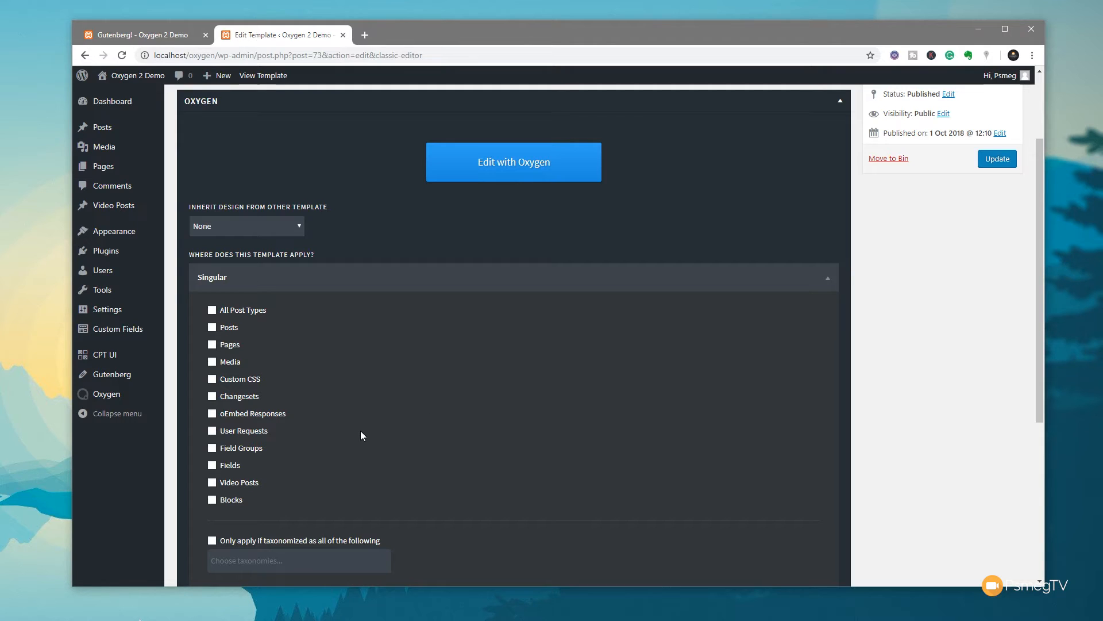
{"action": "mouse_move", "coordinate": [232, 498]}
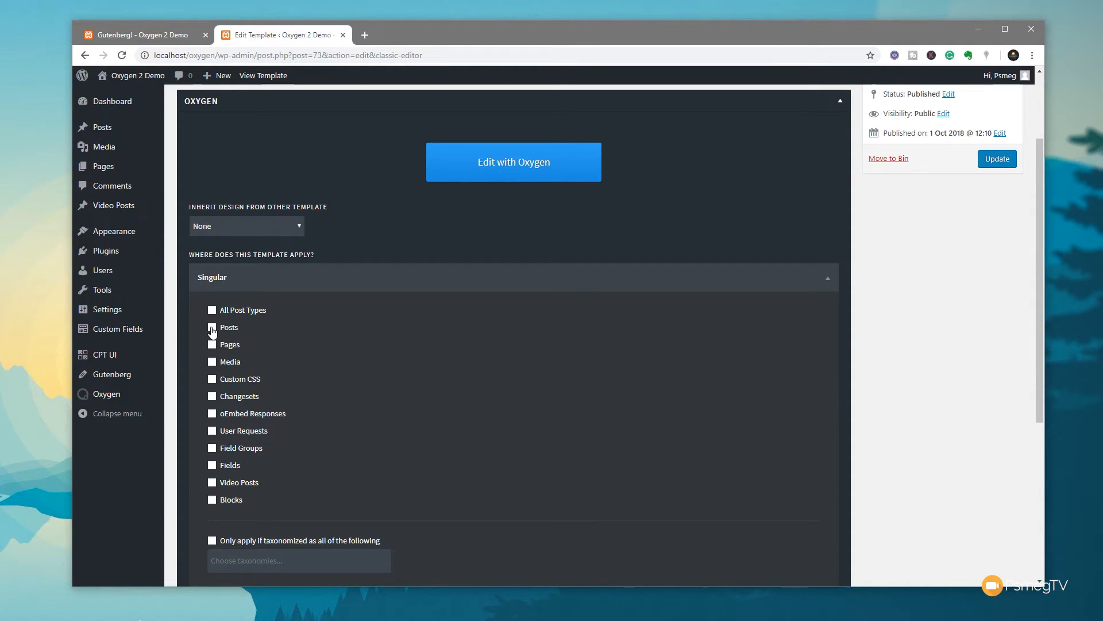
Set the template to apply to singular Posts, save it, and launch Oxygen
{"action": "left_click", "coordinate": [213, 326]}
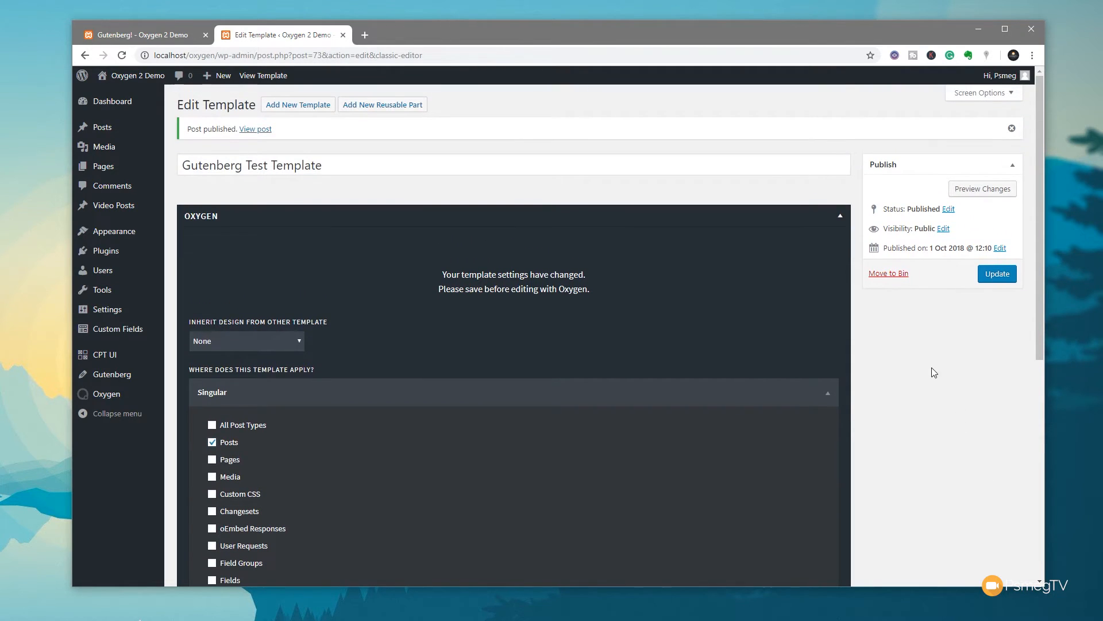
{"action": "left_click", "coordinate": [996, 274]}
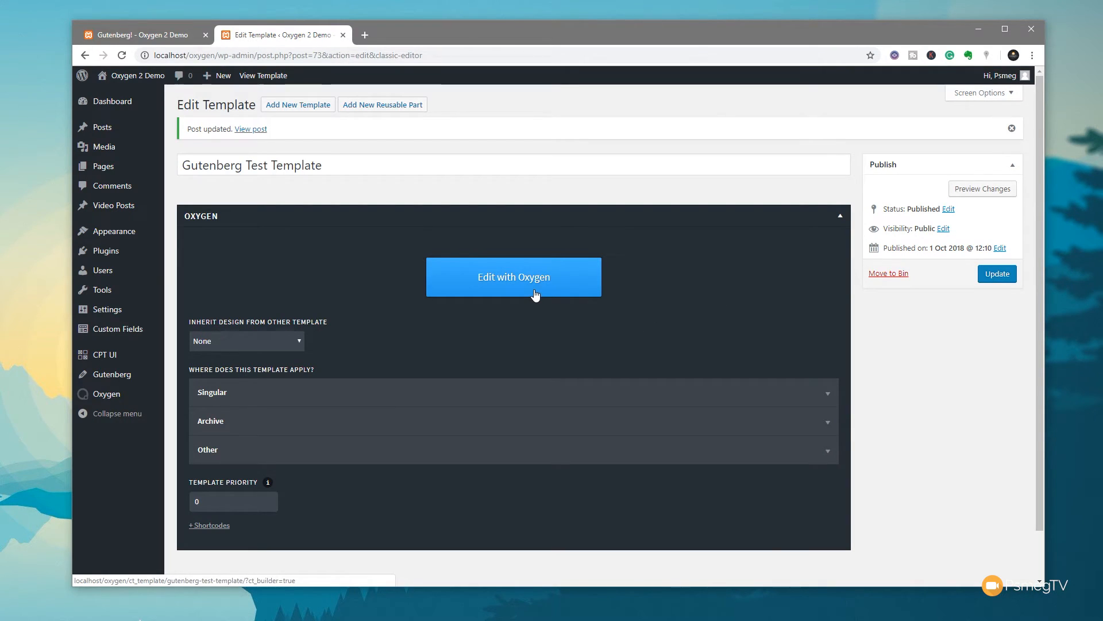
{"action": "left_click", "coordinate": [513, 276]}
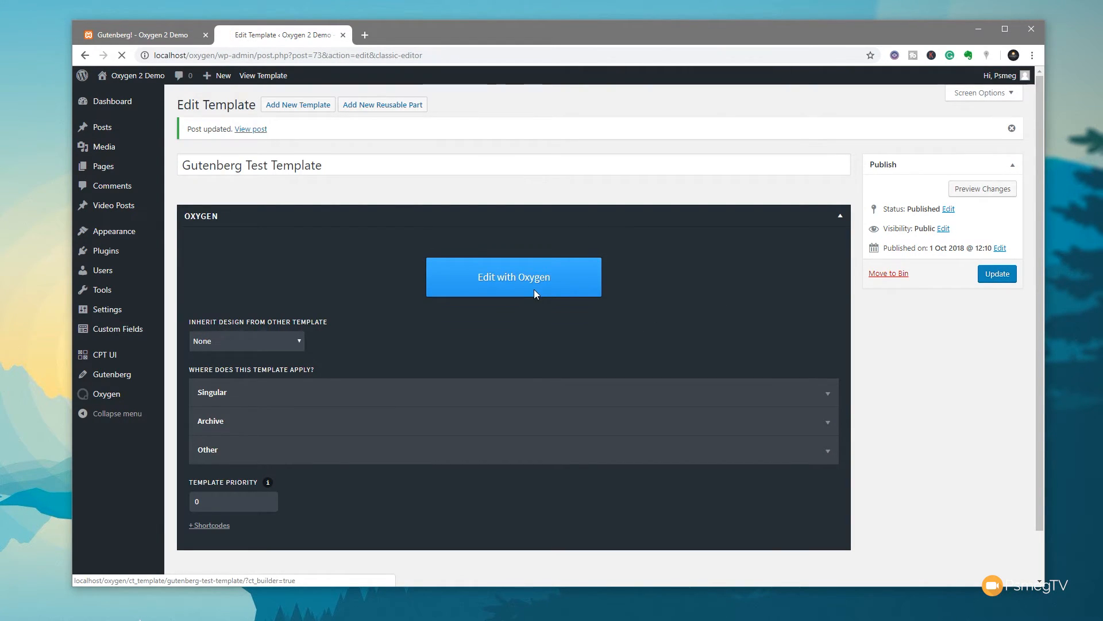
Load the template in the Oxygen Visual Editor, previewing the Gutenberg! post
{"action": "left_click", "coordinate": [513, 276]}
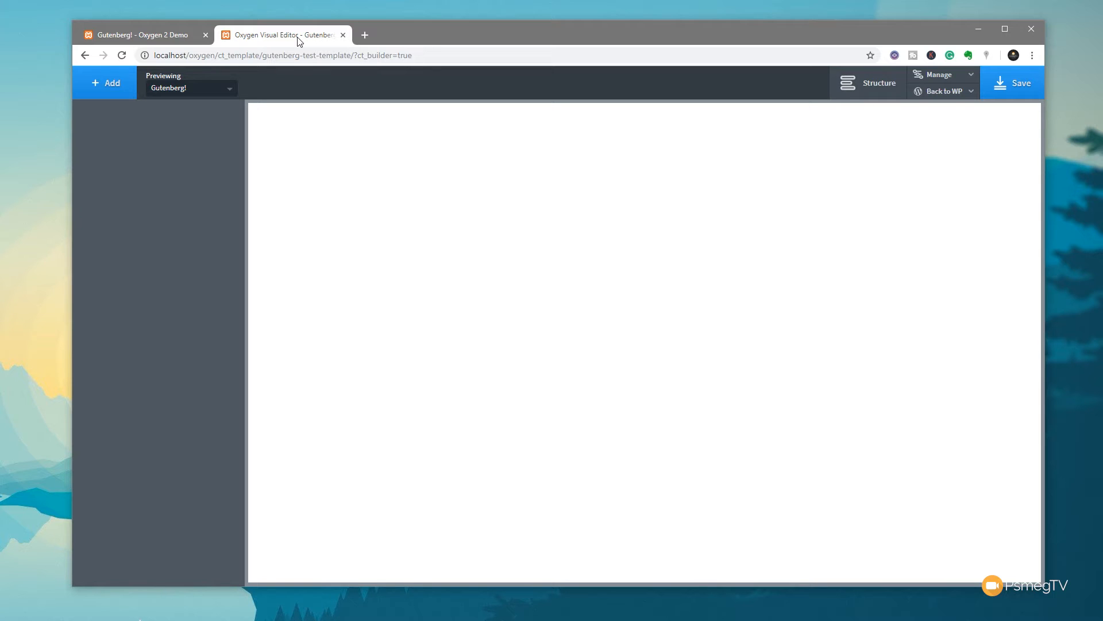
{"action": "mouse_move", "coordinate": [64, 78]}
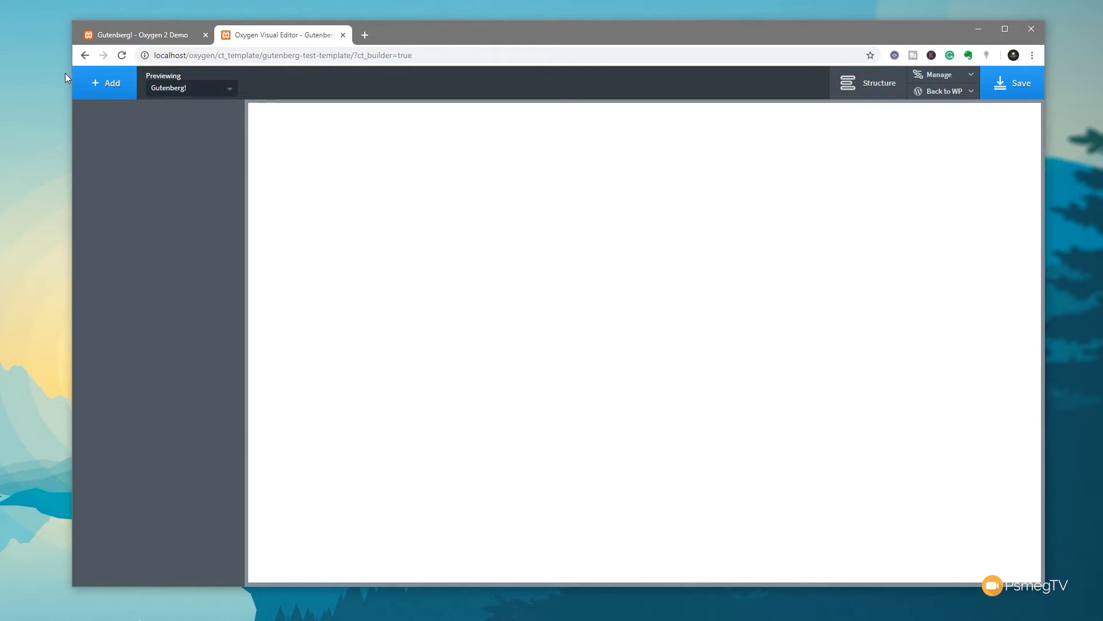
Add the atomic design set's Header Simple Centered header from the library
{"action": "left_click", "coordinate": [104, 82]}
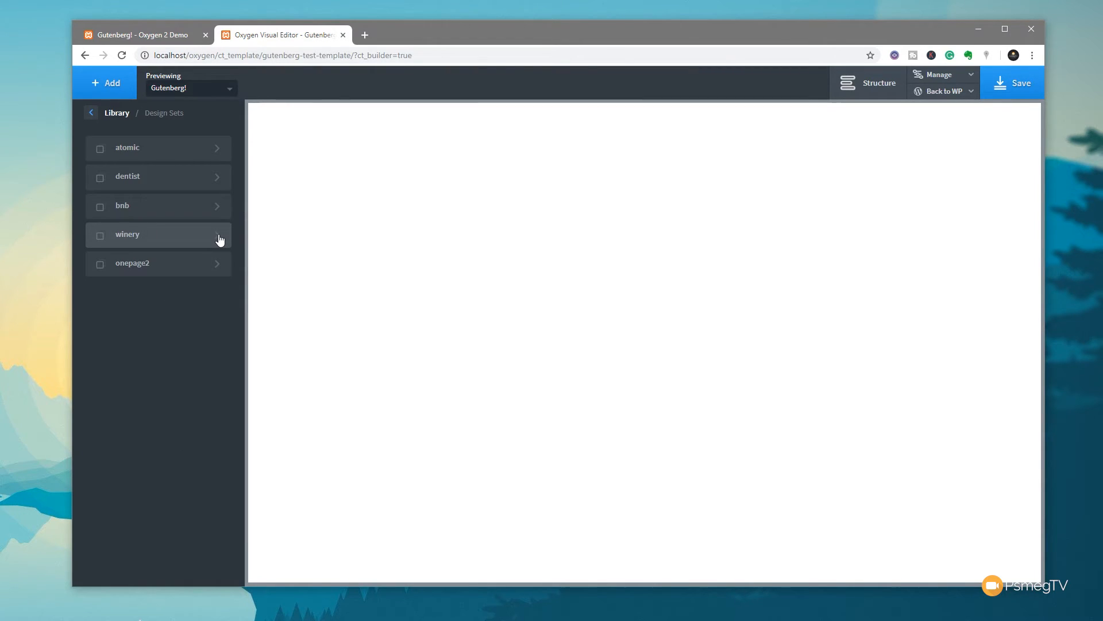
{"action": "mouse_move", "coordinate": [164, 268]}
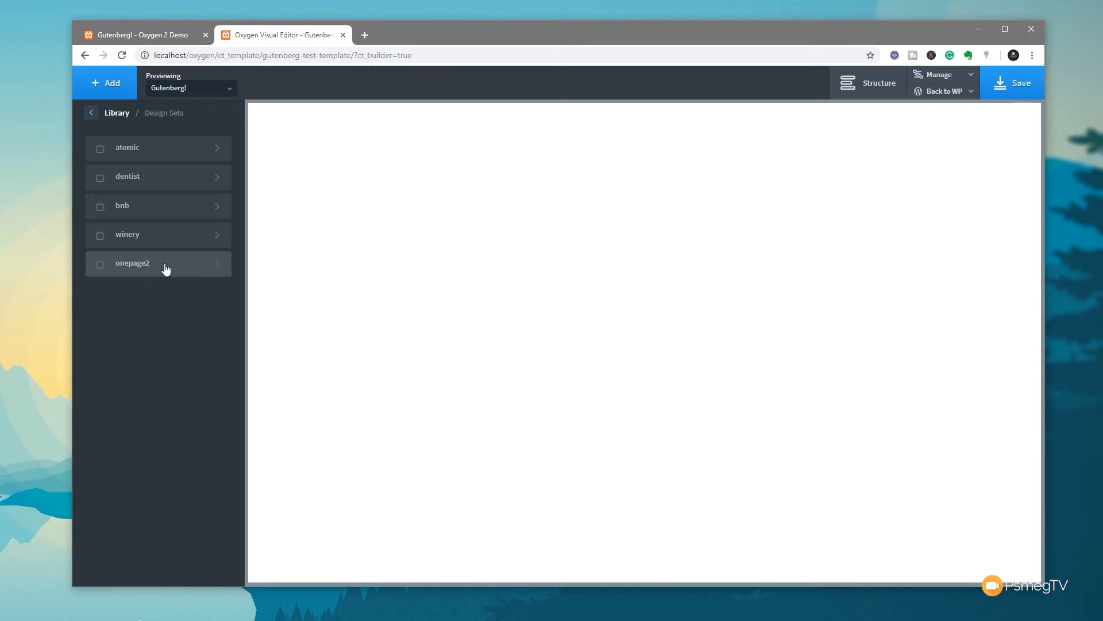
{"action": "mouse_move", "coordinate": [181, 157]}
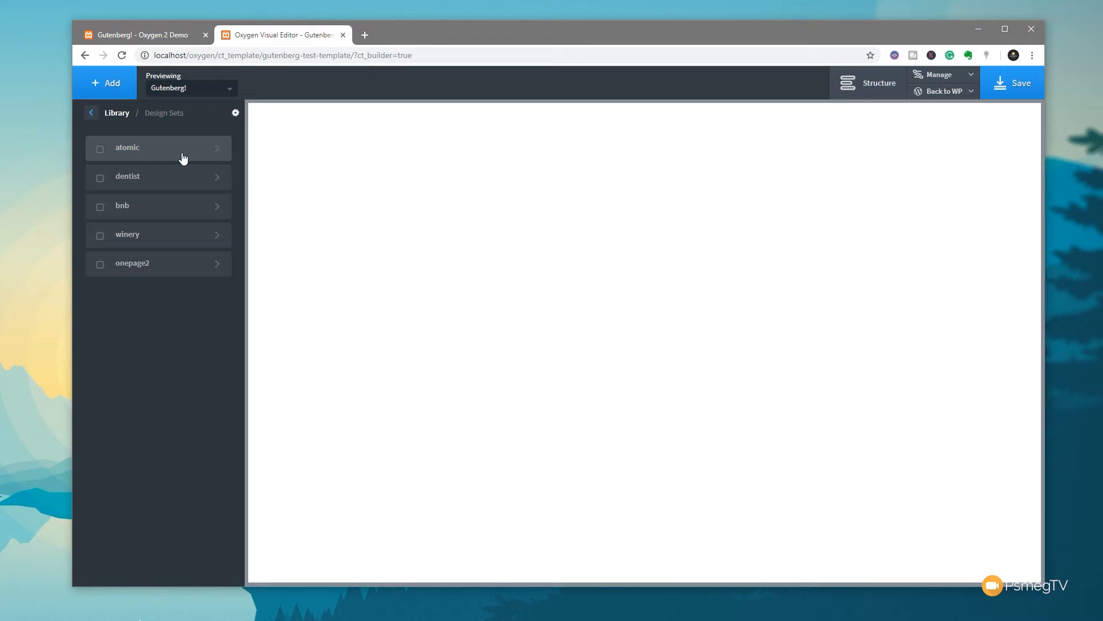
{"action": "left_click", "coordinate": [159, 148]}
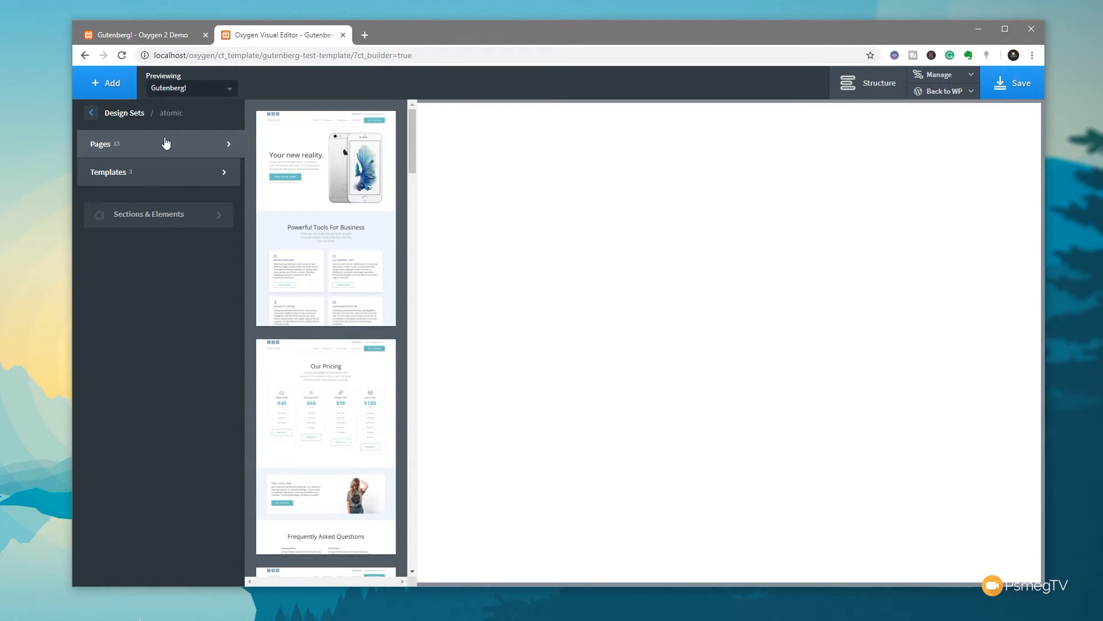
{"action": "left_click", "coordinate": [148, 214]}
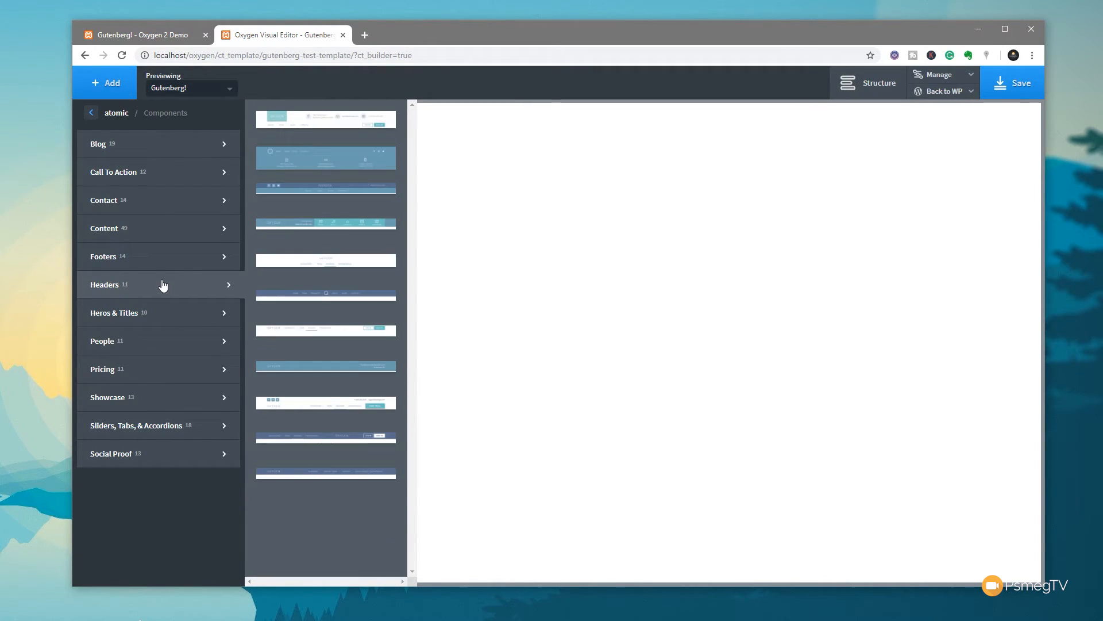
{"action": "mouse_move", "coordinate": [316, 303]}
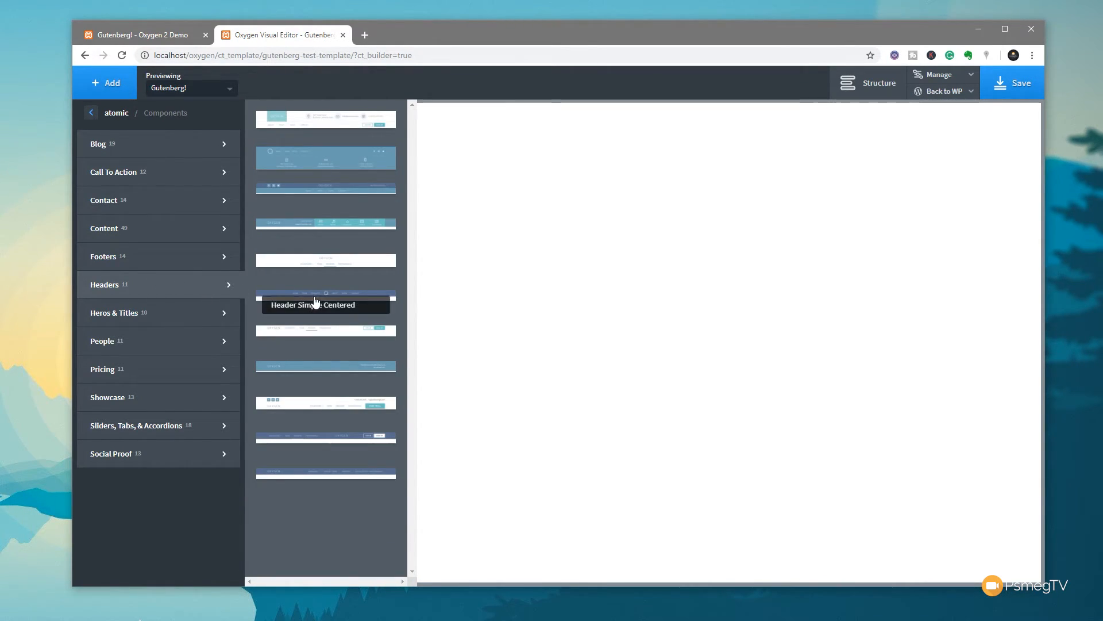
{"action": "left_click", "coordinate": [325, 293]}
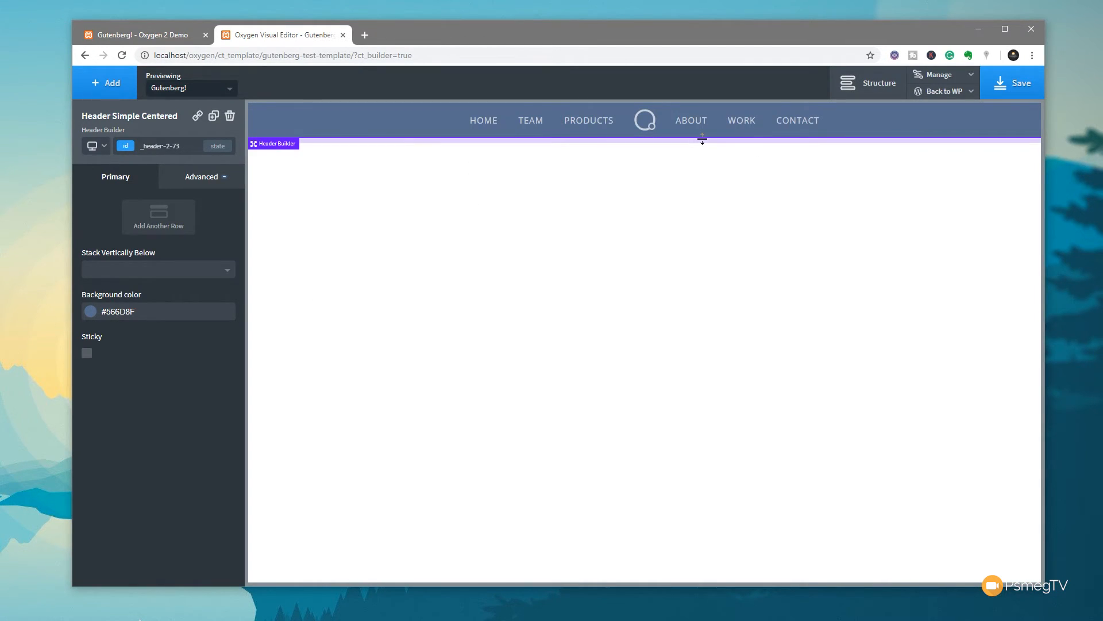
Add atomic's Footer Logo Centered footer below the header
{"action": "left_click", "coordinate": [104, 82]}
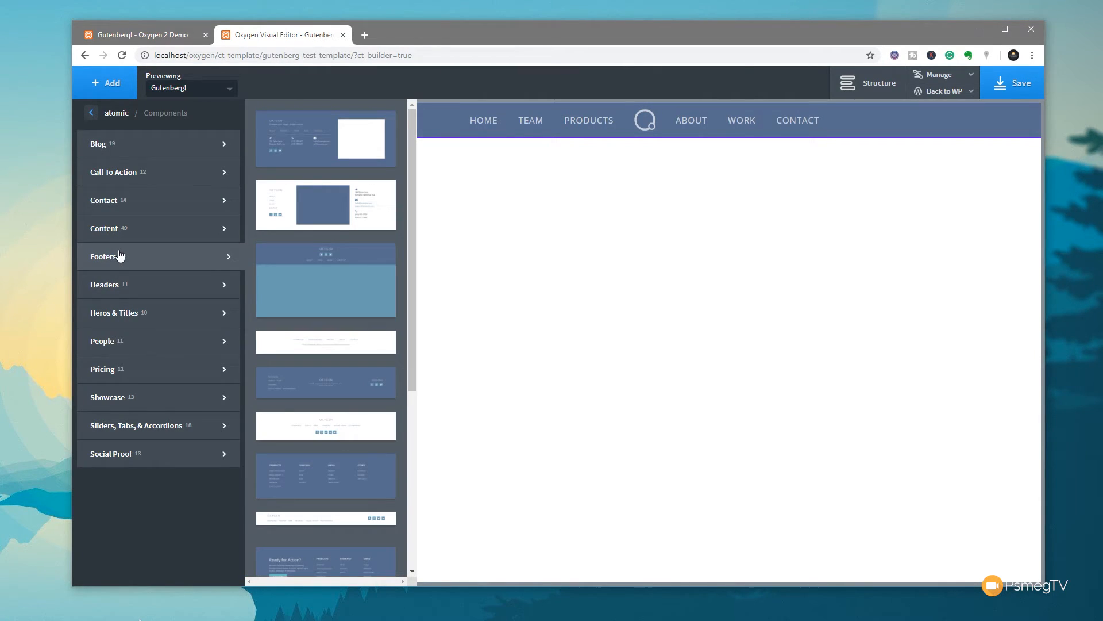
{"action": "mouse_move", "coordinate": [312, 484]}
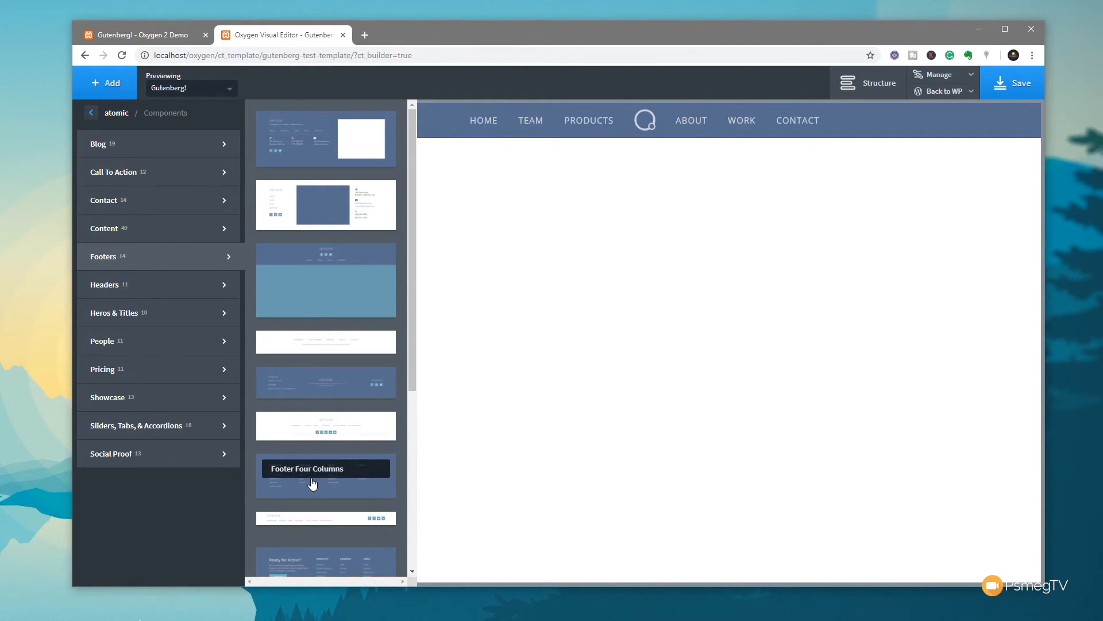
{"action": "mouse_move", "coordinate": [329, 391]}
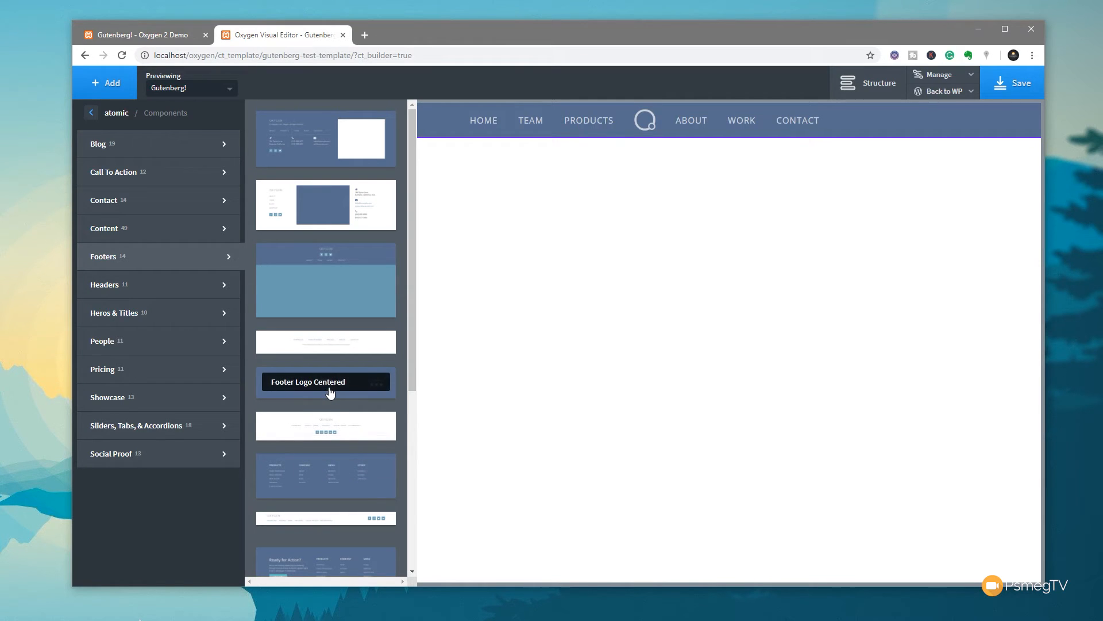
{"action": "left_click", "coordinate": [325, 382]}
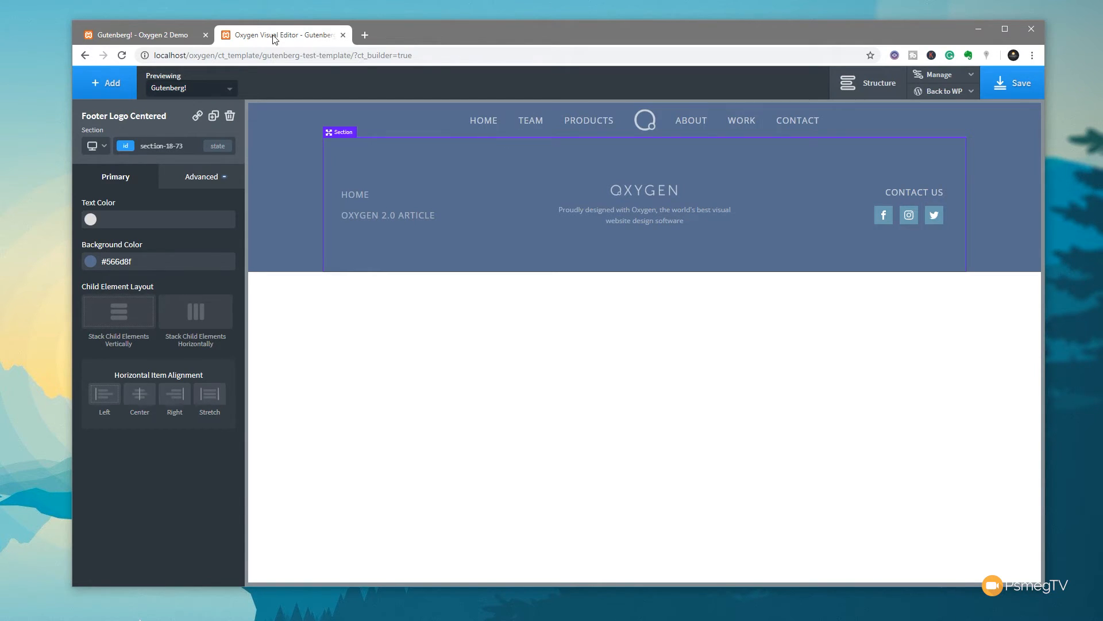
{"action": "left_click", "coordinate": [104, 82]}
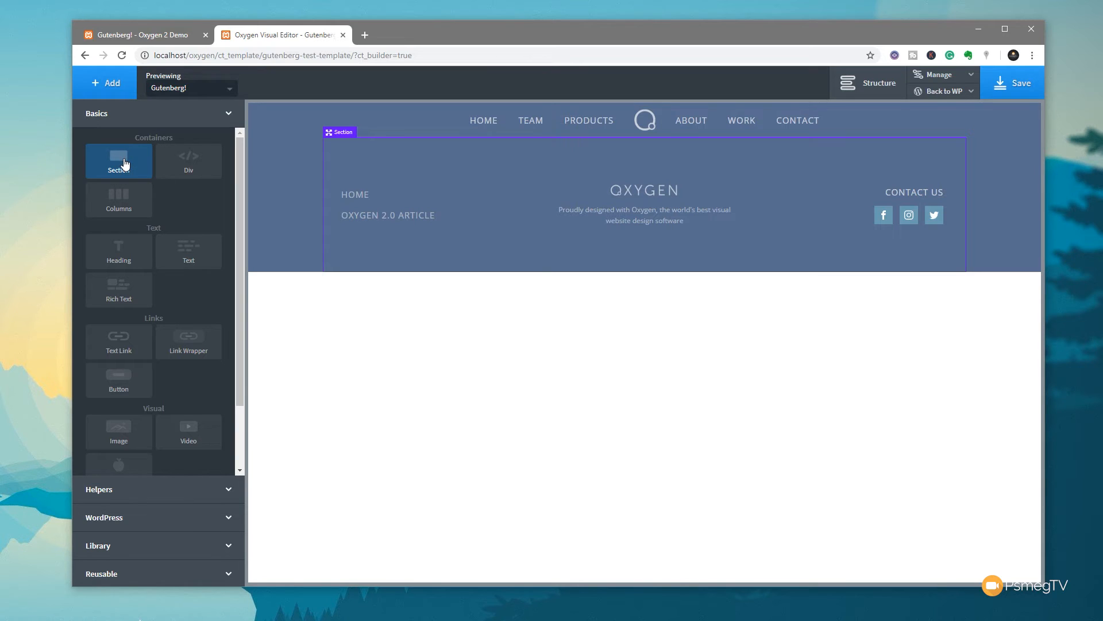
Add an empty Section and position it between the header and footer in Structure
{"action": "left_click", "coordinate": [118, 161]}
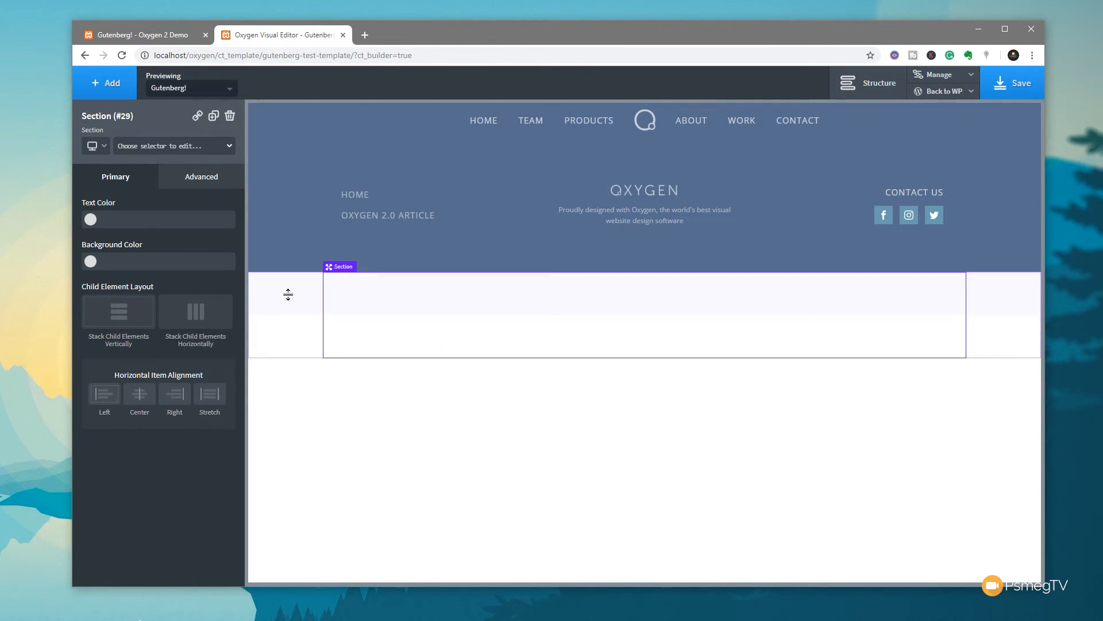
{"action": "mouse_move", "coordinate": [382, 327]}
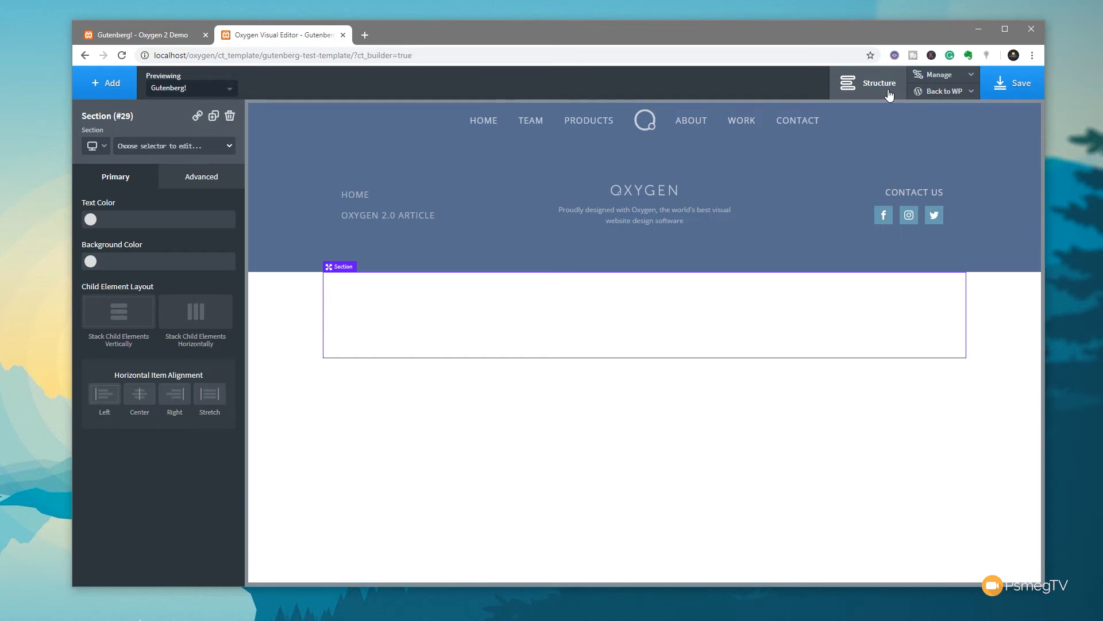
{"action": "left_click", "coordinate": [879, 82]}
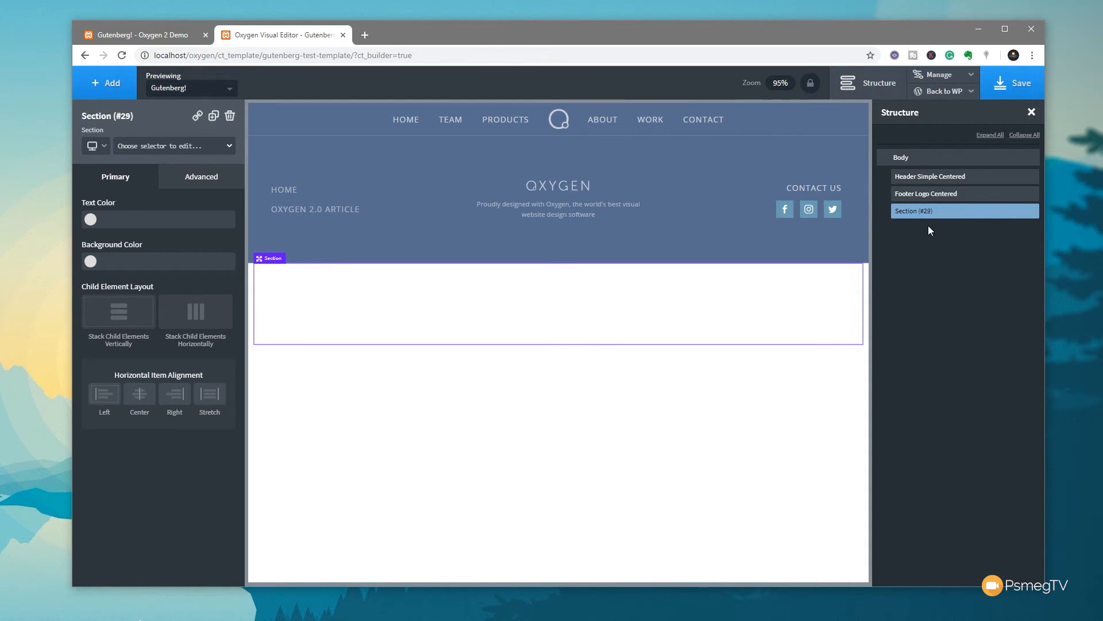
{"action": "mouse_move", "coordinate": [934, 229]}
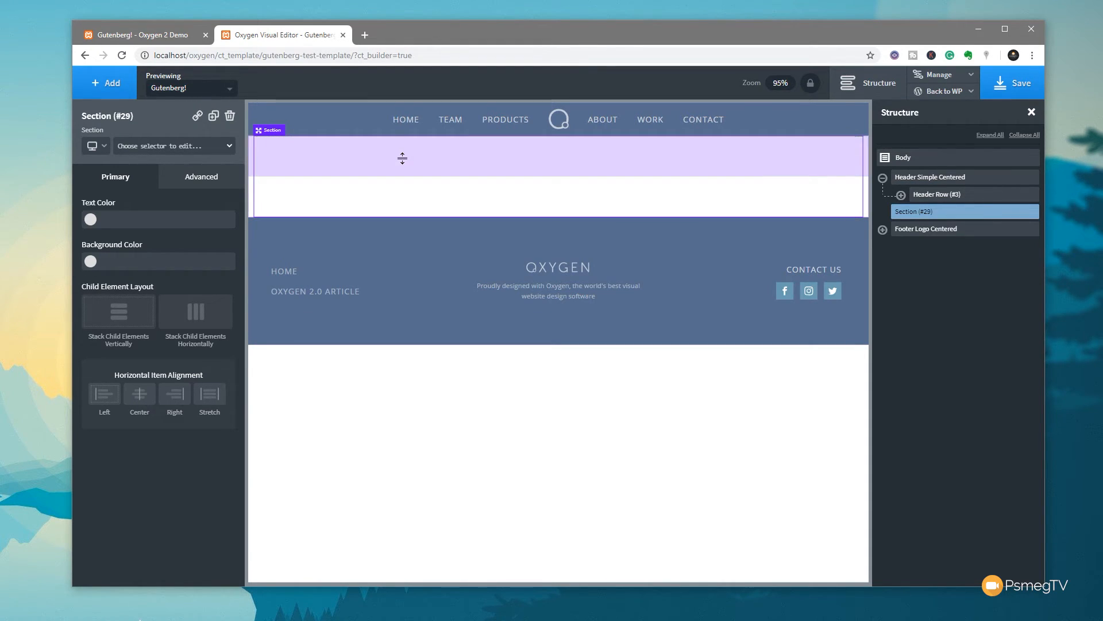
{"action": "left_click", "coordinate": [884, 176]}
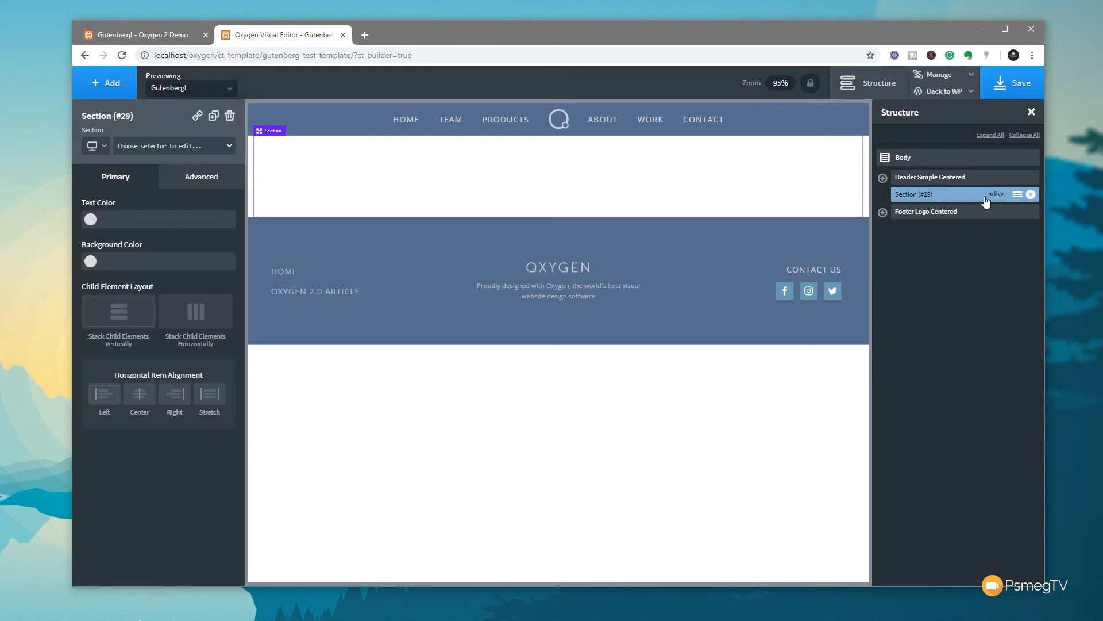
{"action": "mouse_move", "coordinate": [930, 199]}
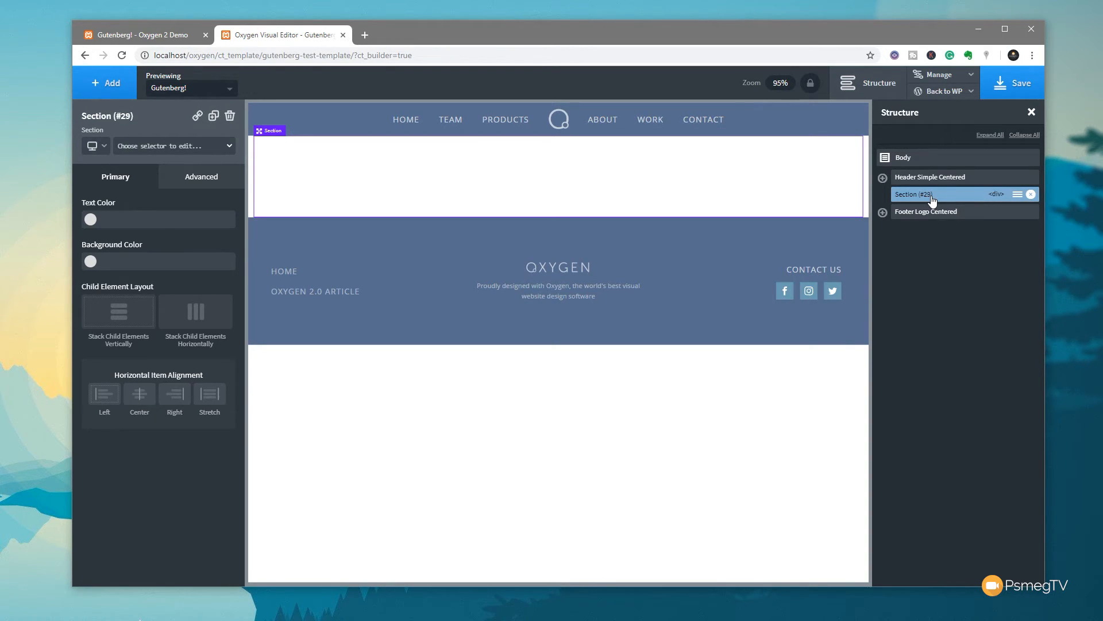
{"action": "left_click", "coordinate": [1017, 195]}
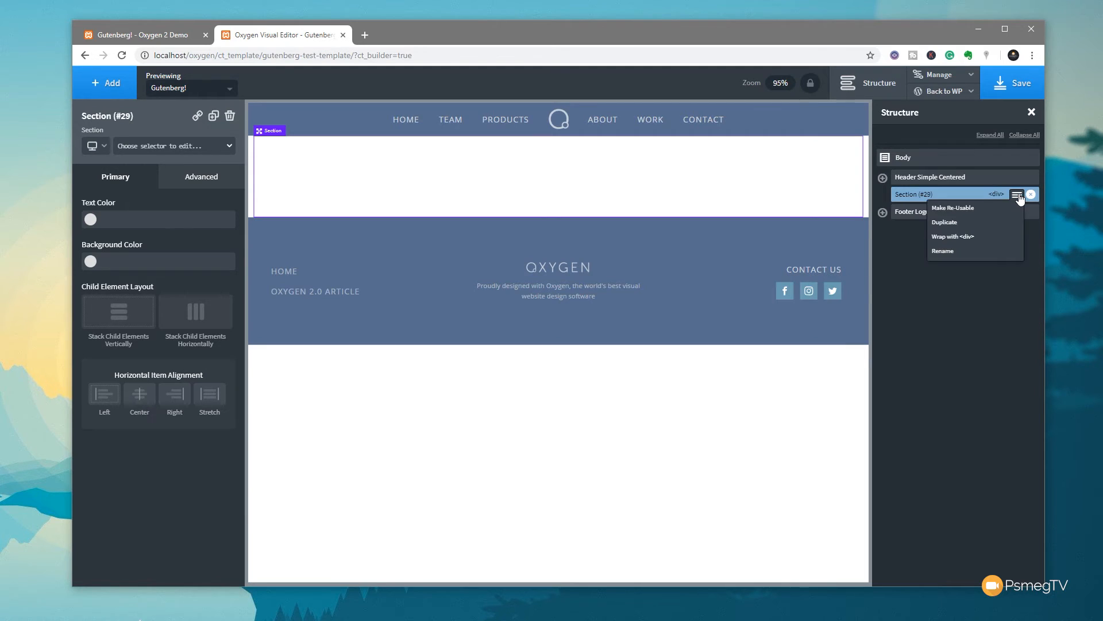
{"action": "mouse_move", "coordinate": [971, 251]}
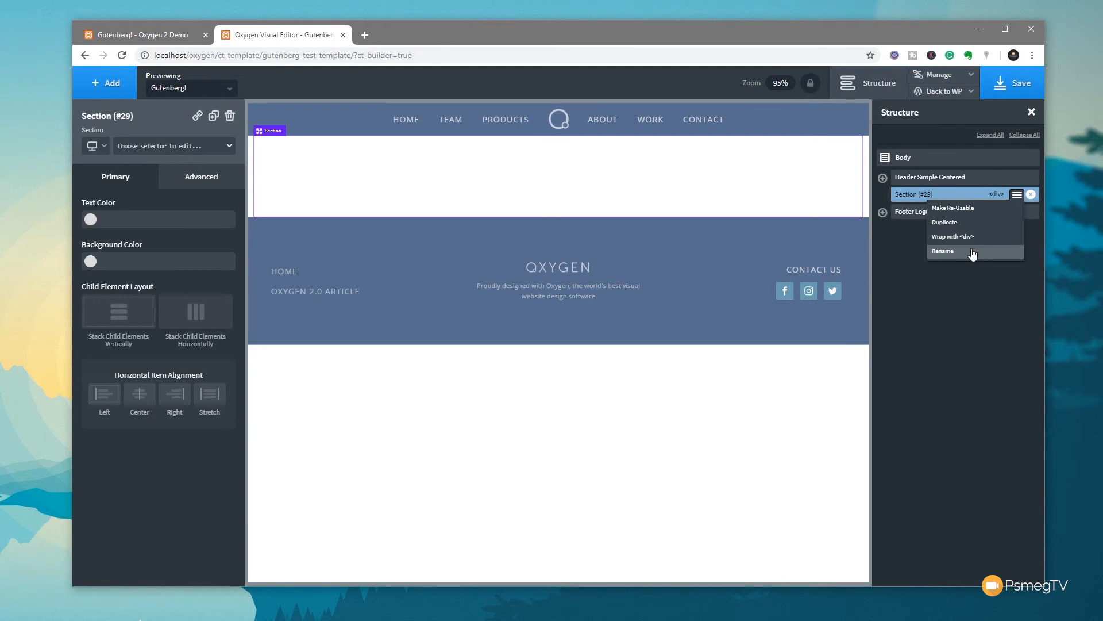
Rename Section (#29) to 'Body Content' in the Structure panel
{"action": "left_click", "coordinate": [943, 251]}
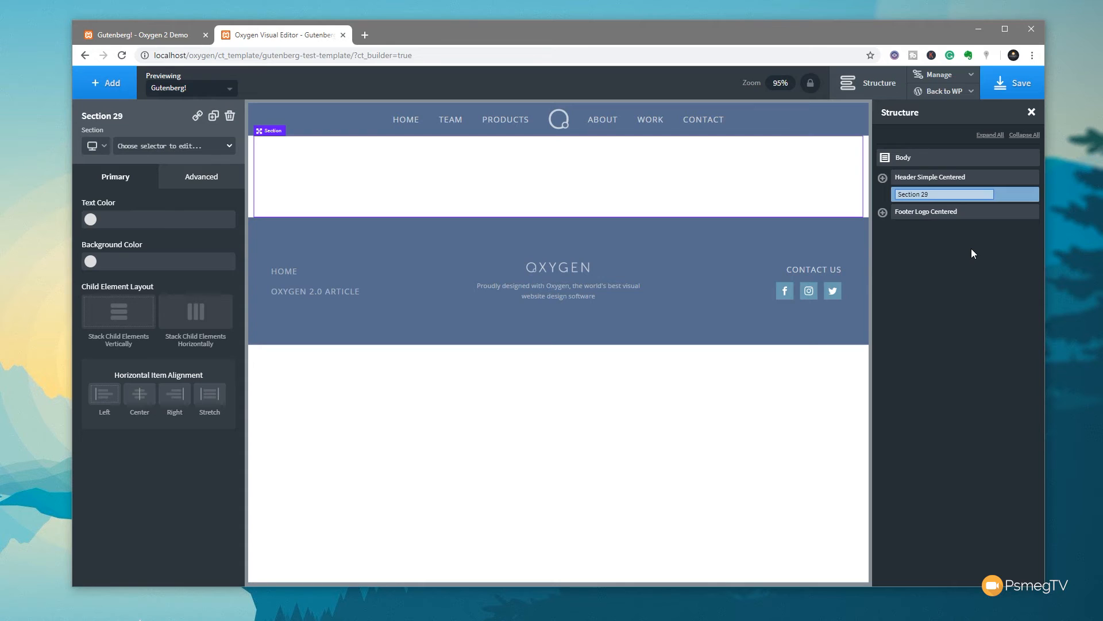
{"action": "type", "text": "Body Content"}
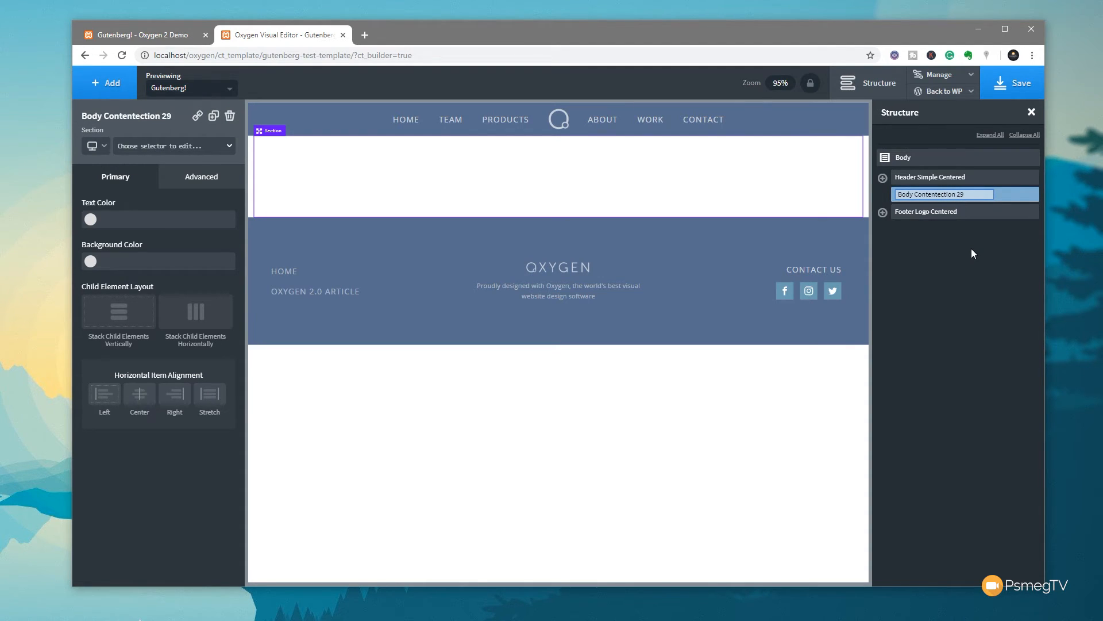
{"action": "type", "text": "Body Content"}
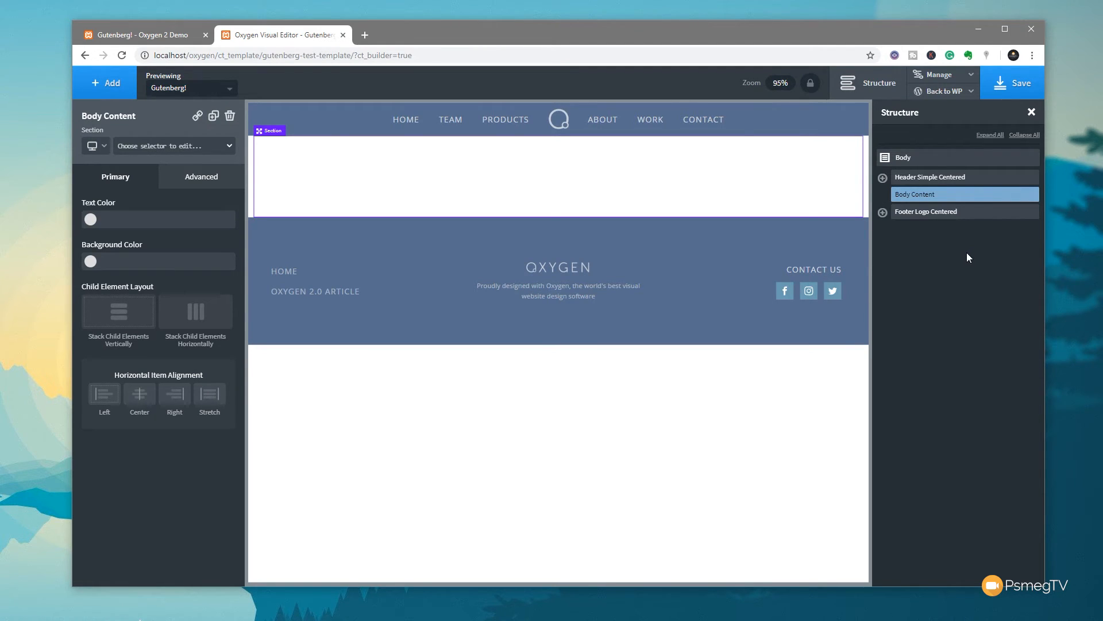
{"action": "mouse_move", "coordinate": [366, 269]}
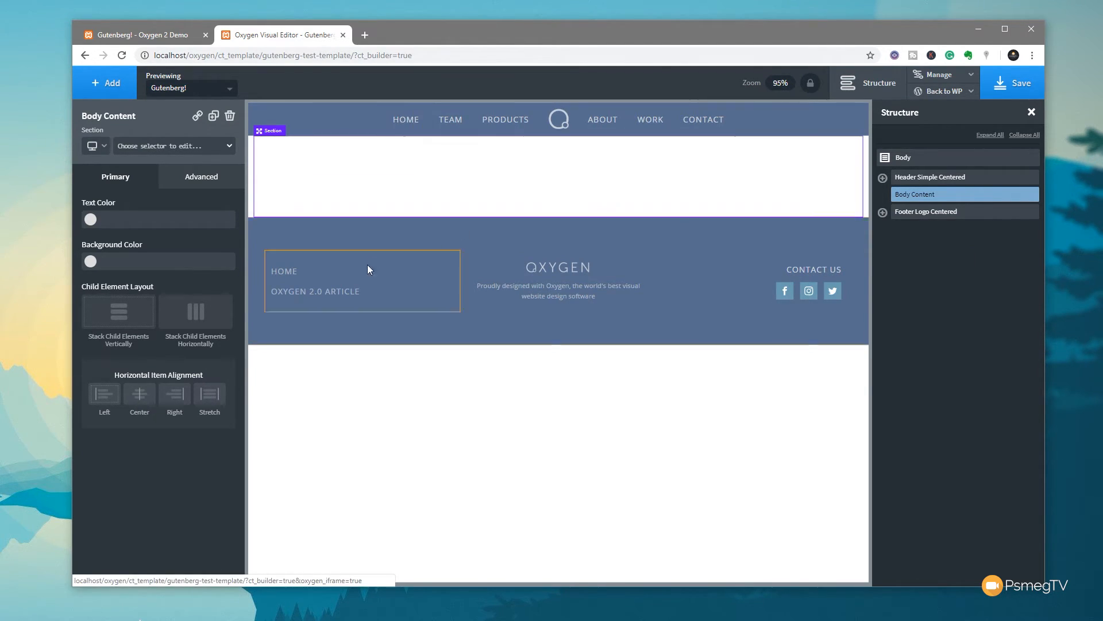
{"action": "mouse_move", "coordinate": [379, 282]}
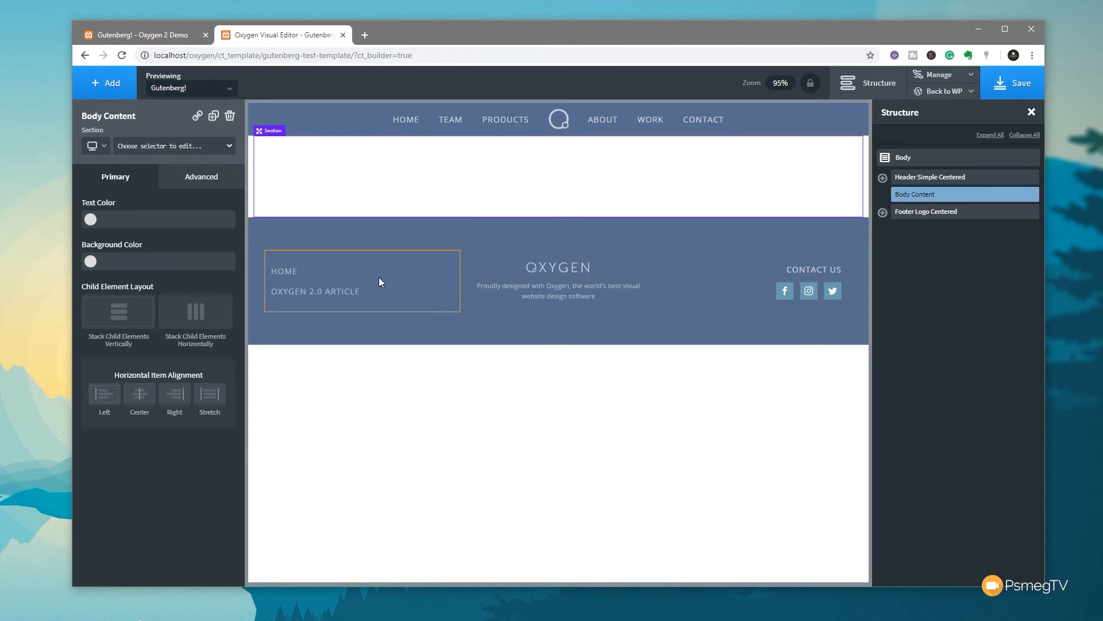
{"action": "mouse_move", "coordinate": [104, 82]}
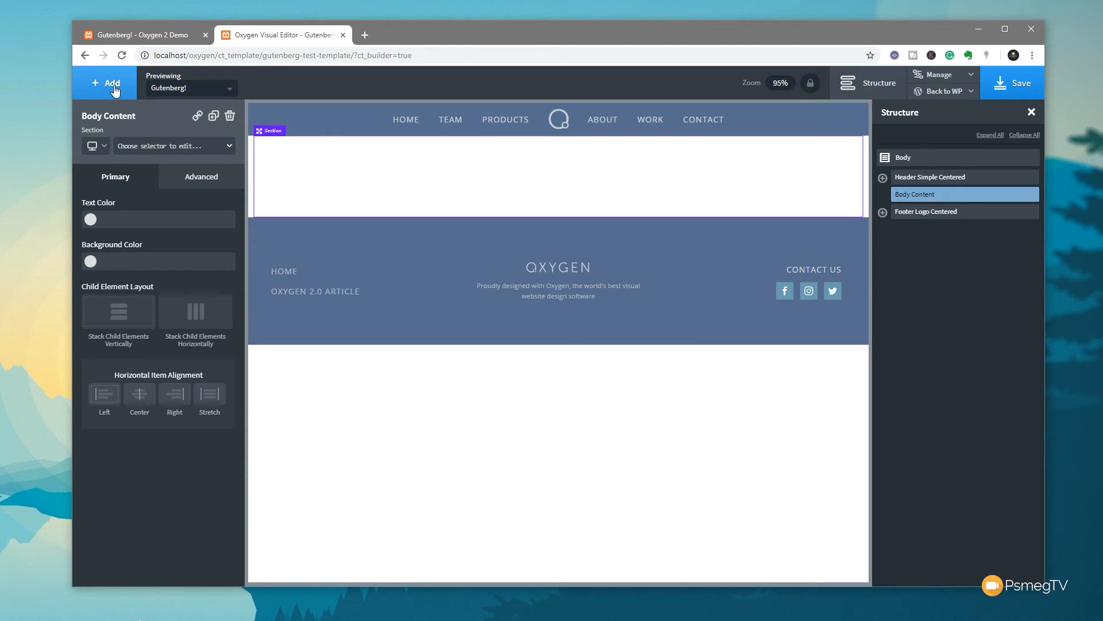
Insert a dynamic Featured Image element from WordPress > Dynamic Data into Body Content
{"action": "left_click", "coordinate": [104, 82]}
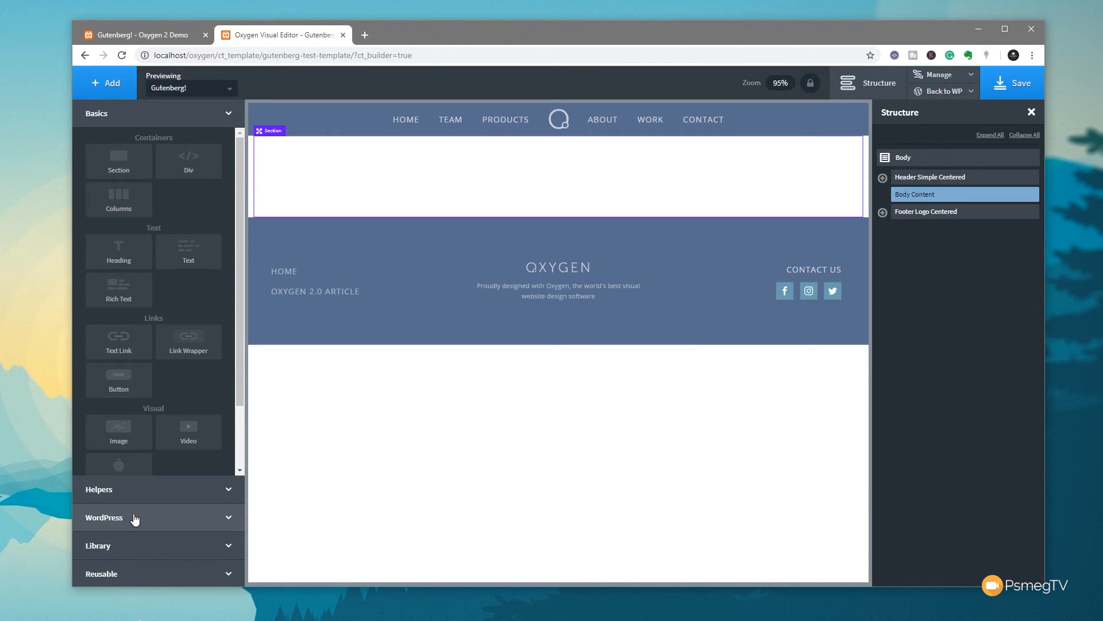
{"action": "left_click", "coordinate": [104, 517]}
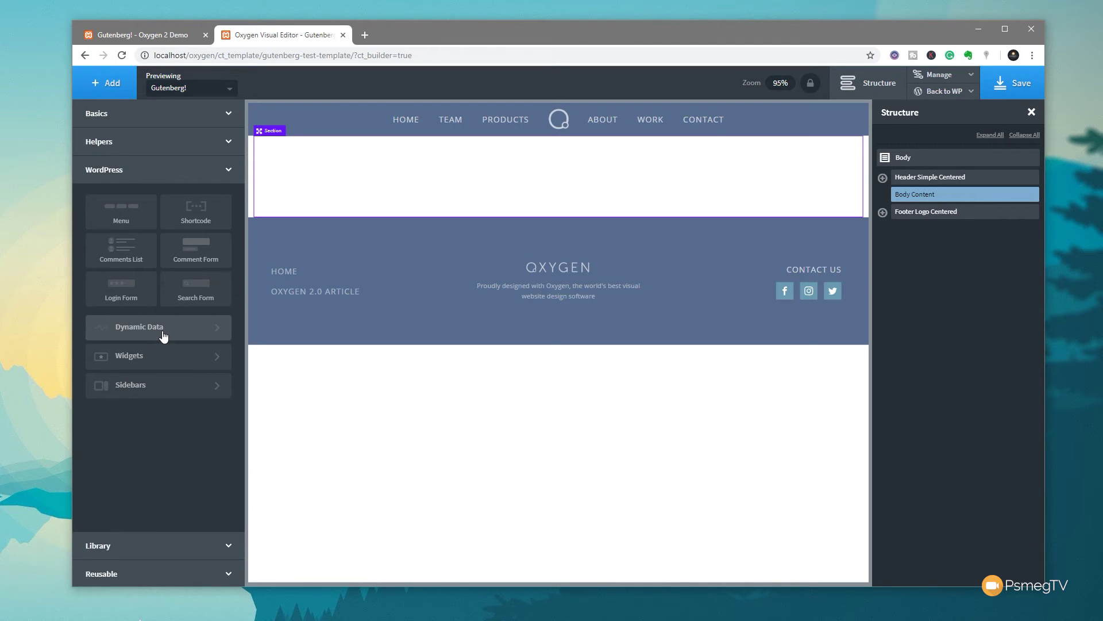
{"action": "left_click", "coordinate": [139, 326]}
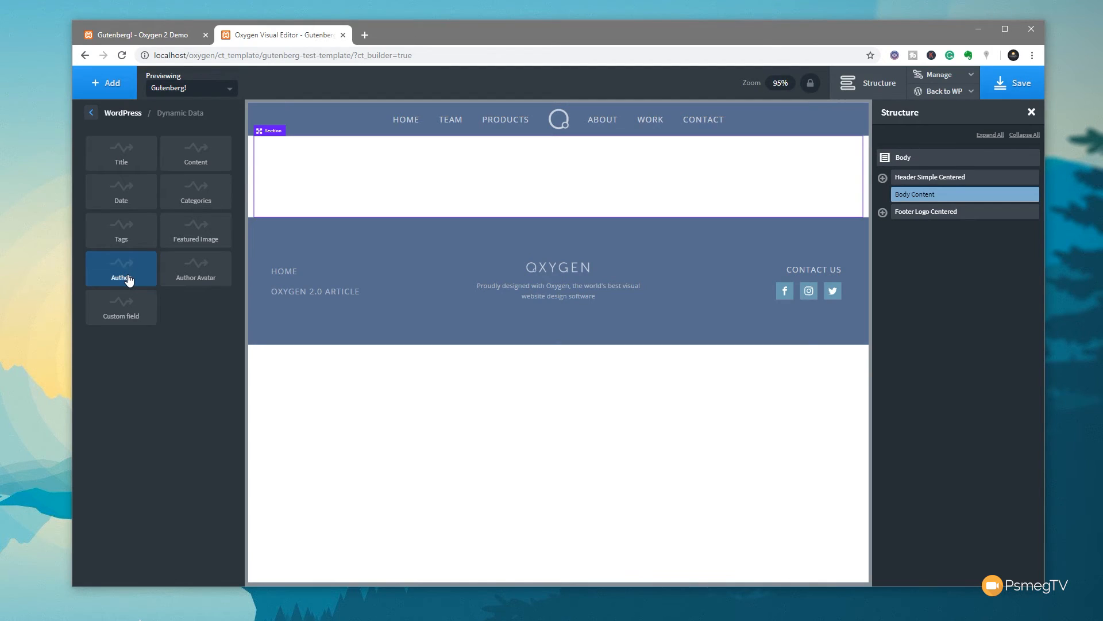
{"action": "mouse_move", "coordinate": [196, 229]}
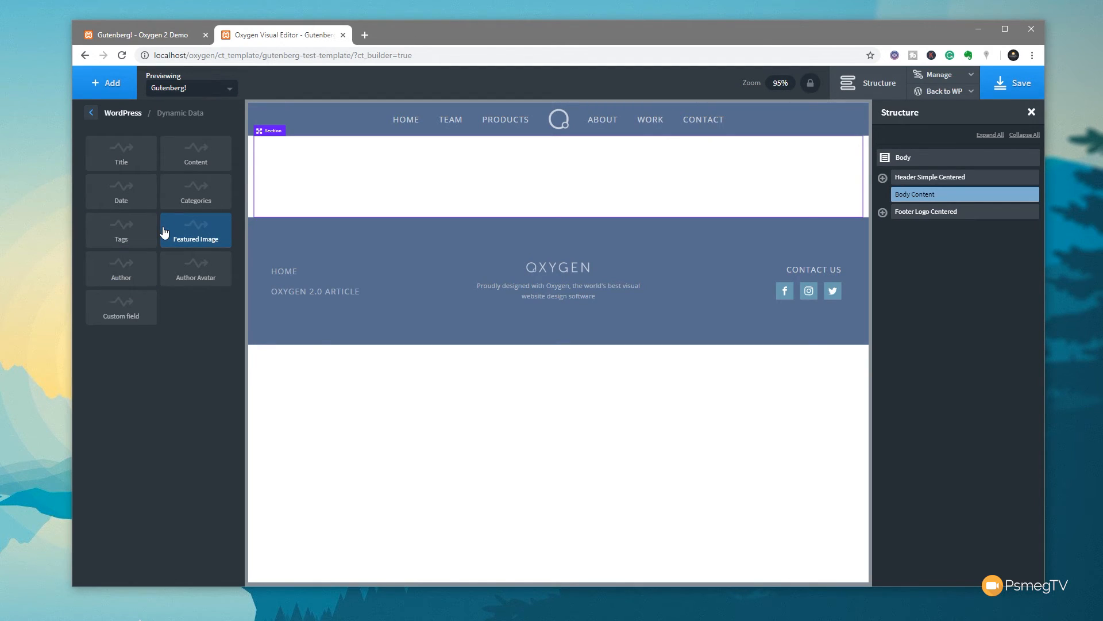
{"action": "mouse_move", "coordinate": [172, 229]}
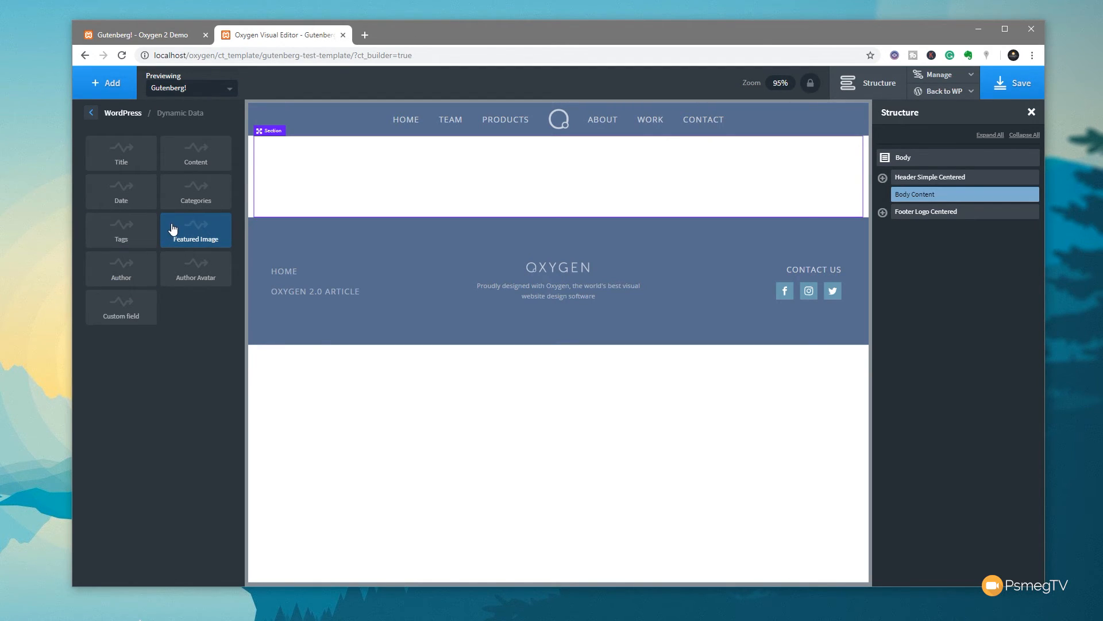
{"action": "left_click", "coordinate": [195, 230]}
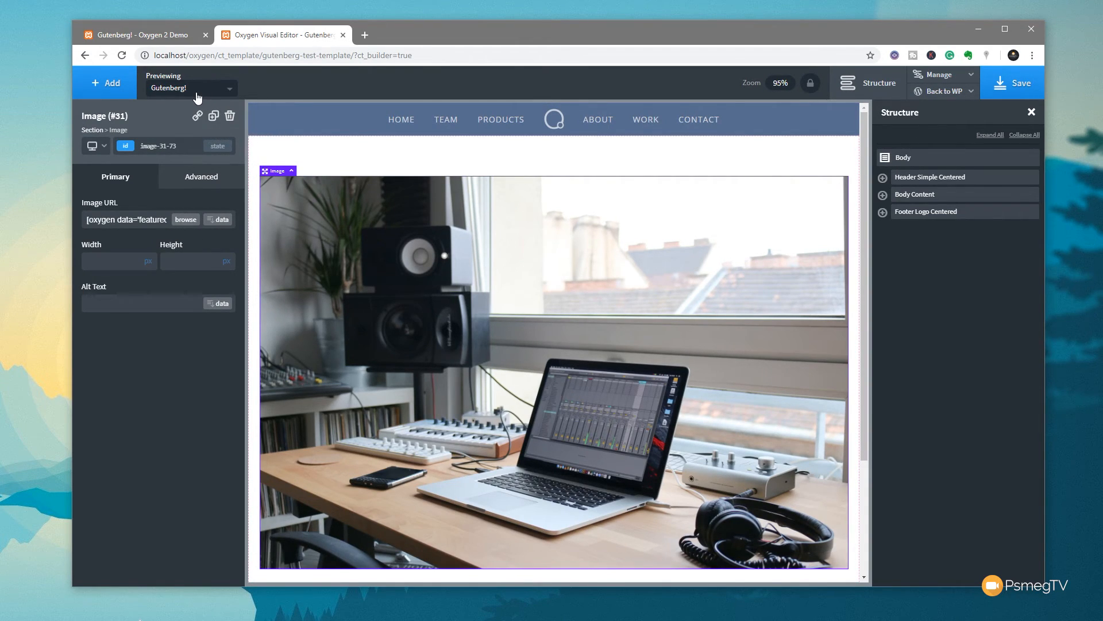
{"action": "mouse_move", "coordinate": [146, 119]}
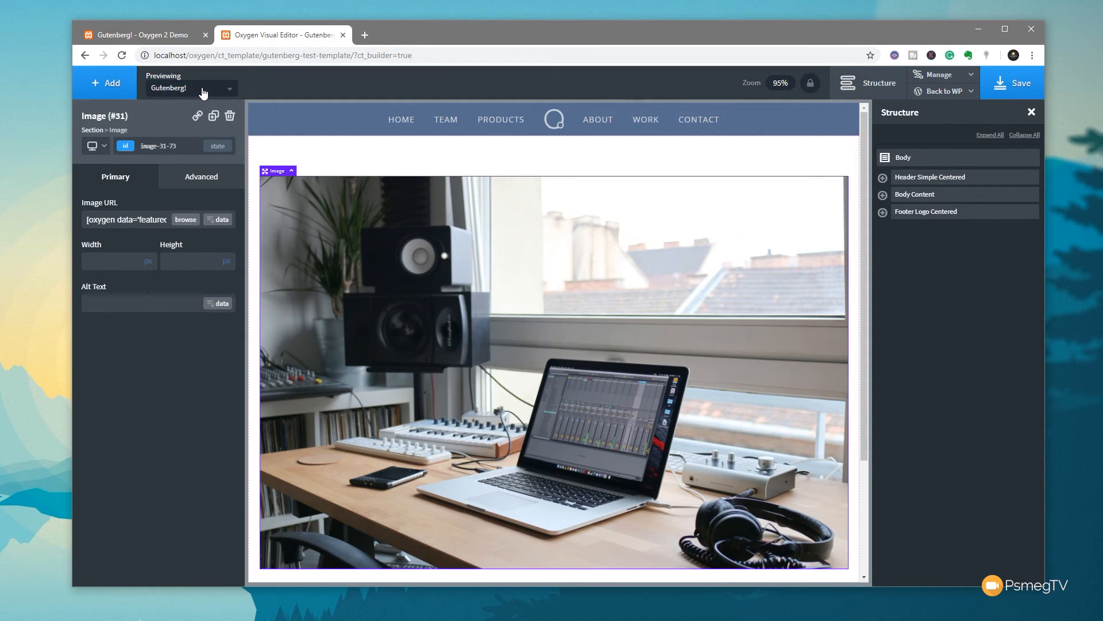
Review the posts in the Previewing dropdown, keeping Gutenberg! as the preview
{"action": "left_click", "coordinate": [229, 88]}
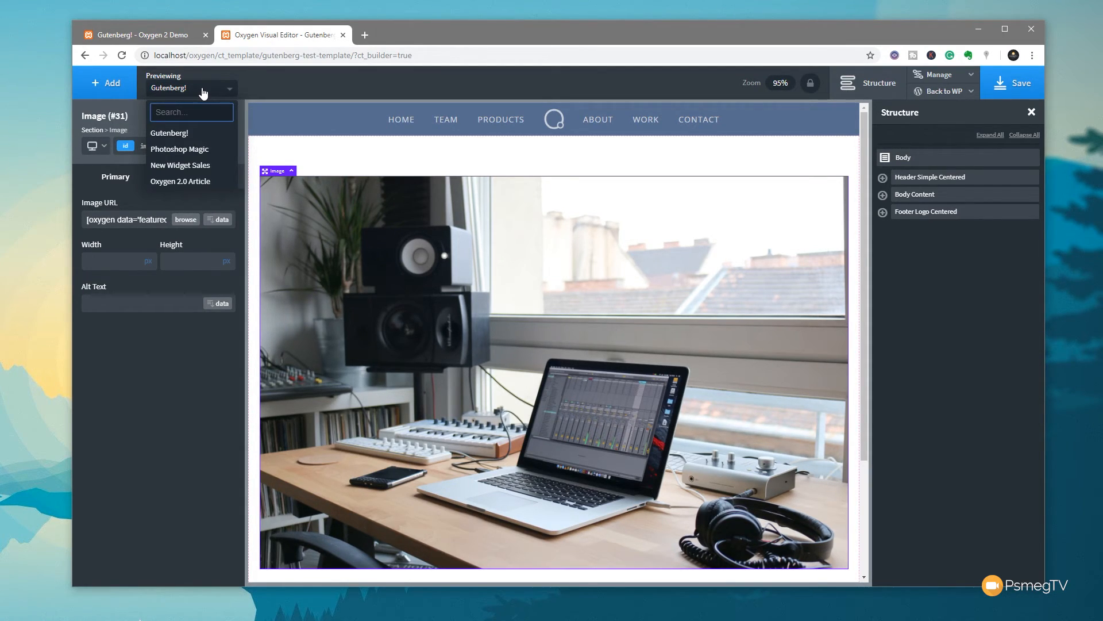
{"action": "mouse_move", "coordinate": [191, 165]}
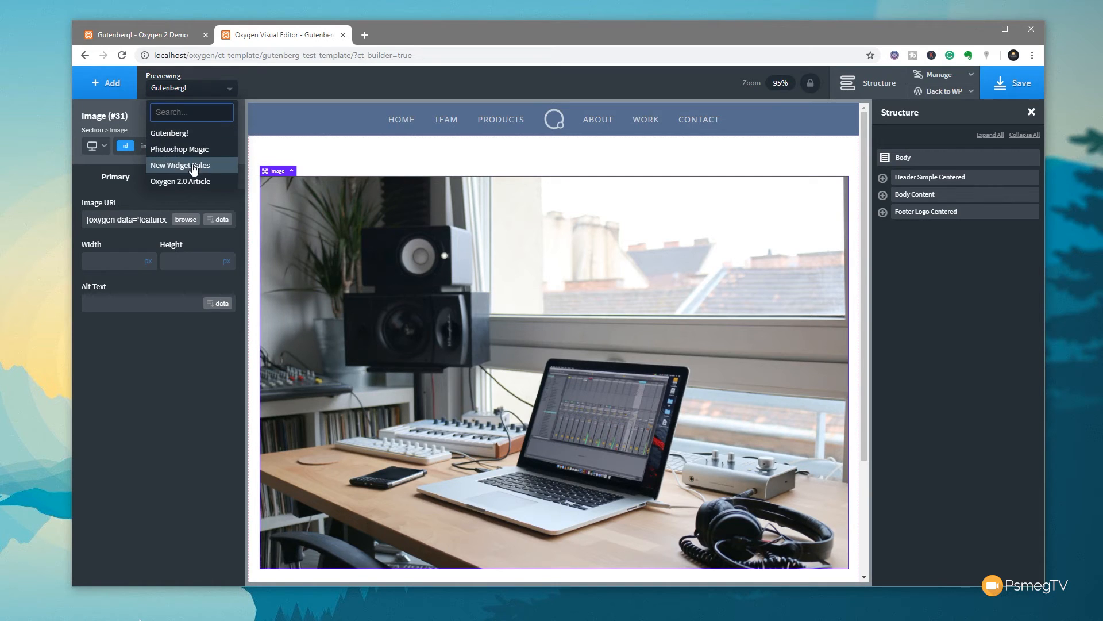
{"action": "mouse_move", "coordinate": [180, 149]}
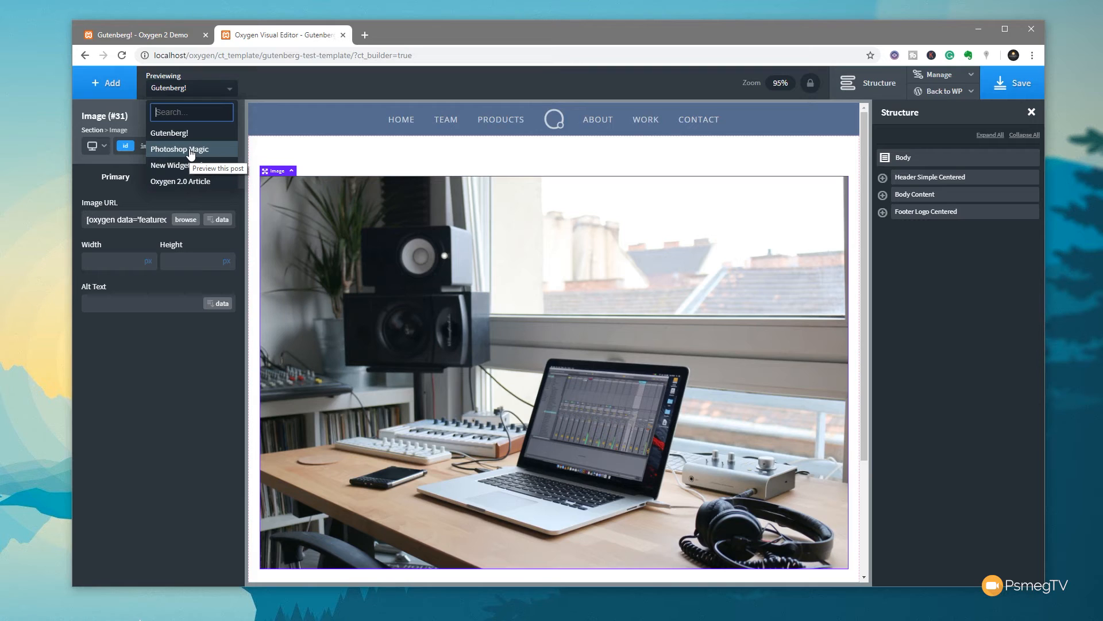
{"action": "mouse_move", "coordinate": [507, 427]}
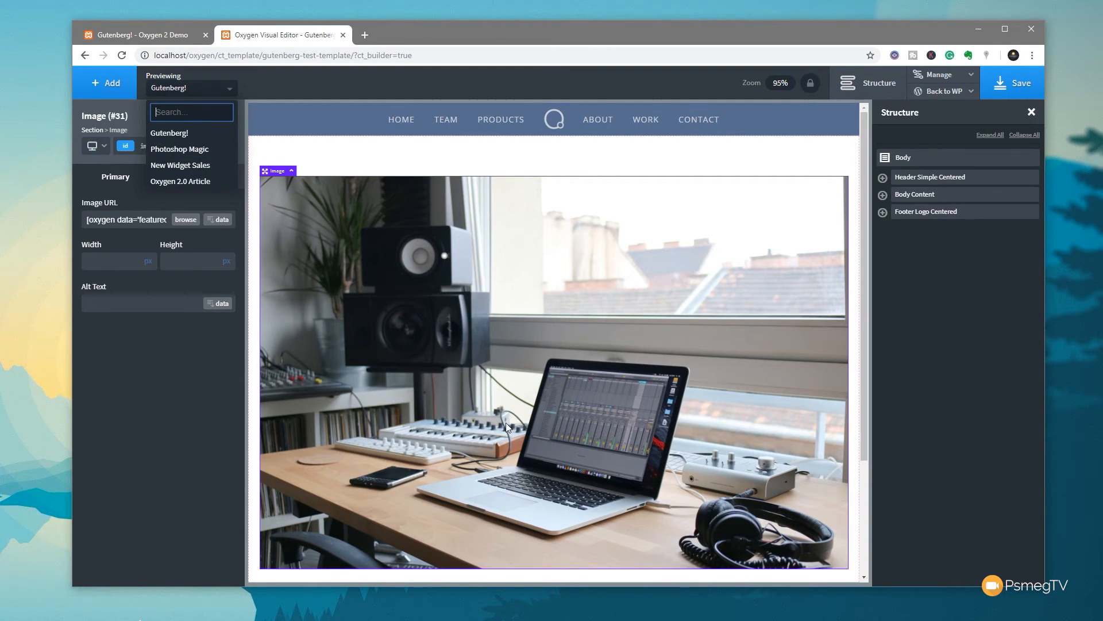
{"action": "mouse_move", "coordinate": [536, 401]}
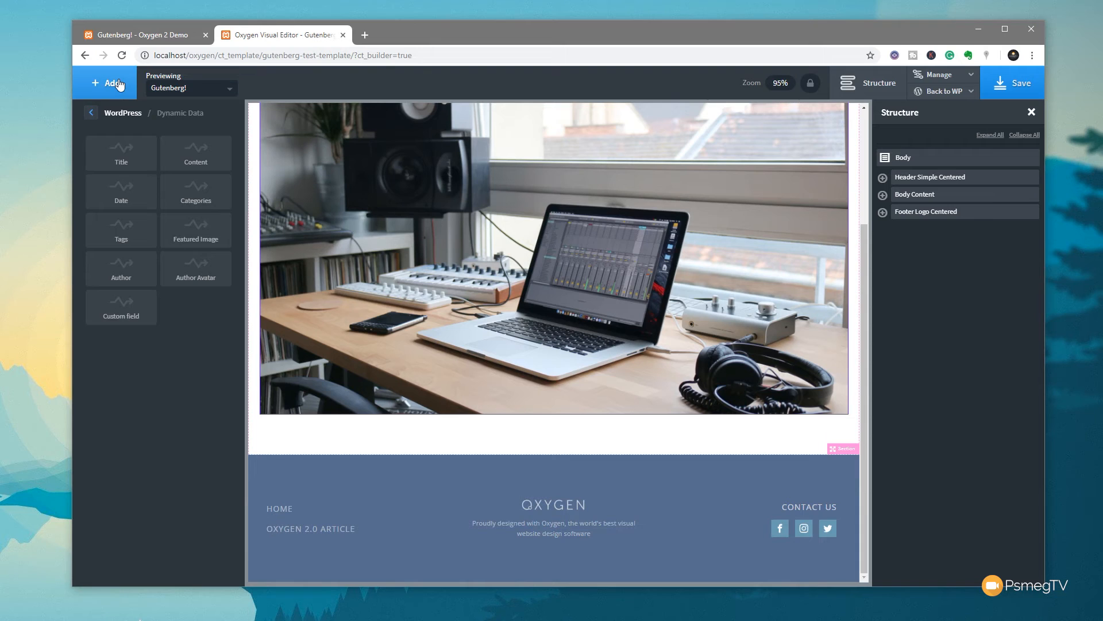
Add a dynamic post-title heading showing 'Gutenberg!' beneath the featured image
{"action": "left_click", "coordinate": [308, 430]}
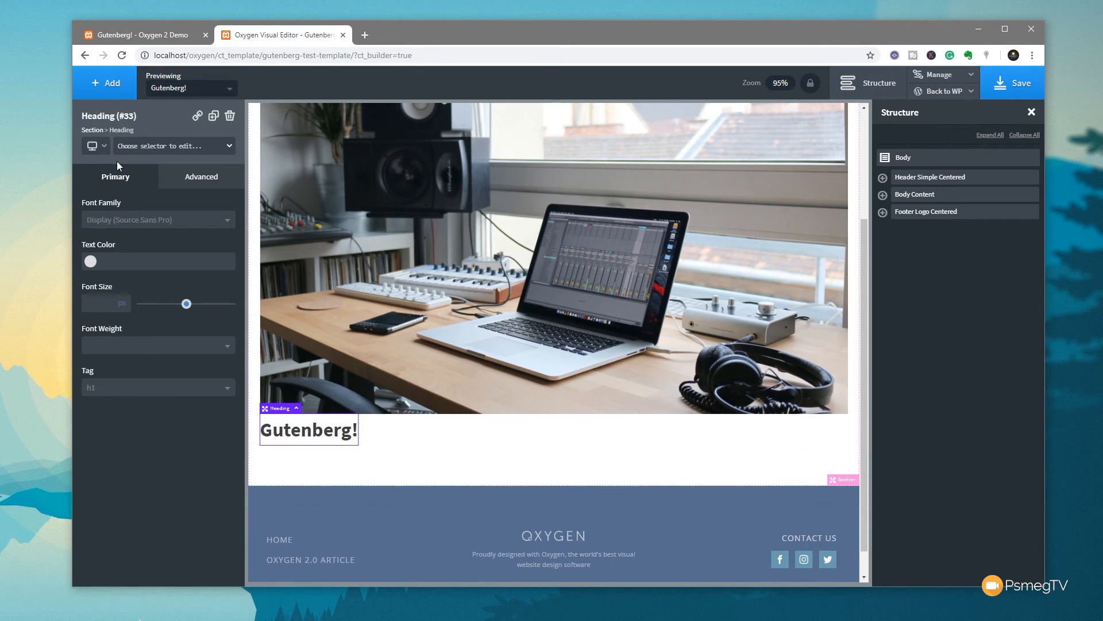
{"action": "mouse_move", "coordinate": [309, 442]}
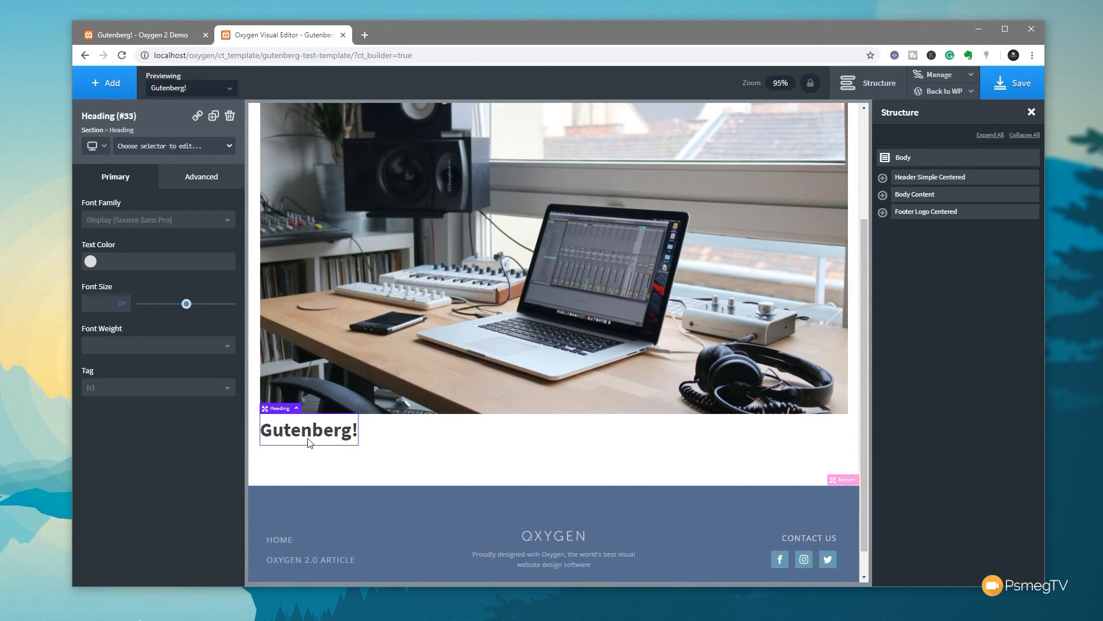
{"action": "mouse_move", "coordinate": [915, 194]}
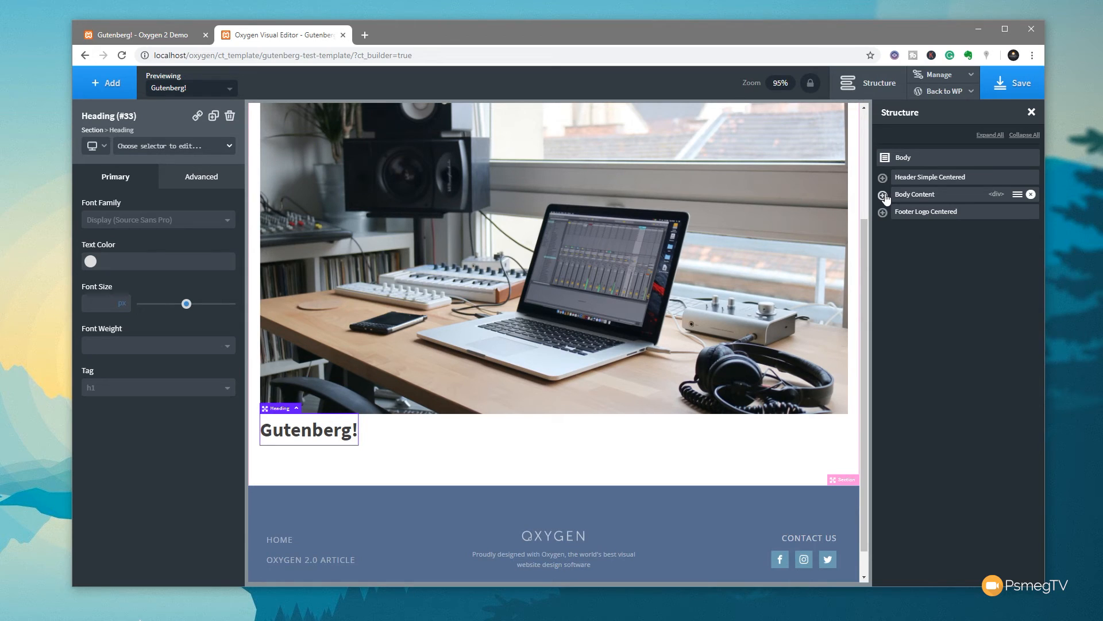
{"action": "left_click", "coordinate": [884, 195]}
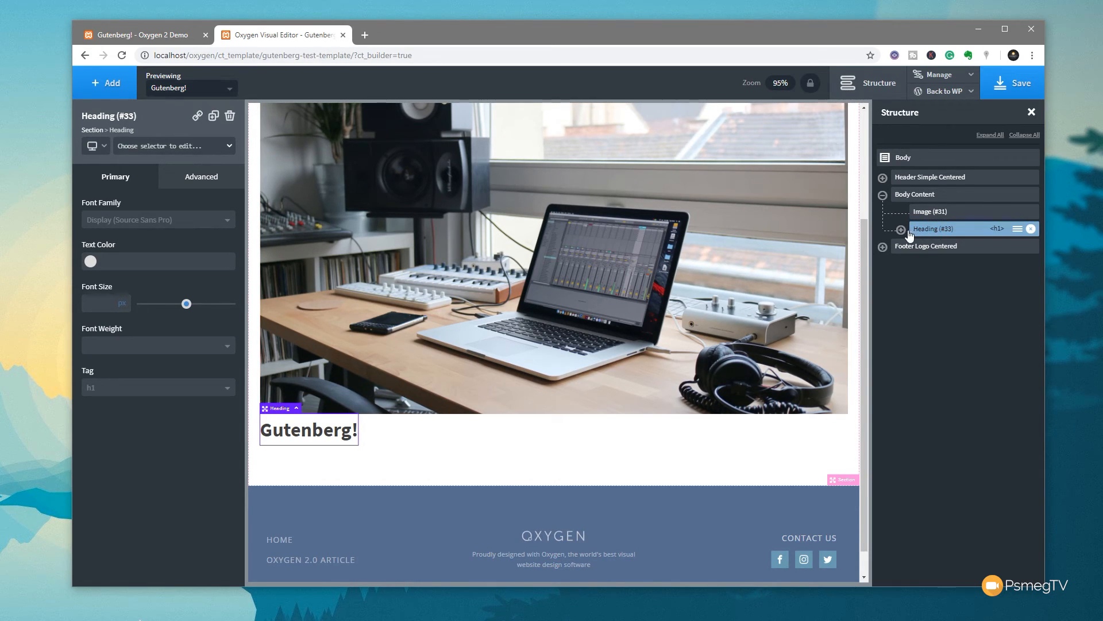
{"action": "left_click", "coordinate": [902, 229]}
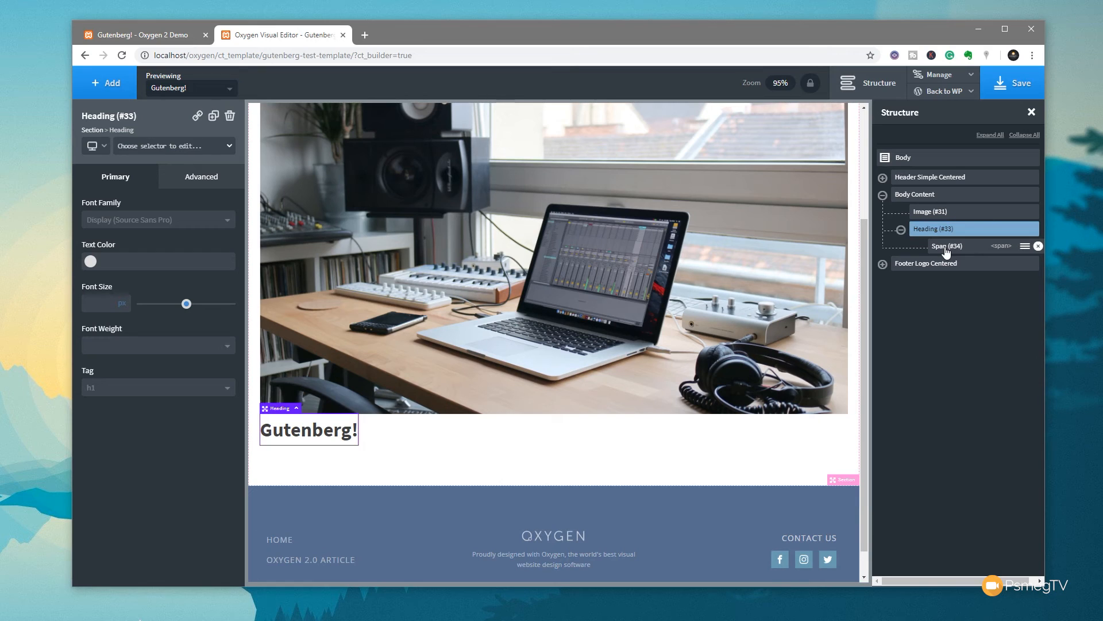
{"action": "mouse_move", "coordinate": [316, 443]}
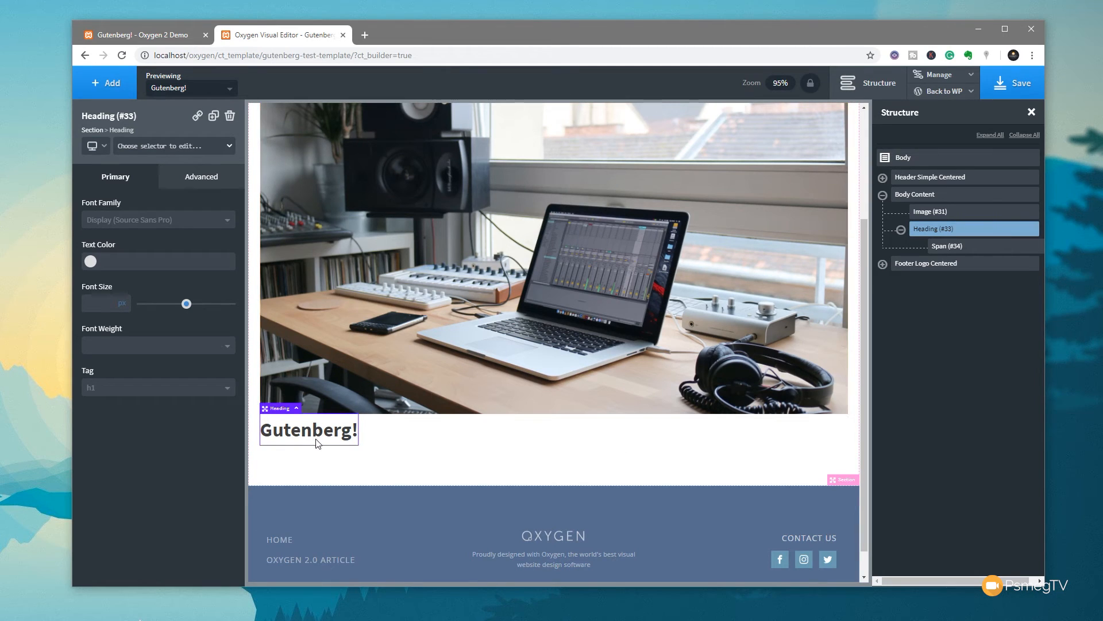
{"action": "mouse_move", "coordinate": [477, 307]}
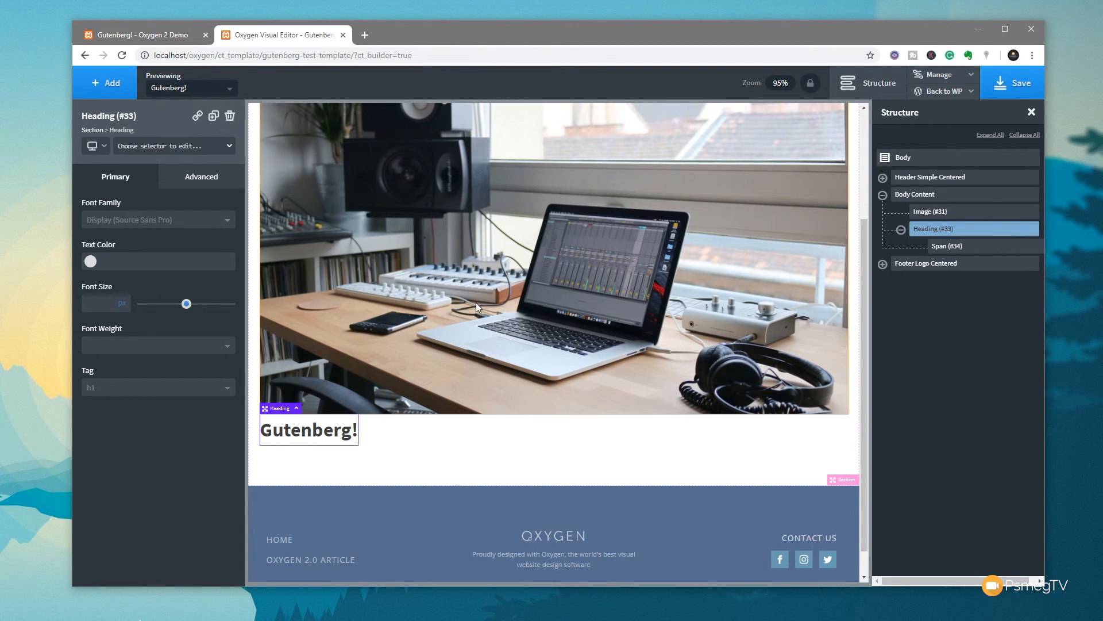
{"action": "mouse_move", "coordinate": [107, 83]}
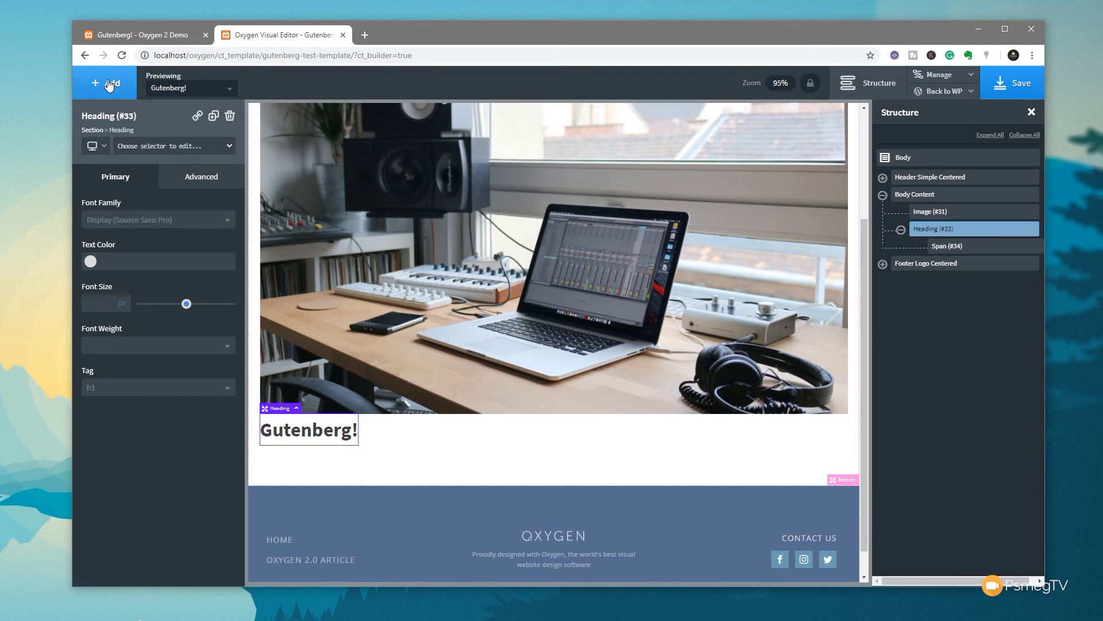
Insert the Gutenberg! post's dynamic Content data as a text block below the title
{"action": "left_click", "coordinate": [104, 82]}
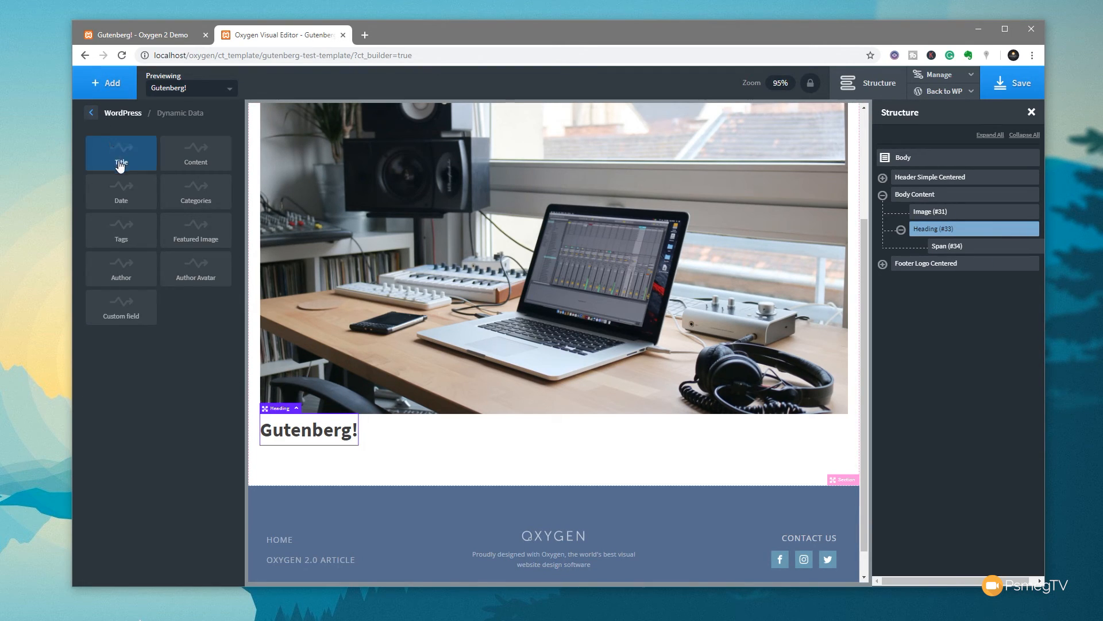
{"action": "left_click", "coordinate": [195, 153]}
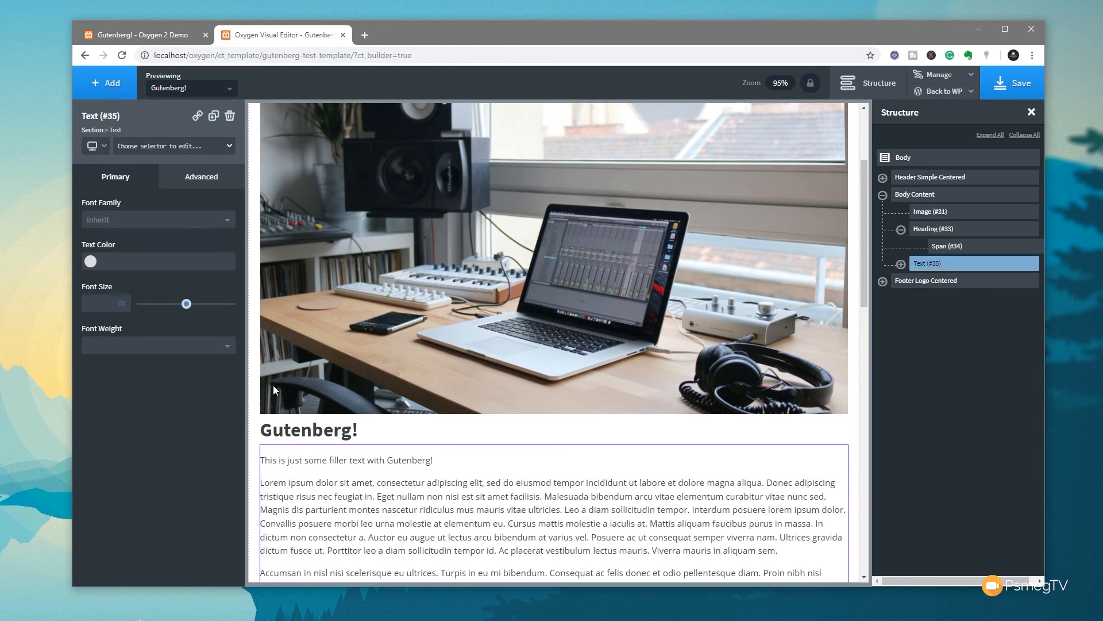
{"action": "scroll", "scroll_direction": "down", "scroll_amount": 3}
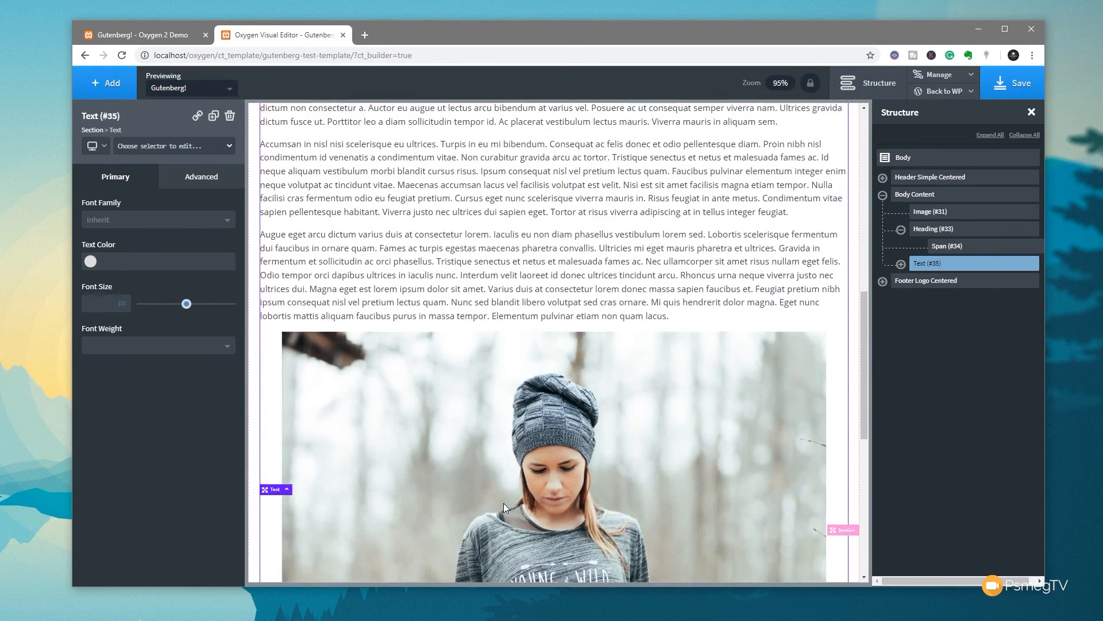
{"action": "scroll", "scroll_direction": "down", "scroll_amount": 3}
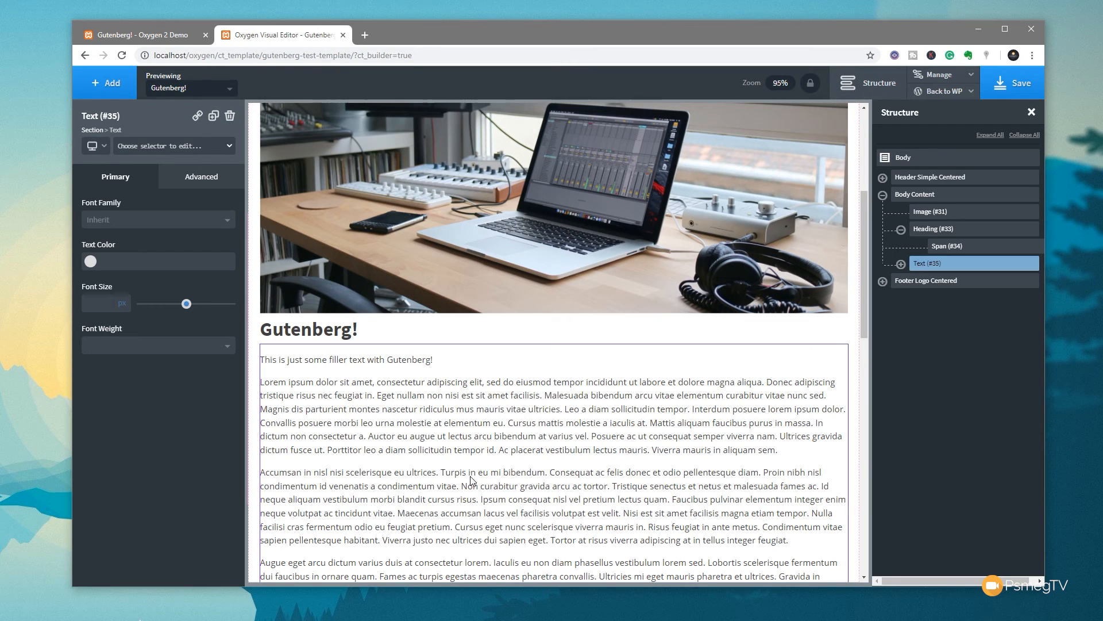
{"action": "mouse_move", "coordinate": [969, 246]}
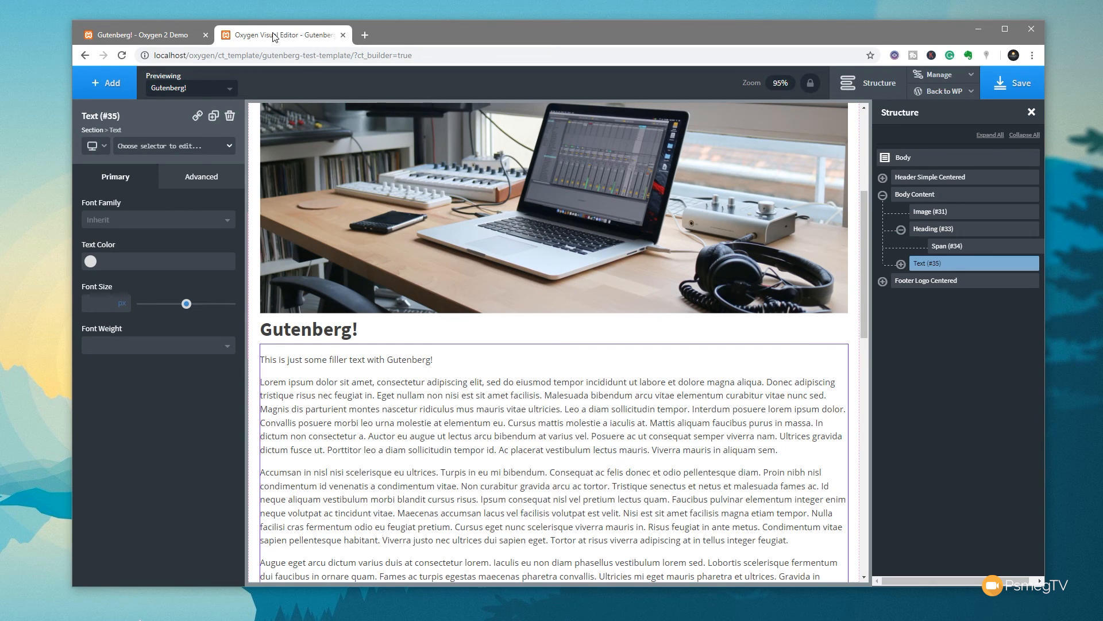
{"action": "mouse_move", "coordinate": [461, 467]}
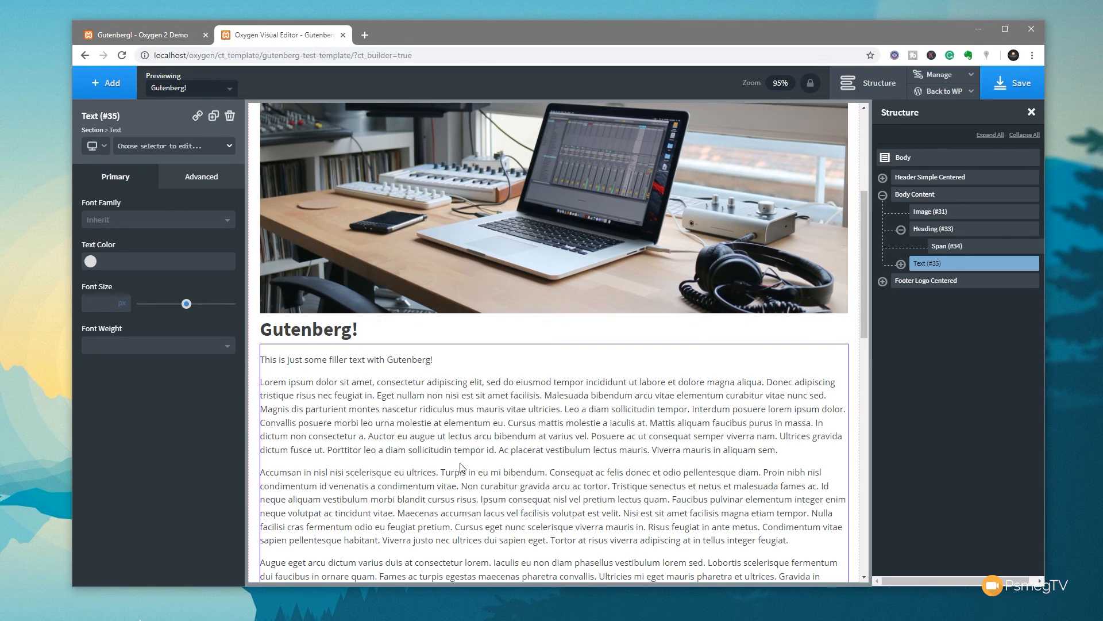
Set the content text to Open Sans, #3d3d3d, 16px, weight 300
{"action": "scroll", "scroll_direction": "down", "scroll_amount": 3}
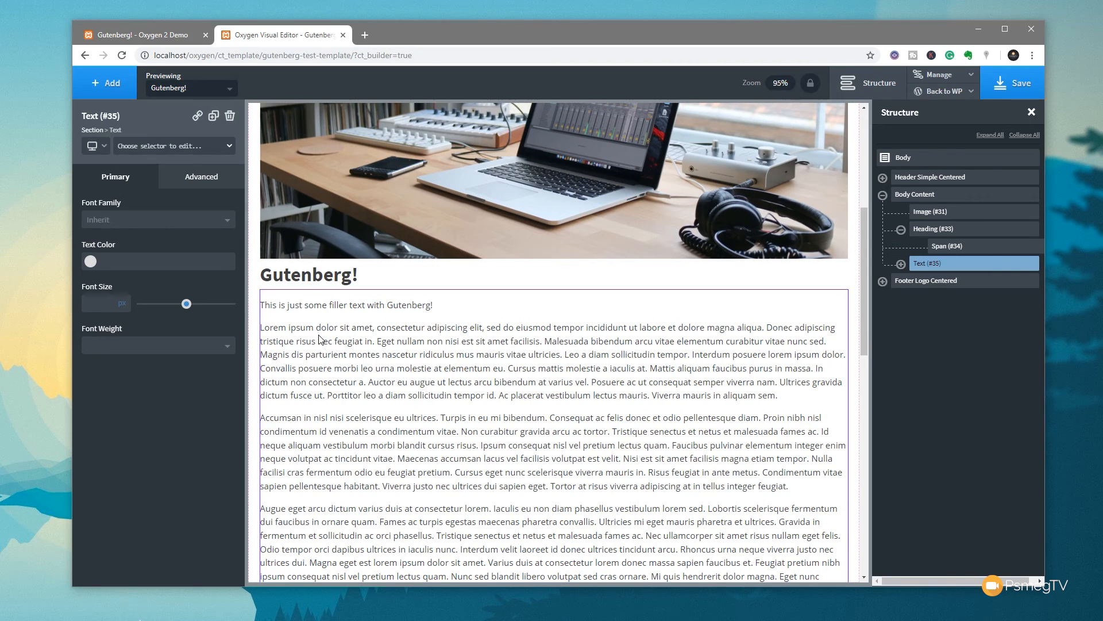
{"action": "mouse_move", "coordinate": [442, 389]}
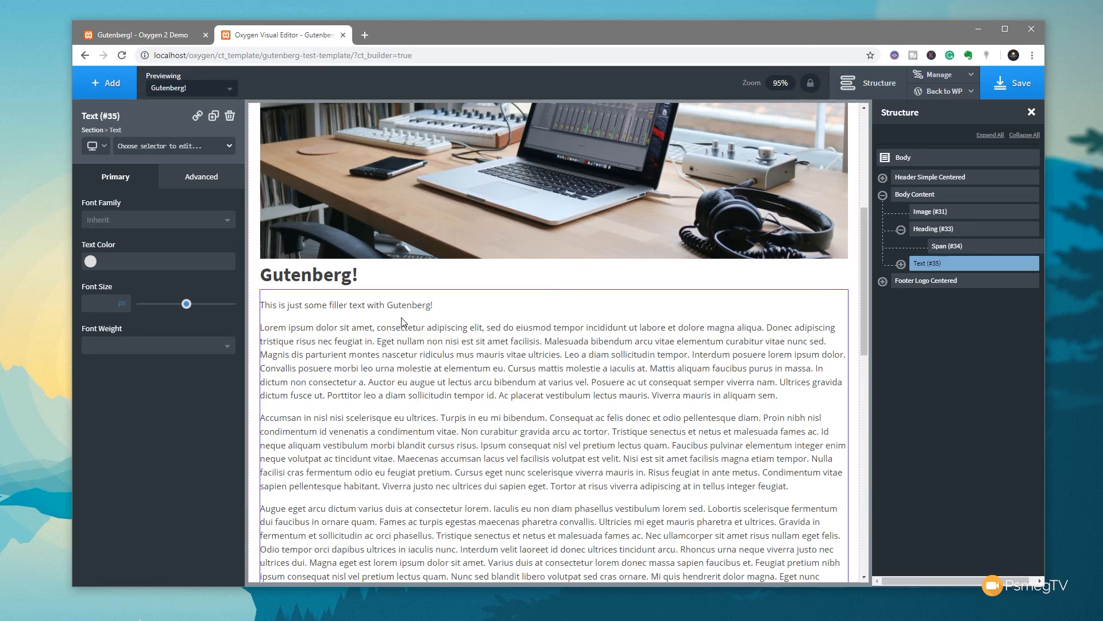
{"action": "mouse_move", "coordinate": [126, 183]}
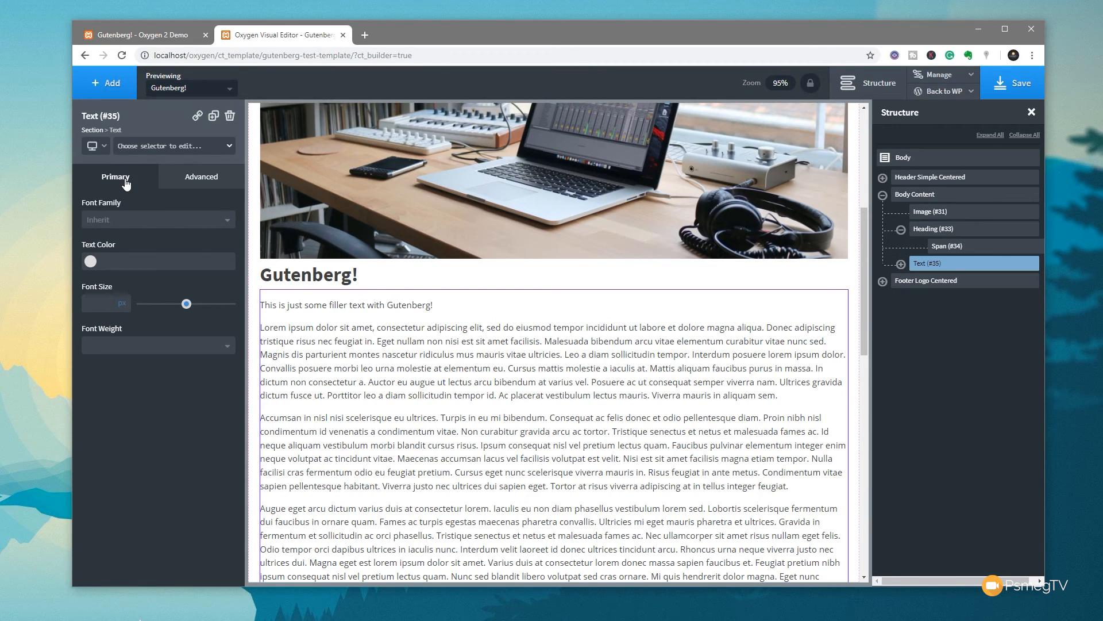
{"action": "mouse_move", "coordinate": [119, 223]}
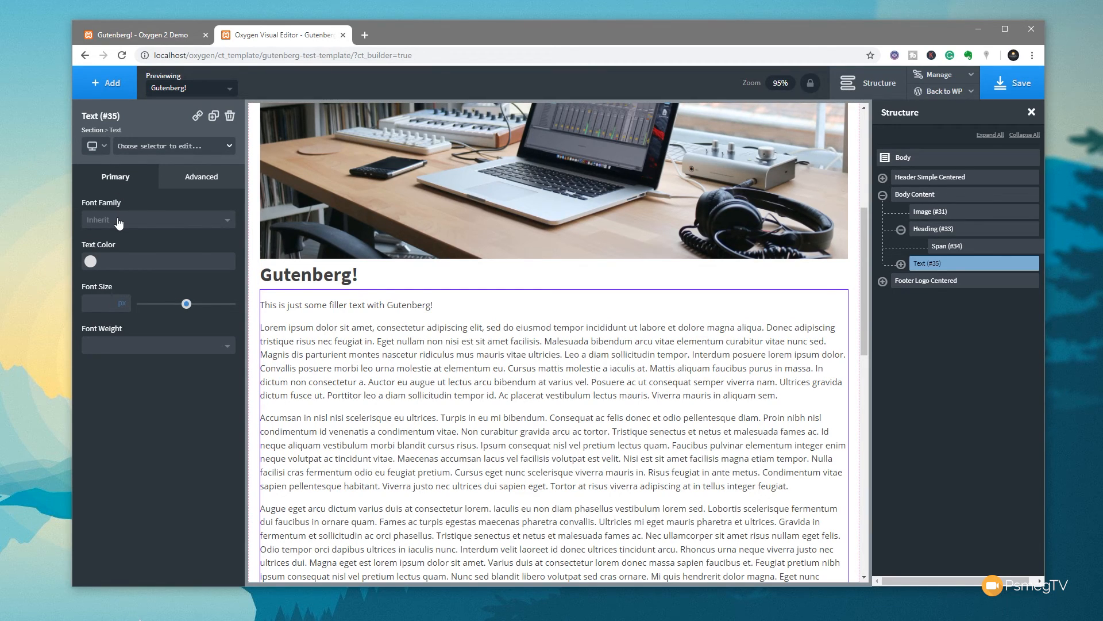
{"action": "mouse_move", "coordinate": [120, 292]}
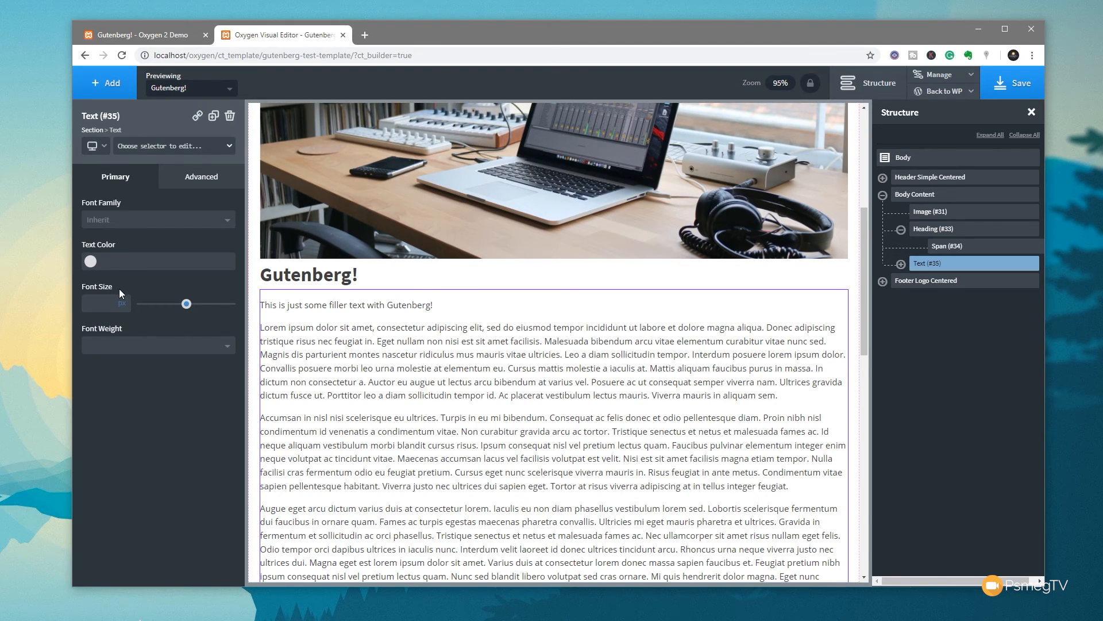
{"action": "left_click", "coordinate": [158, 219]}
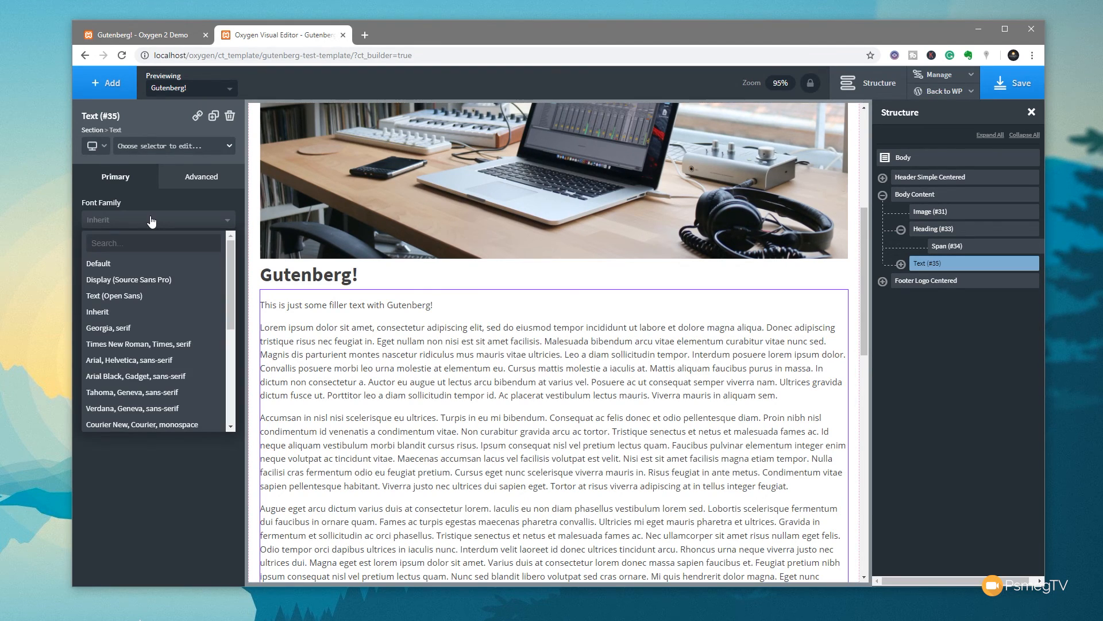
{"action": "type", "text": "open"}
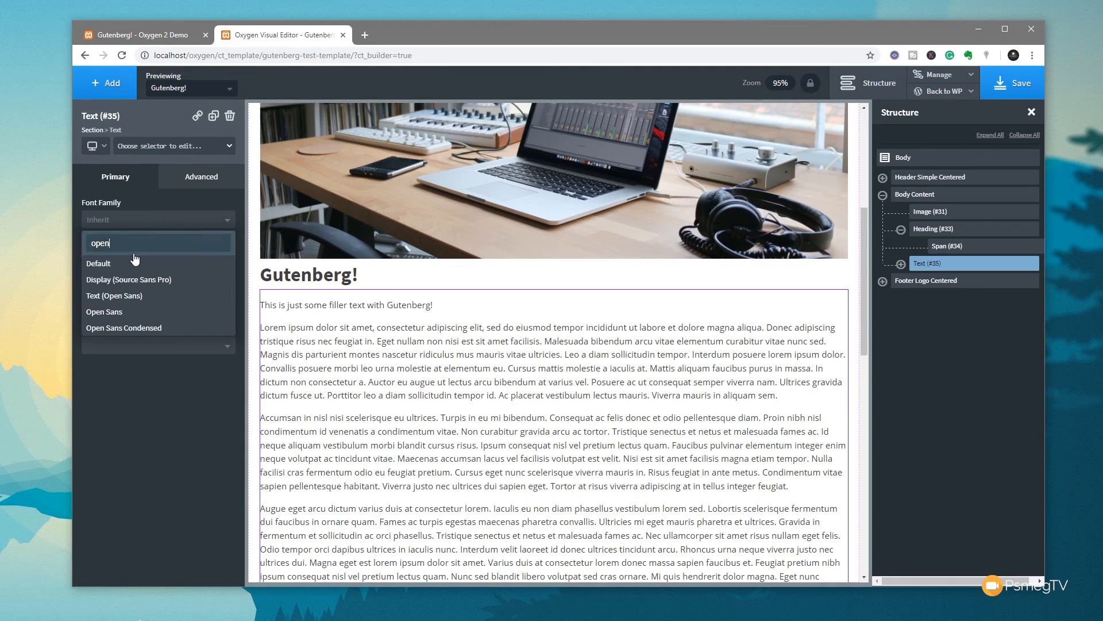
{"action": "left_click", "coordinate": [103, 312]}
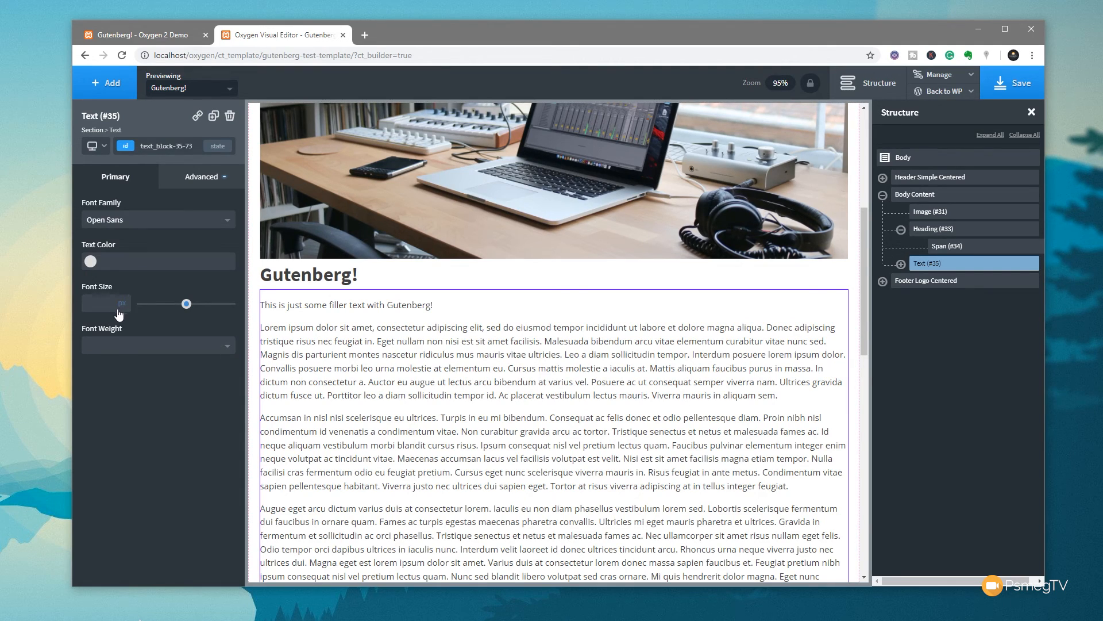
{"action": "left_click", "coordinate": [91, 261]}
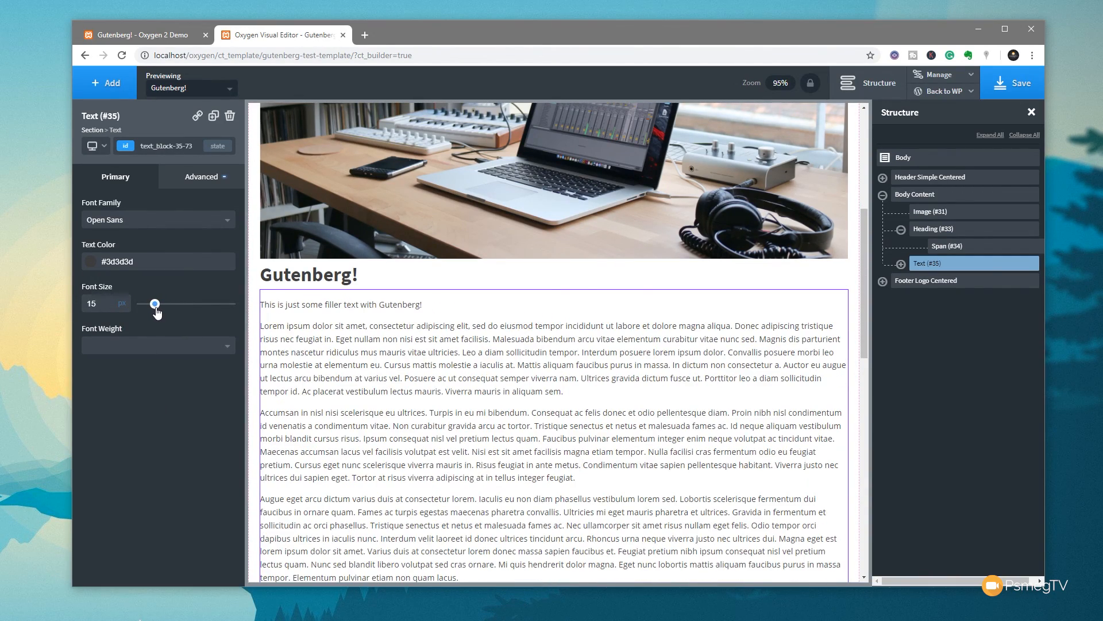
{"action": "left_click", "coordinate": [157, 345]}
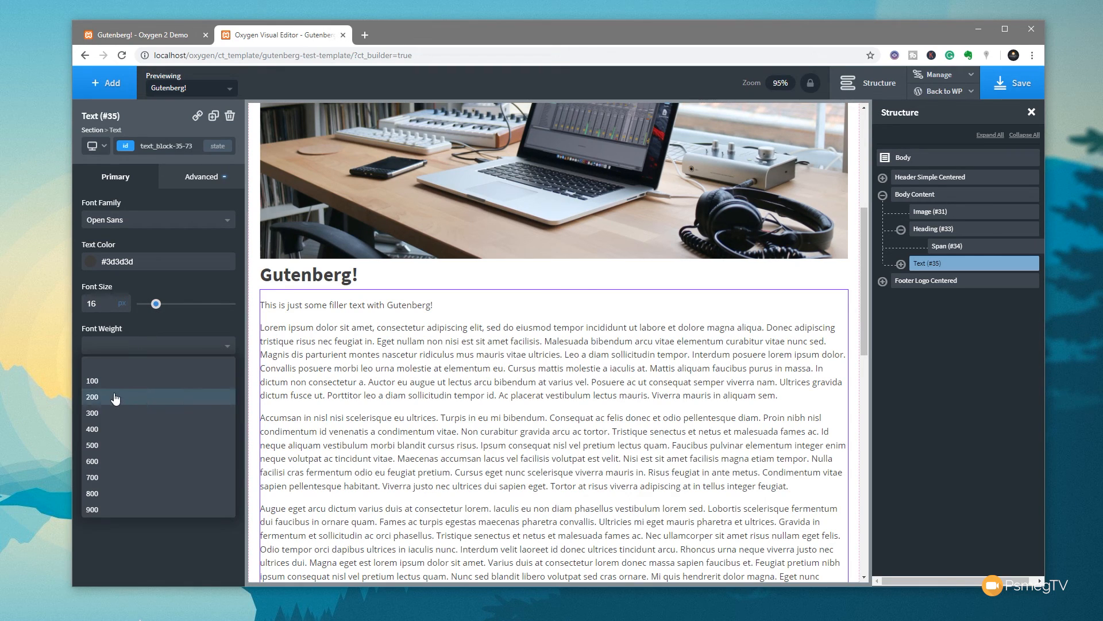
{"action": "left_click", "coordinate": [92, 413]}
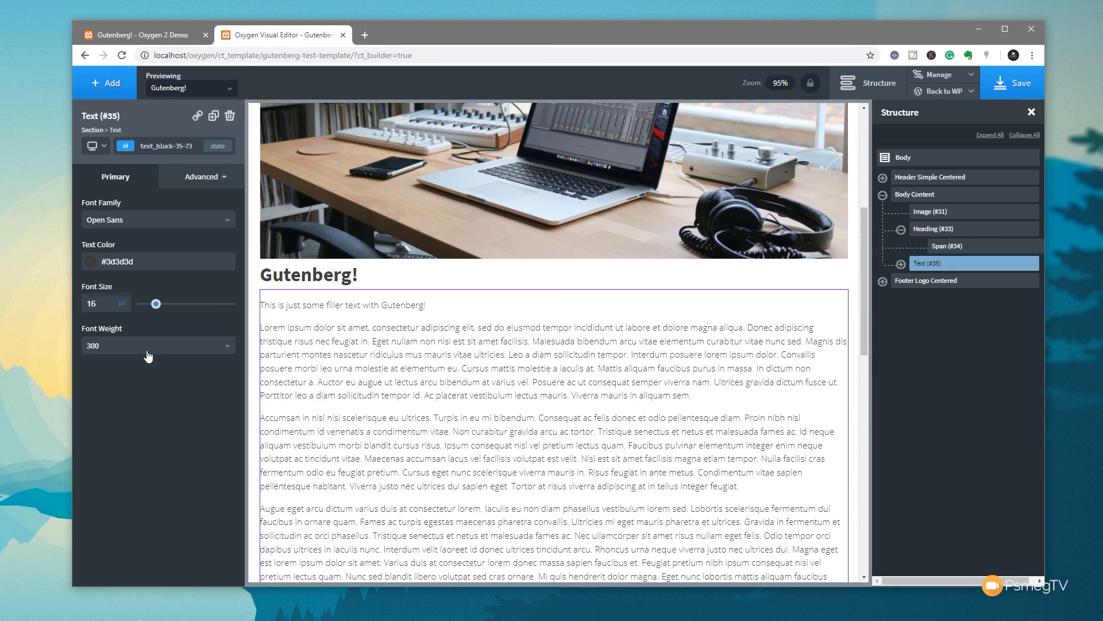
{"action": "mouse_move", "coordinate": [142, 283]}
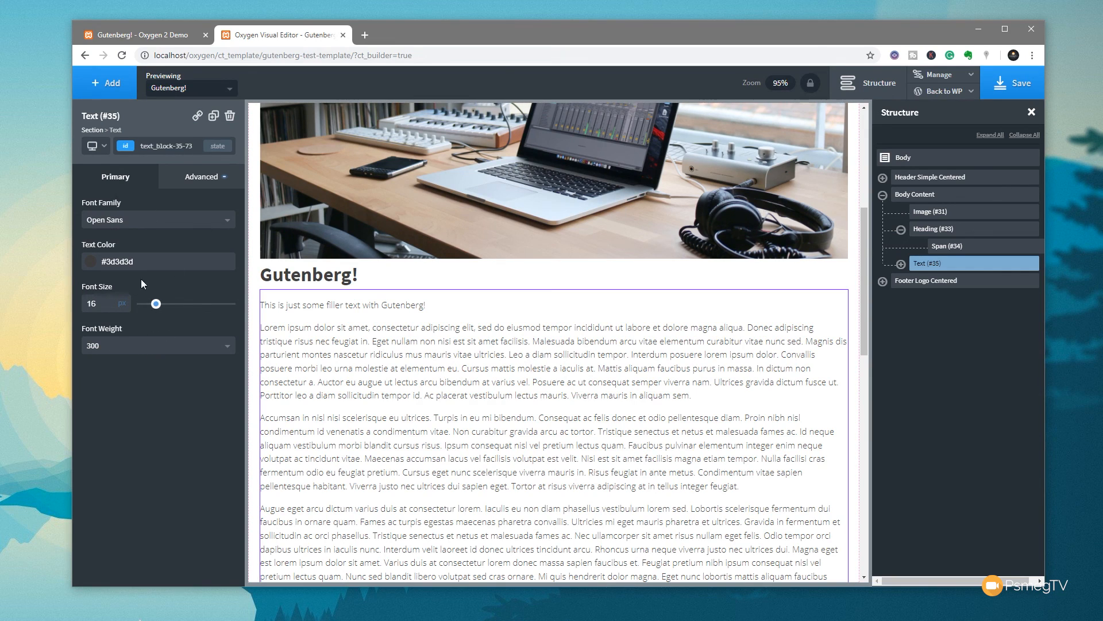
{"action": "mouse_move", "coordinate": [201, 179]}
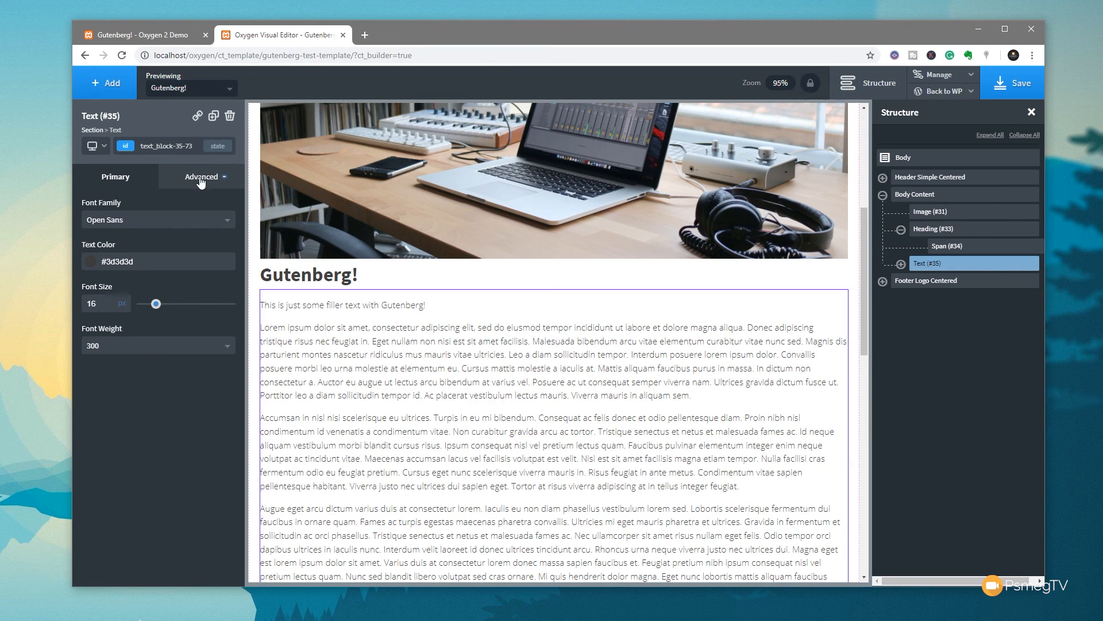
Show the Advanced tab's style categories and select Body Content in the Structure panel
{"action": "left_click", "coordinate": [202, 177]}
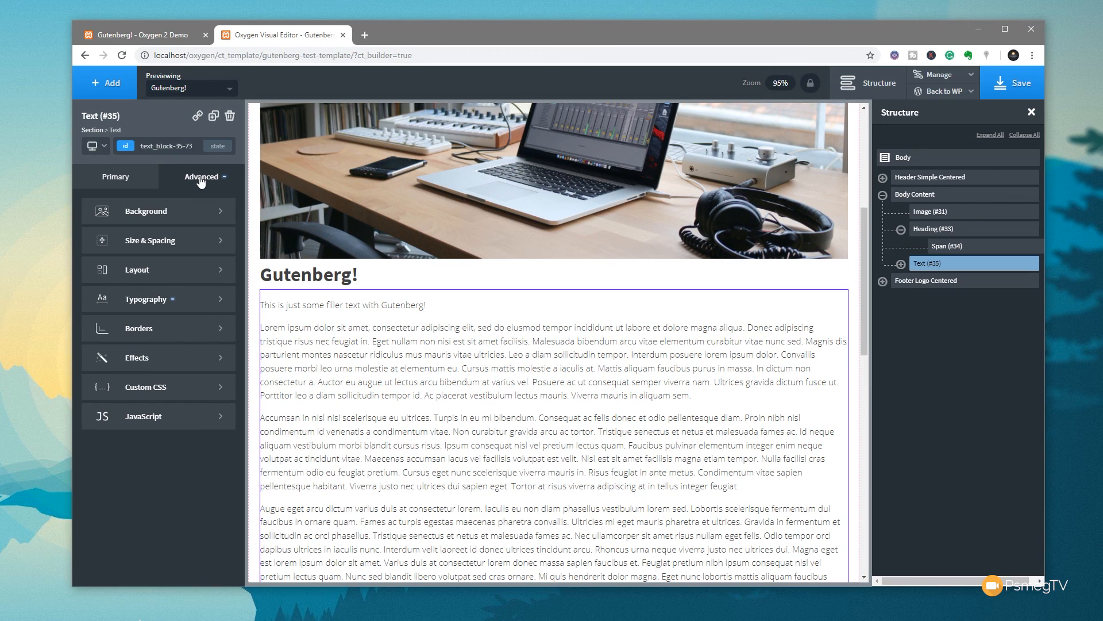
{"action": "mouse_move", "coordinate": [180, 220]}
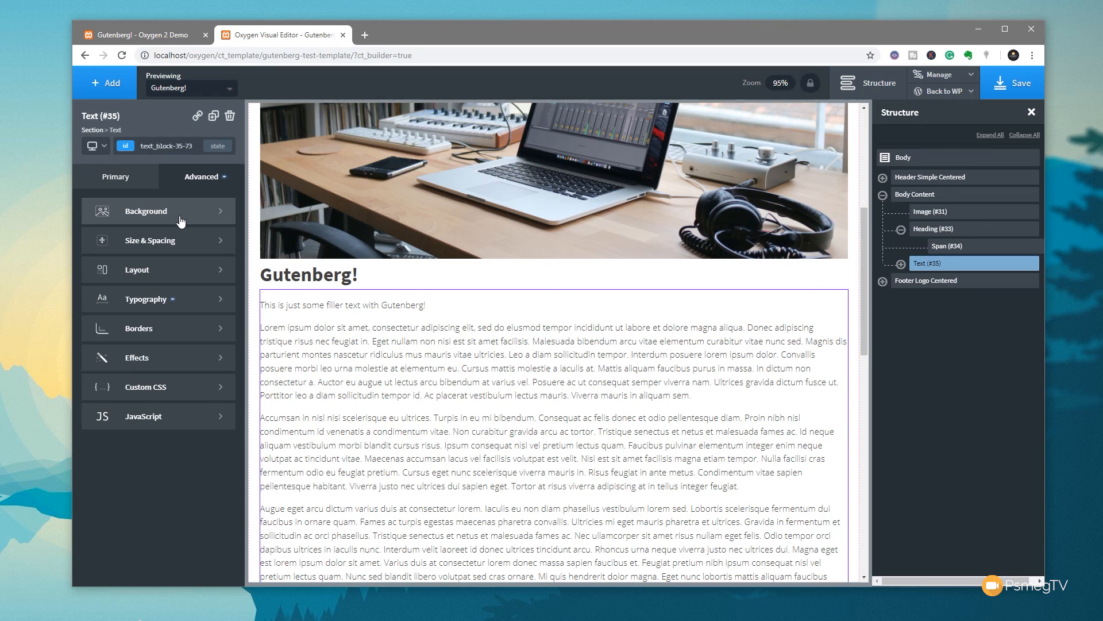
{"action": "mouse_move", "coordinate": [167, 283]}
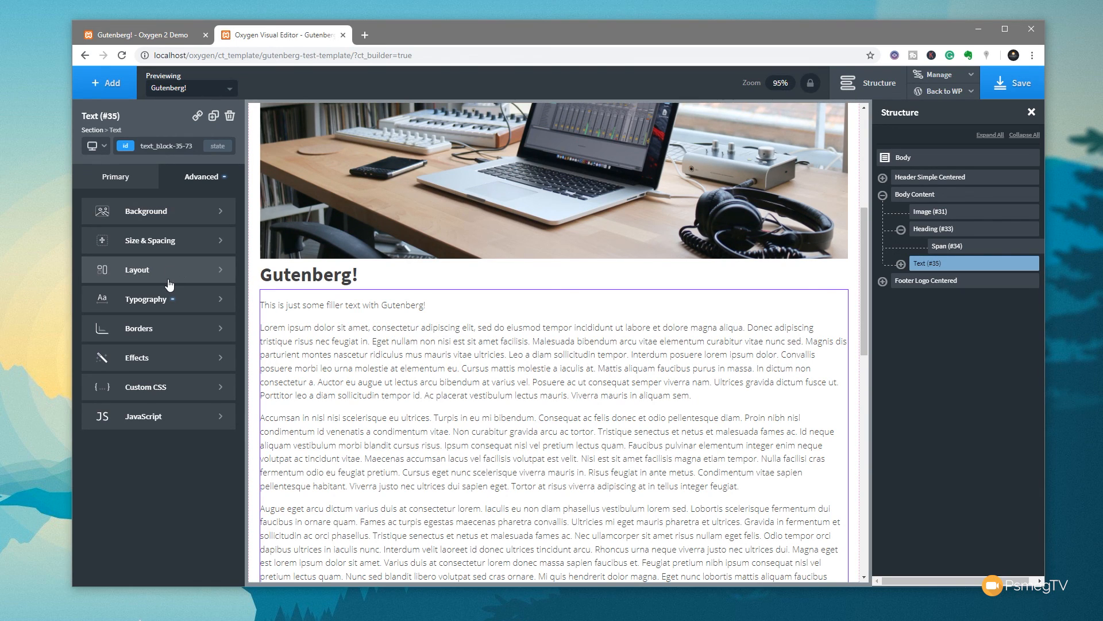
{"action": "left_click", "coordinate": [927, 194]}
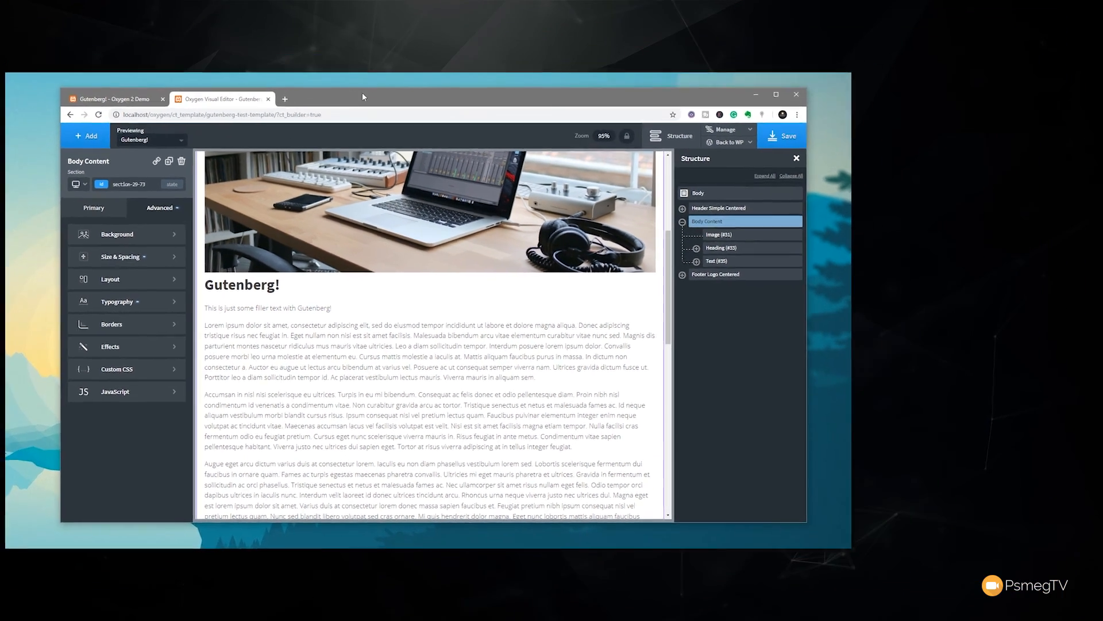
{"action": "left_click", "coordinate": [776, 94]}
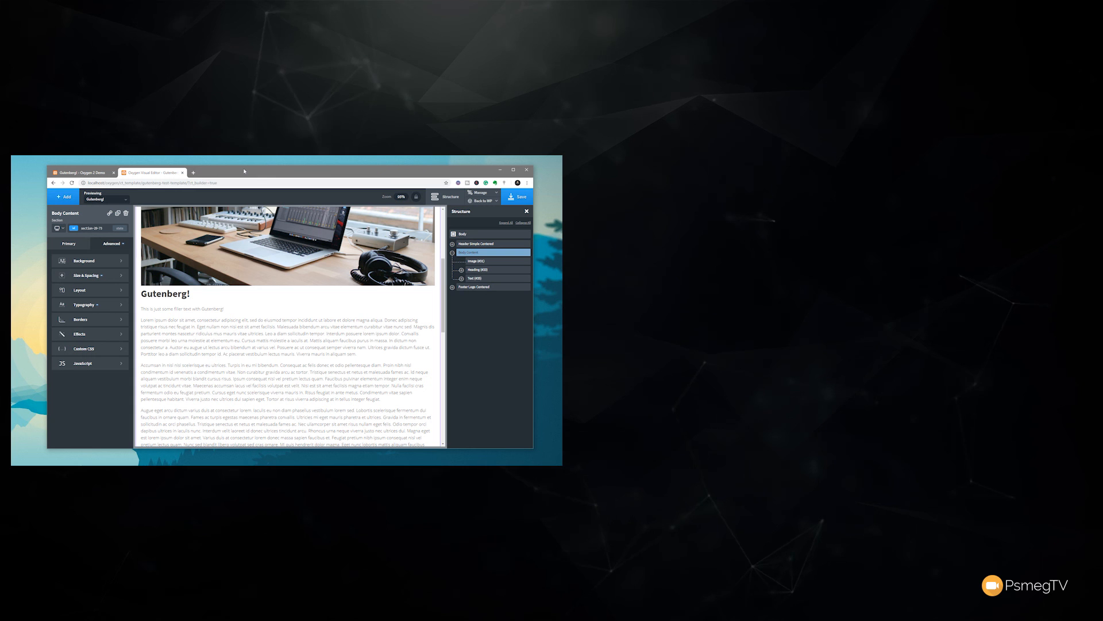